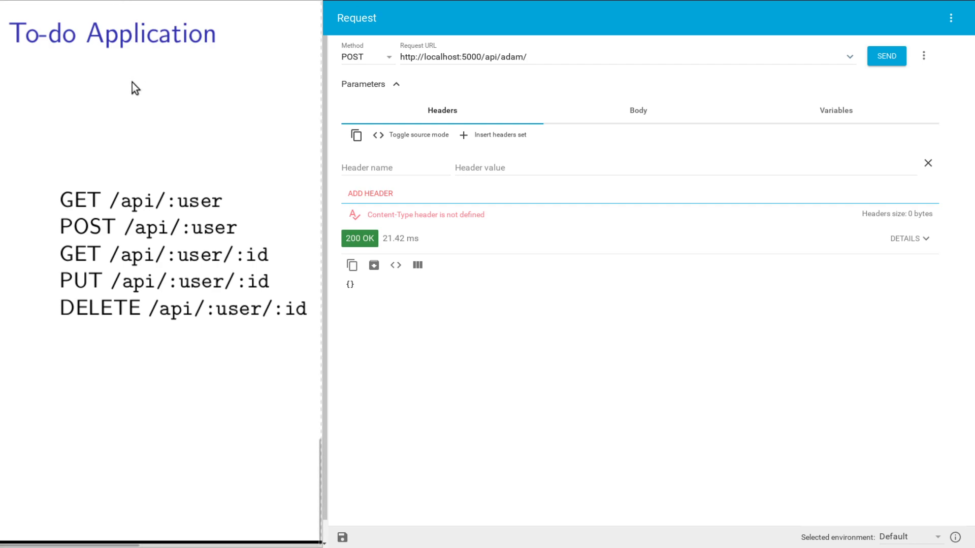
pyautogui.moveTo(182, 216)
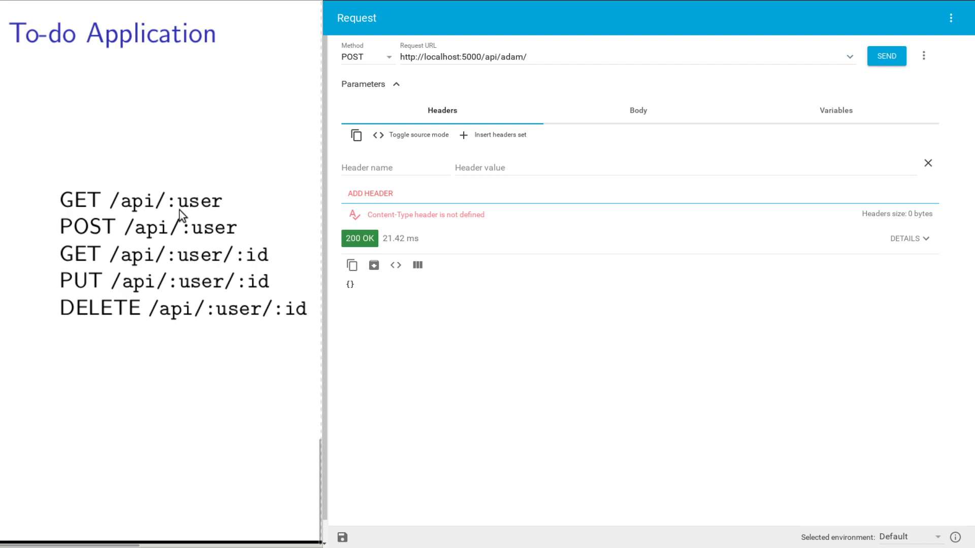
pyautogui.moveTo(218, 191)
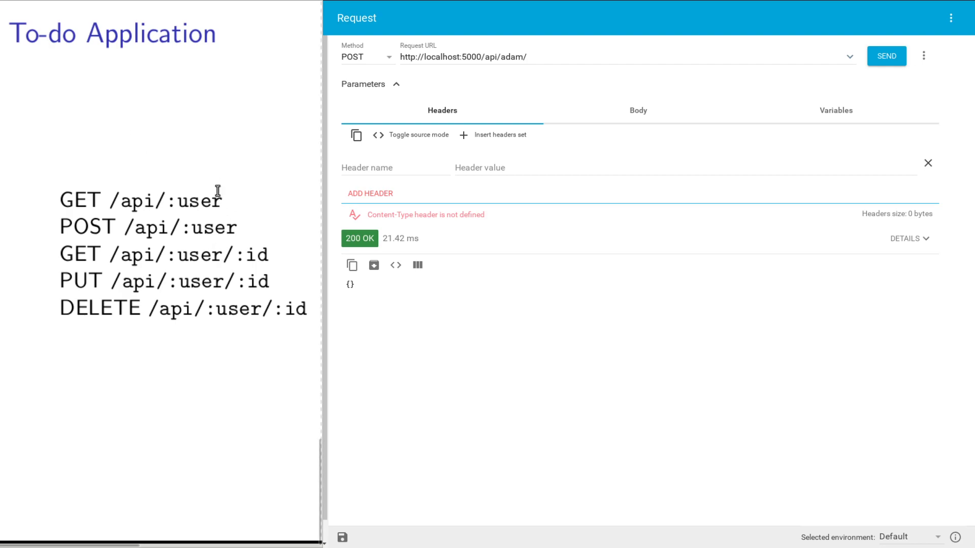
pyautogui.moveTo(235, 254)
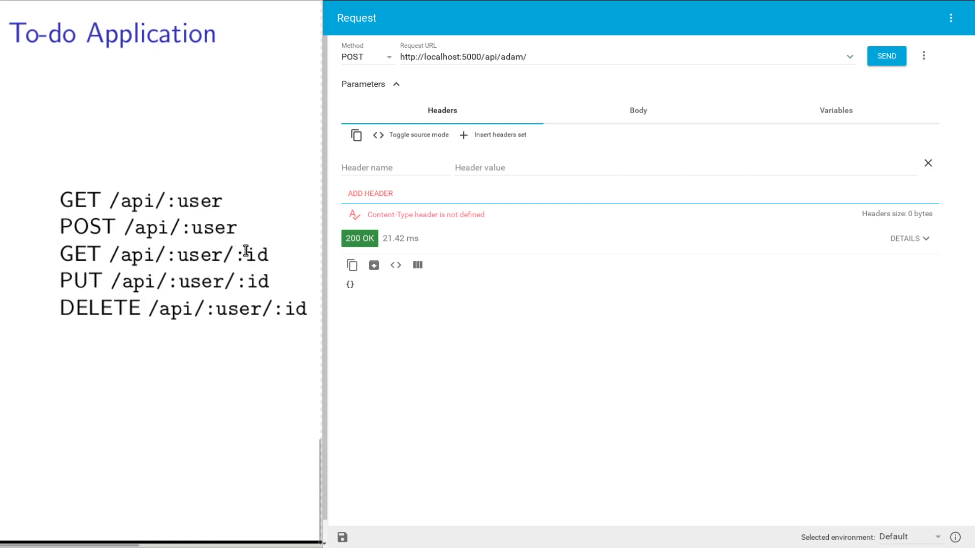
# Highlight the api/:user path, the :user parameter, the single-item route and the GET verb on the slide.
pyautogui.doubleClick(171, 200)
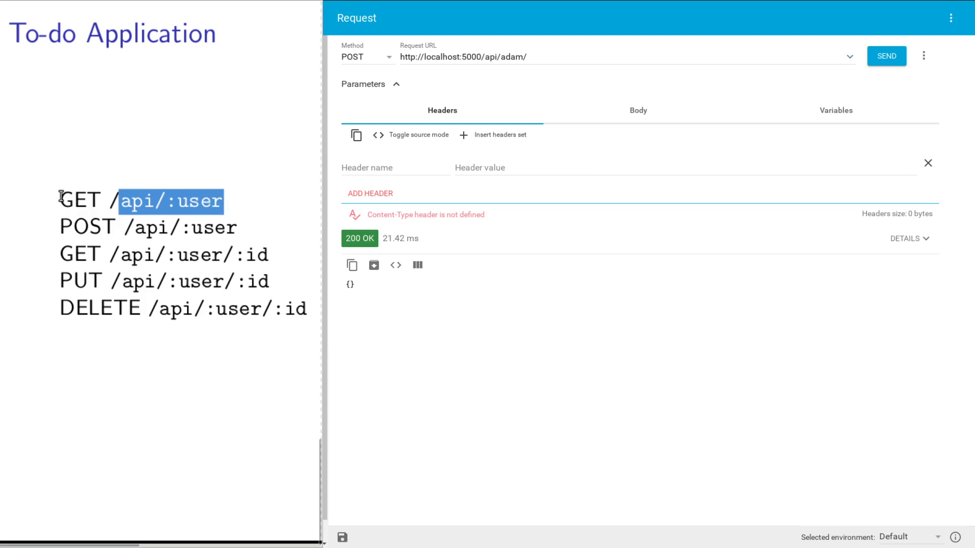
pyautogui.moveTo(164, 209)
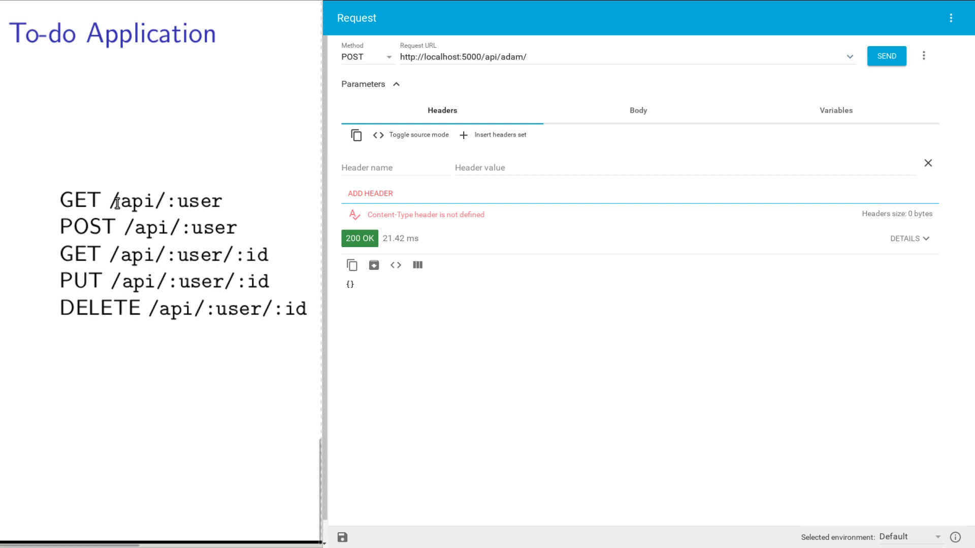
pyautogui.doubleClick(127, 200)
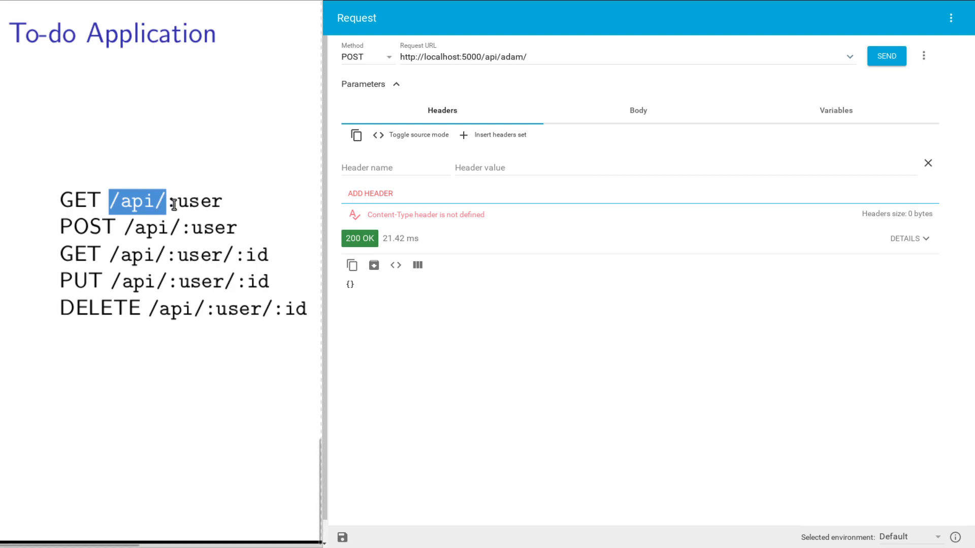
pyautogui.click(174, 201)
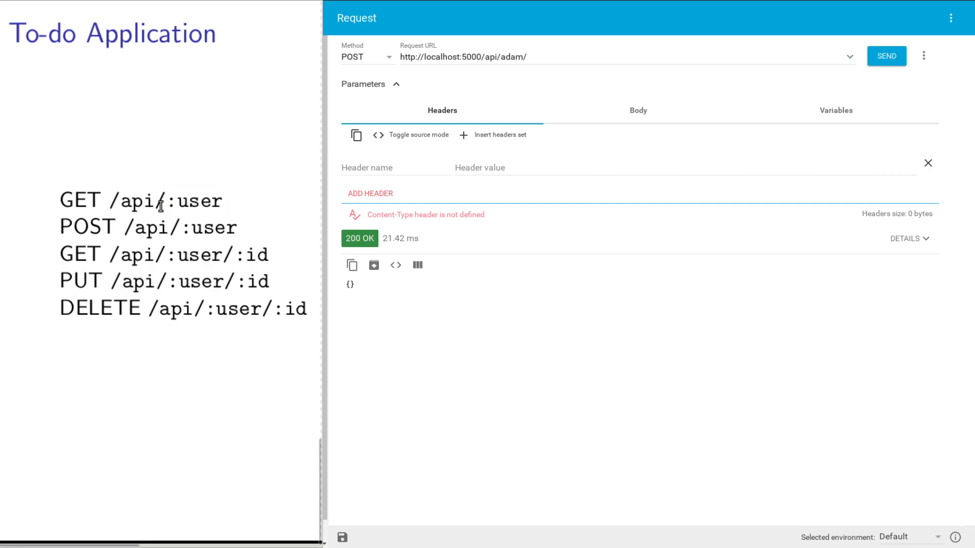
pyautogui.doubleClick(193, 200)
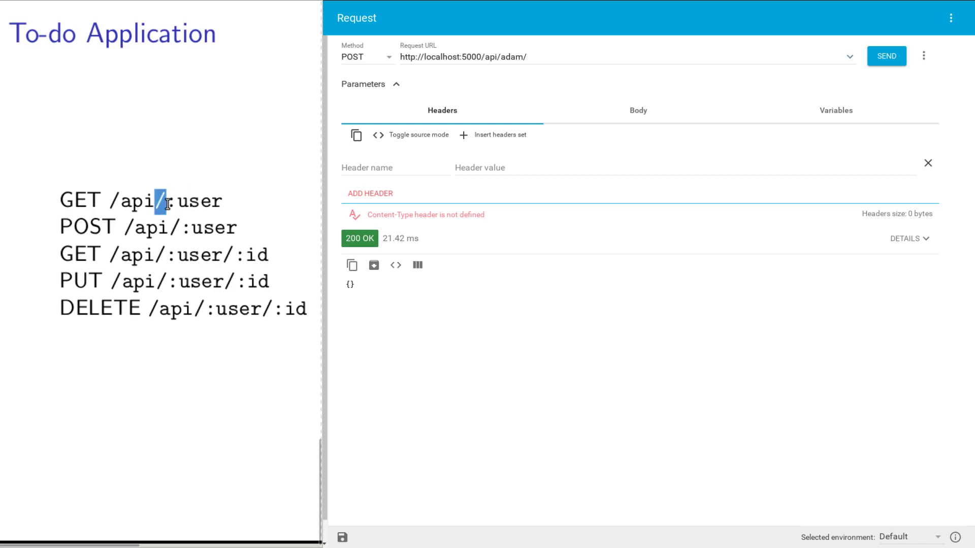
pyautogui.doubleClick(193, 200)
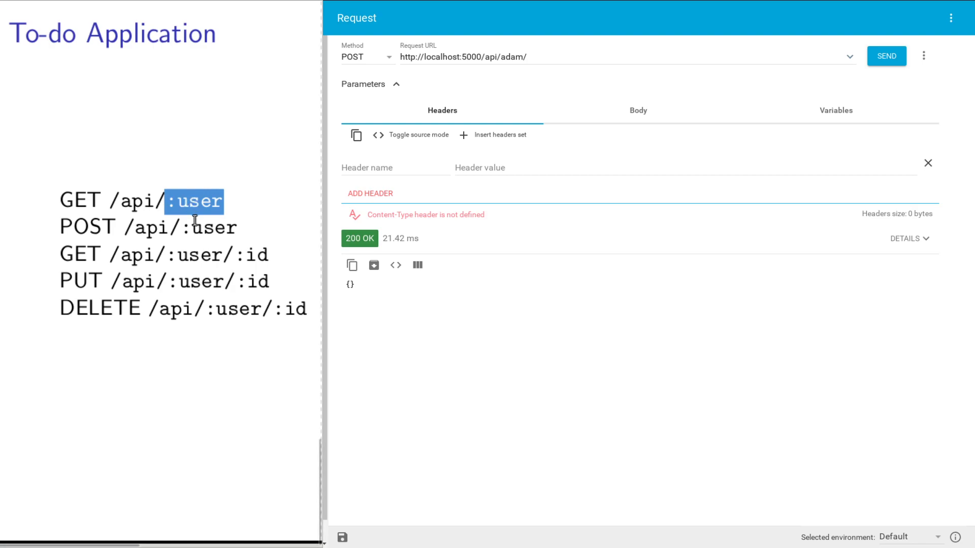
pyautogui.moveTo(204, 188)
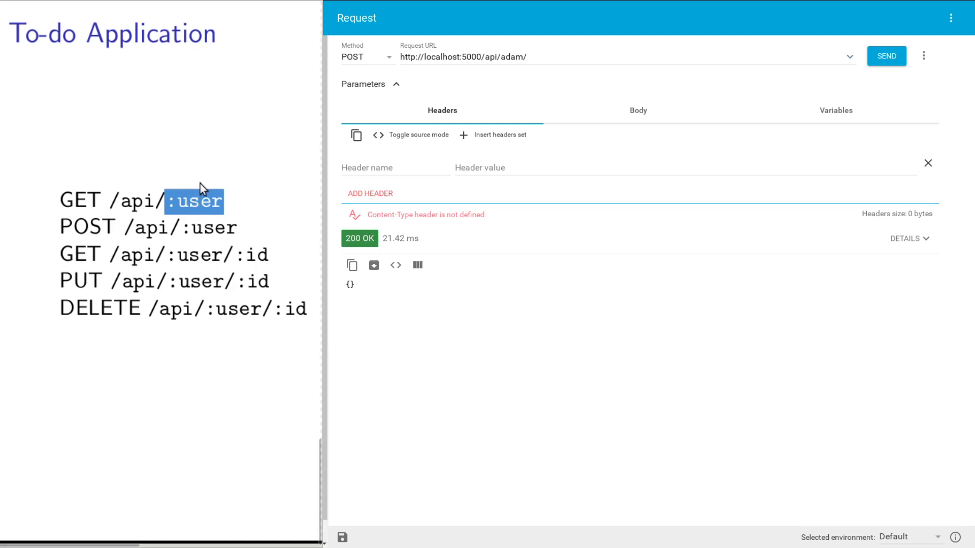
pyautogui.moveTo(56, 208)
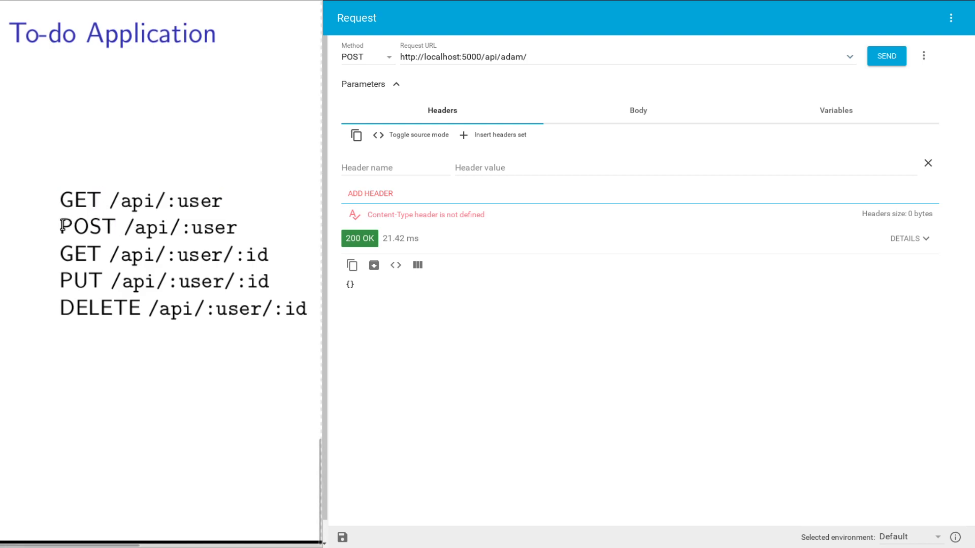
pyautogui.doubleClick(147, 227)
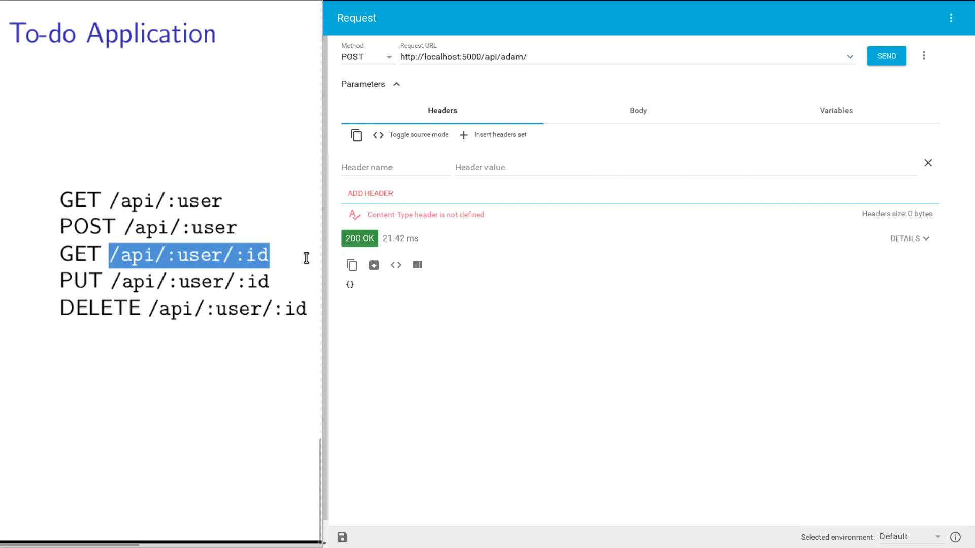
pyautogui.moveTo(273, 277)
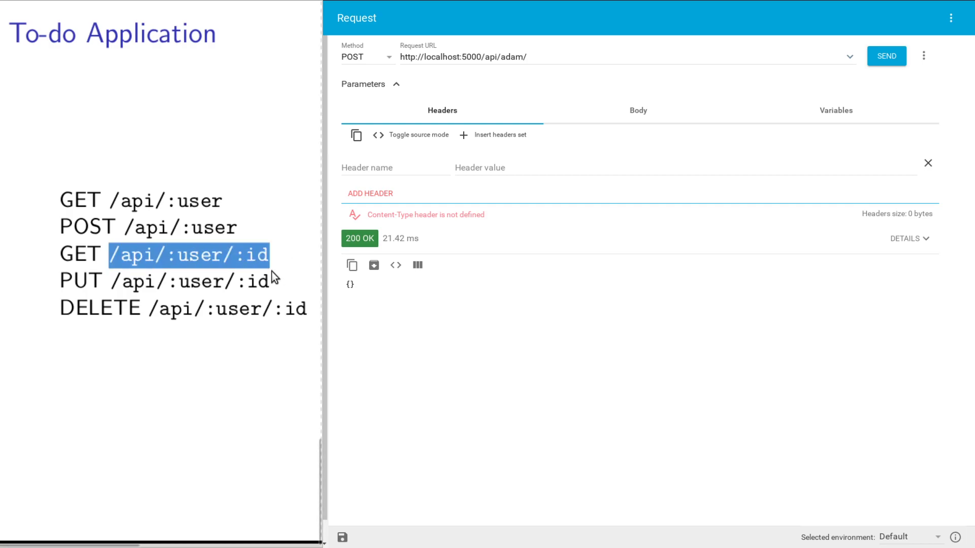
pyautogui.moveTo(247, 258)
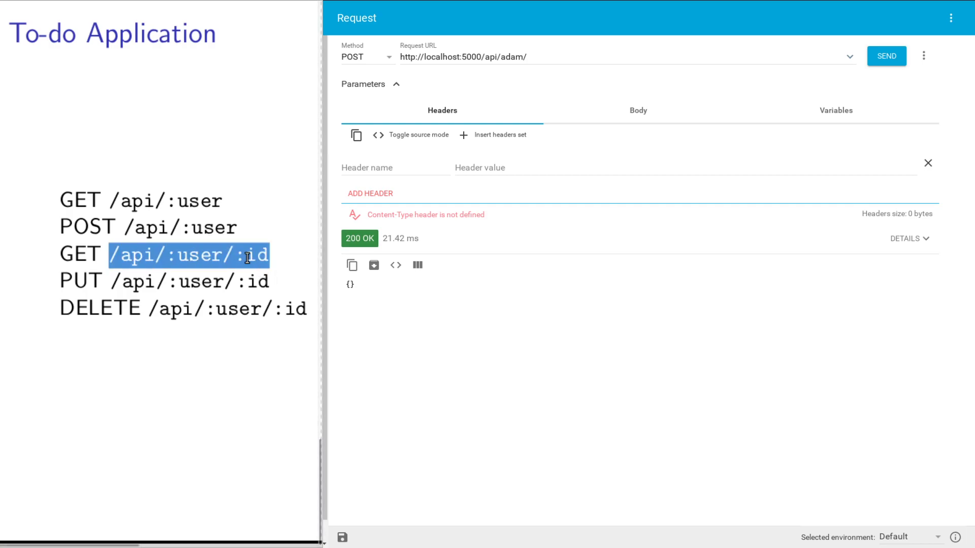
pyautogui.moveTo(133, 258)
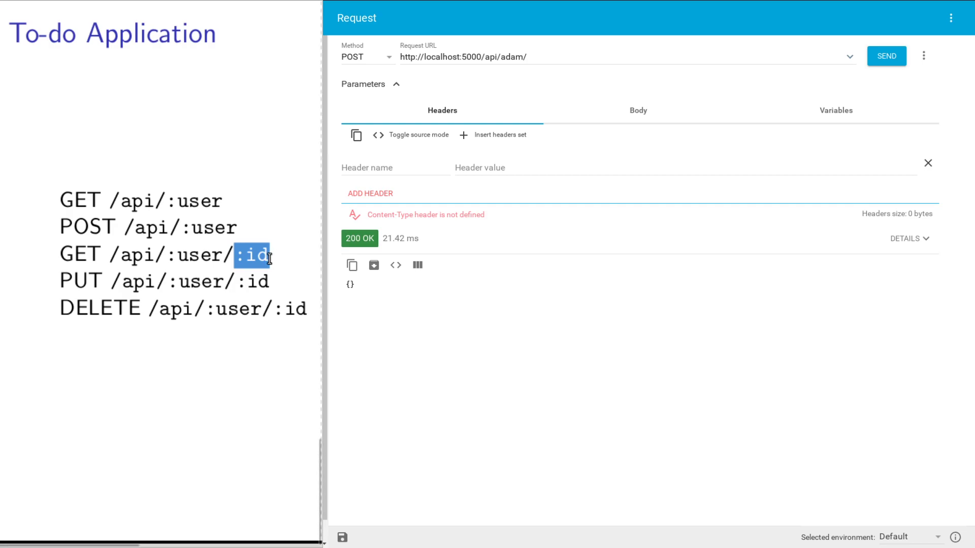
pyautogui.moveTo(108, 255)
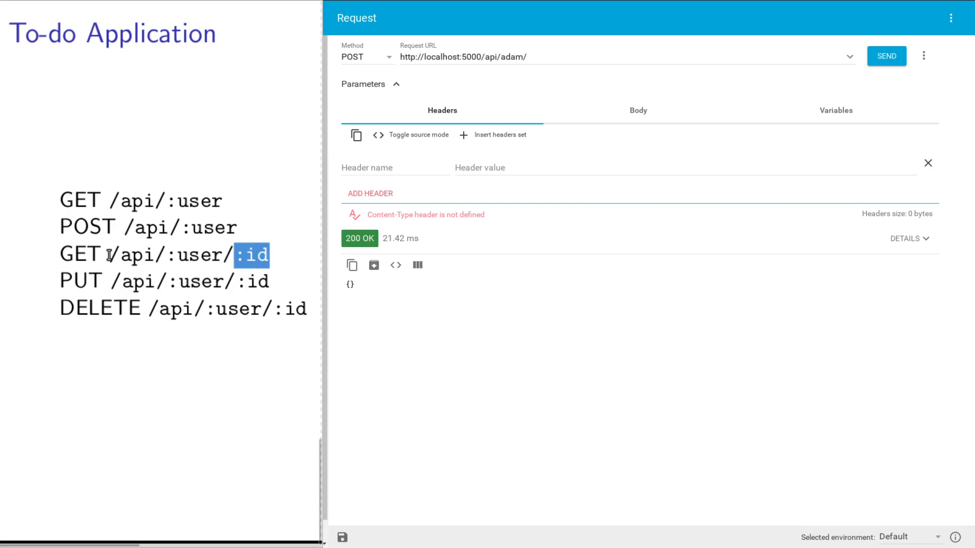
pyautogui.doubleClick(79, 255)
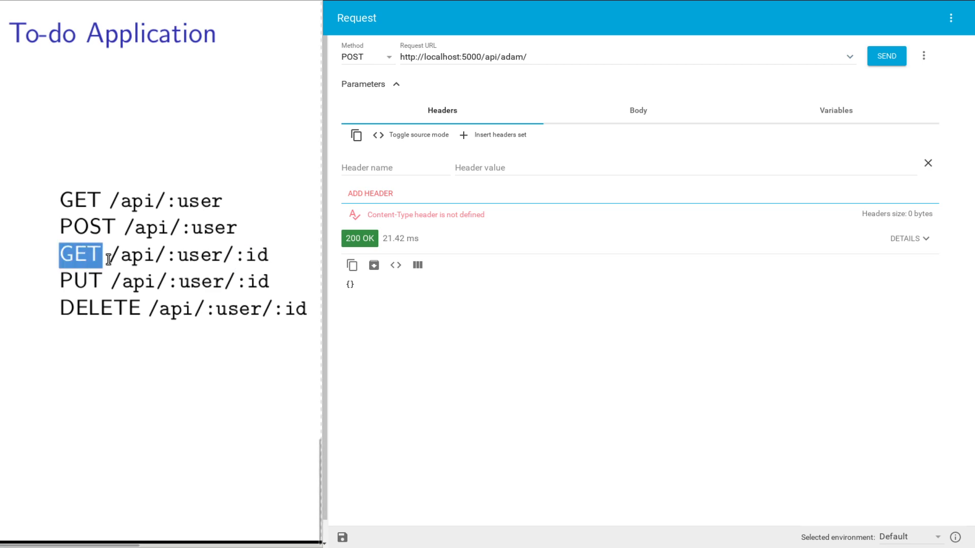
pyautogui.moveTo(113, 263)
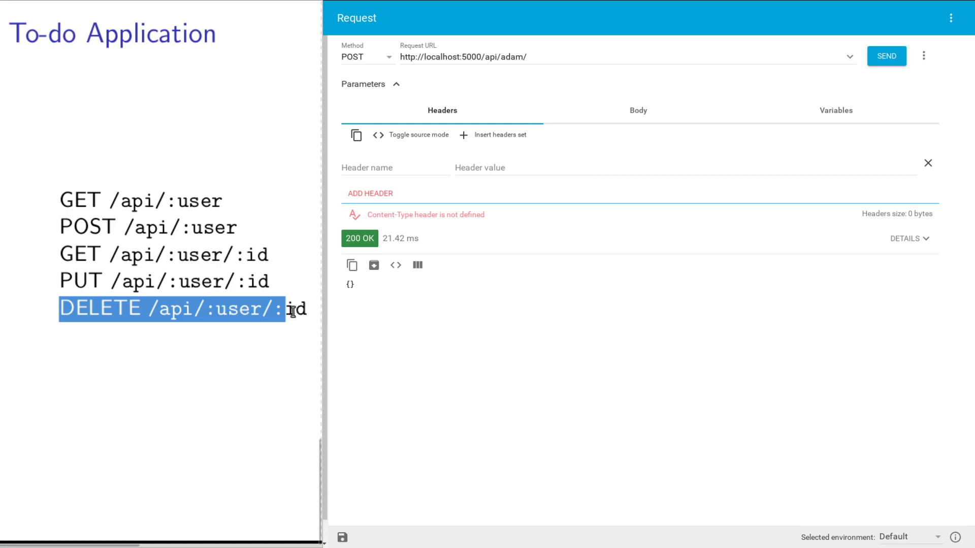
pyautogui.moveTo(171, 343)
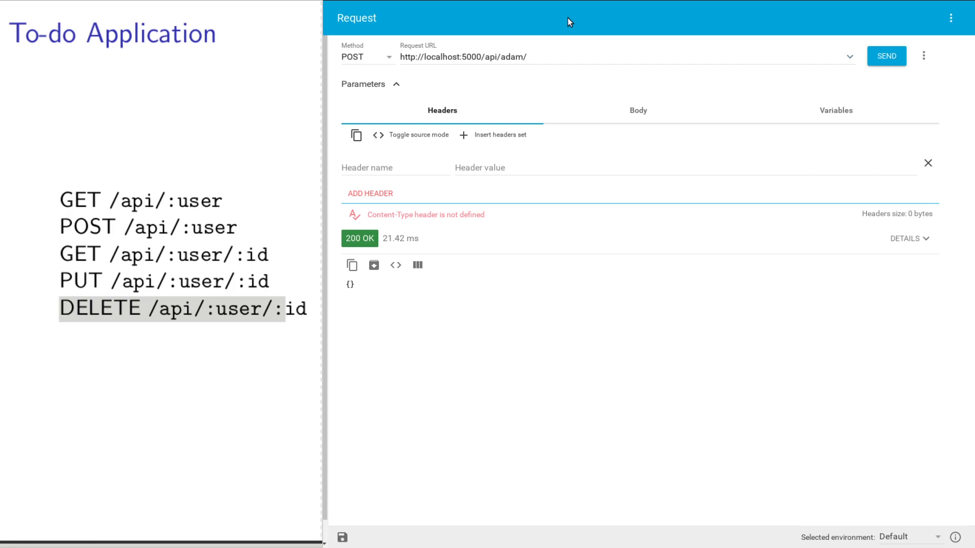
pyautogui.moveTo(373, 119)
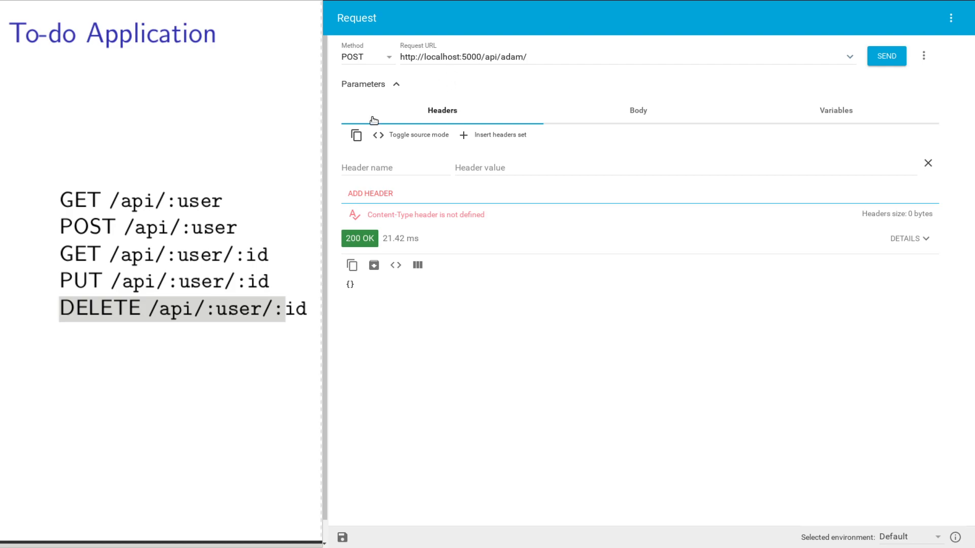
pyautogui.moveTo(407, 52)
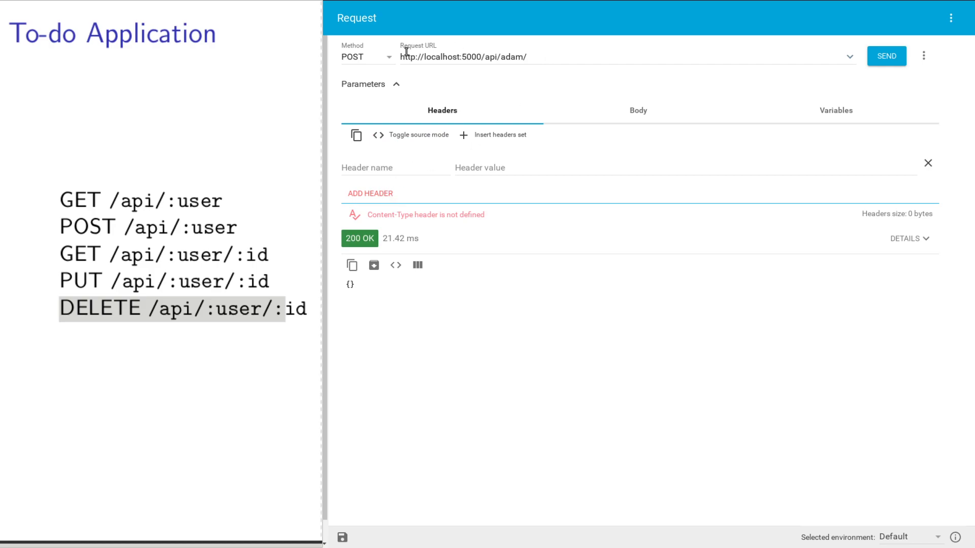
# Keep POST as the request method for the localhost:5000 API URL.
pyautogui.click(366, 55)
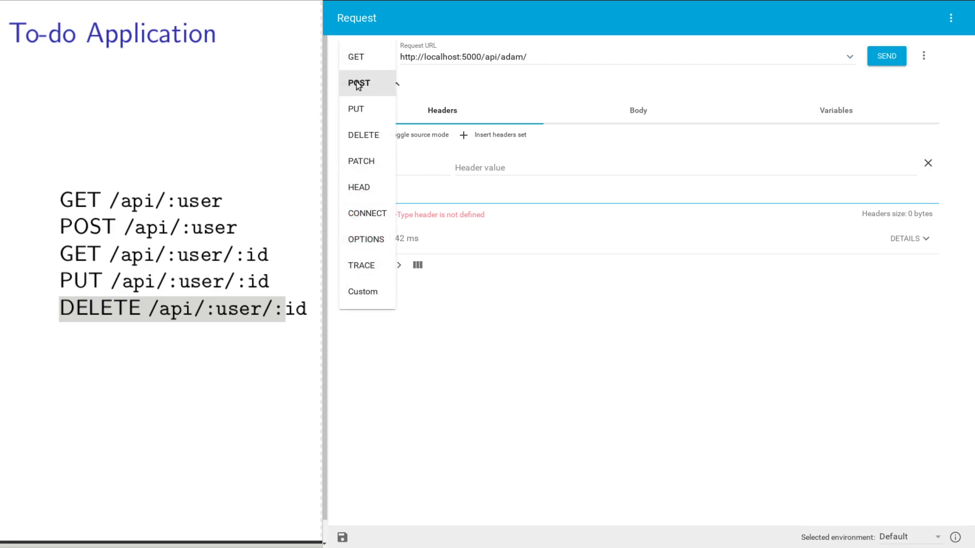
pyautogui.click(359, 83)
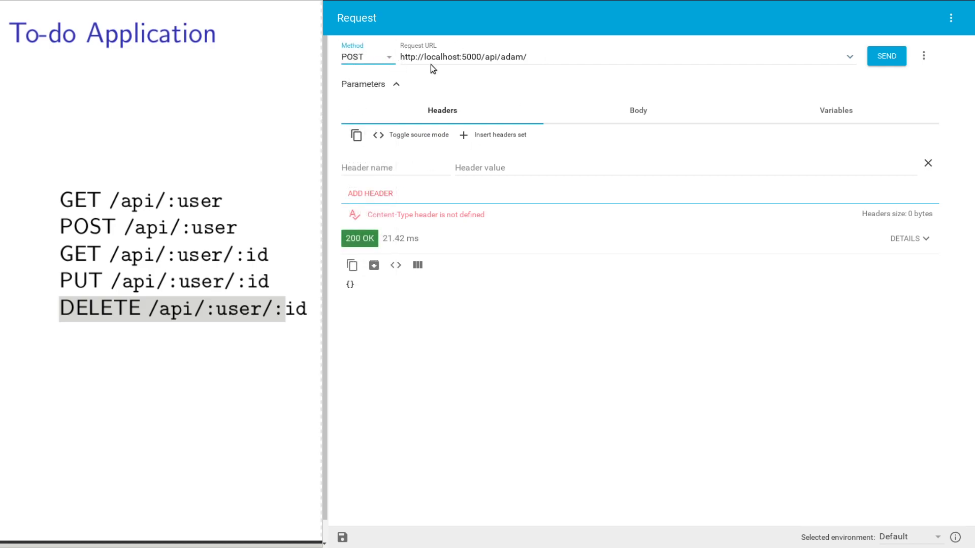
pyautogui.moveTo(480, 83)
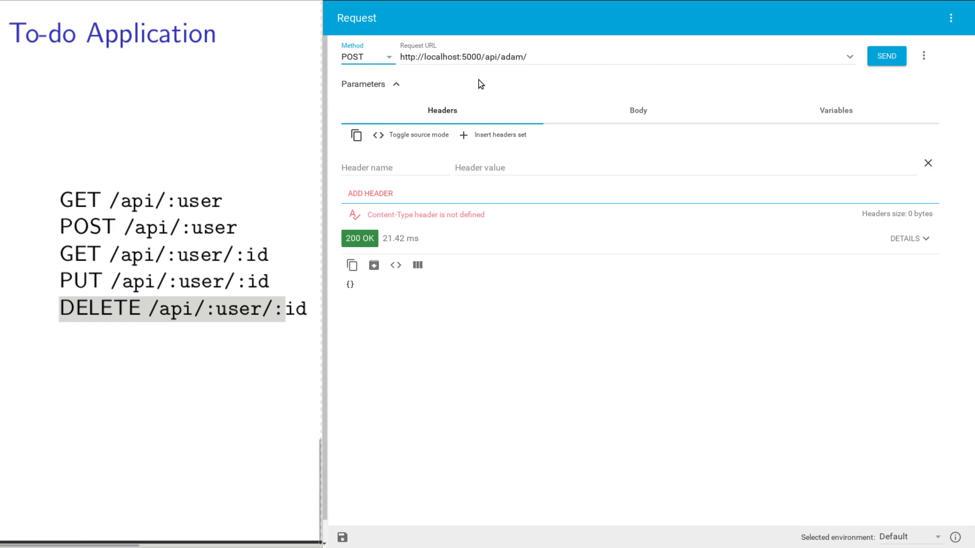
pyautogui.click(485, 57)
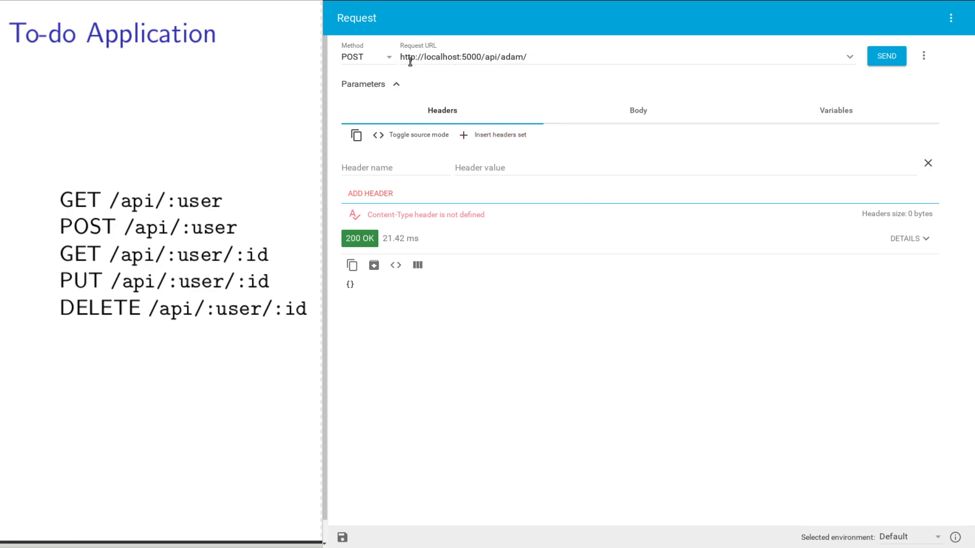
pyautogui.moveTo(458, 56)
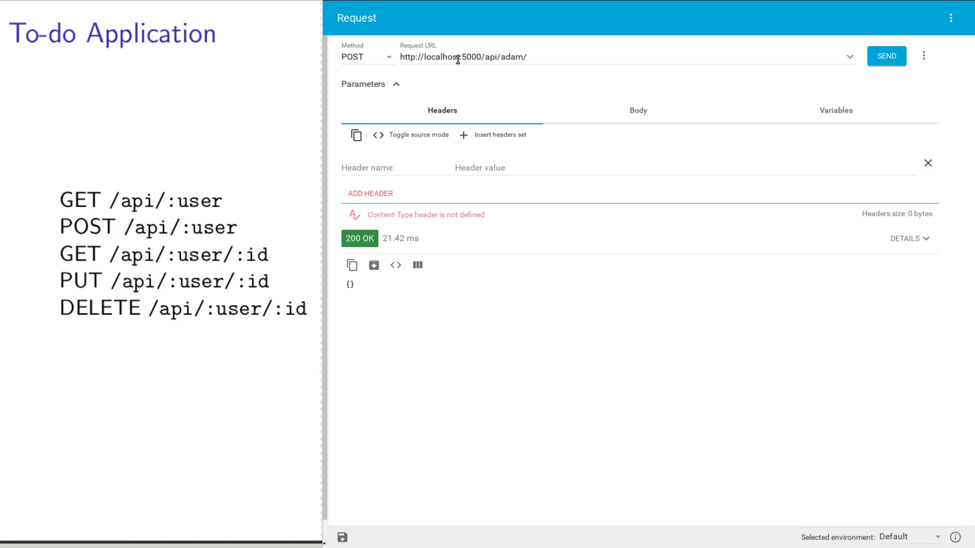
pyautogui.moveTo(483, 96)
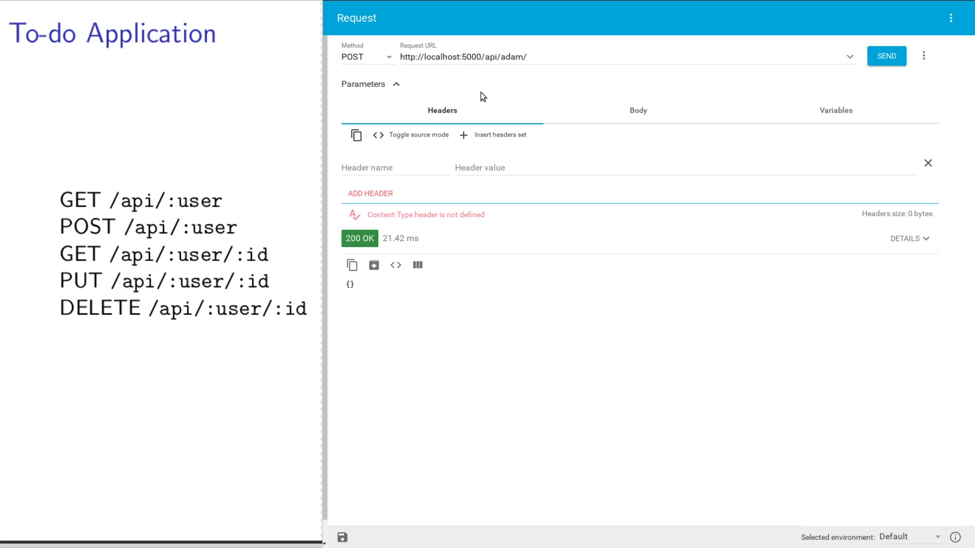
pyautogui.moveTo(441, 121)
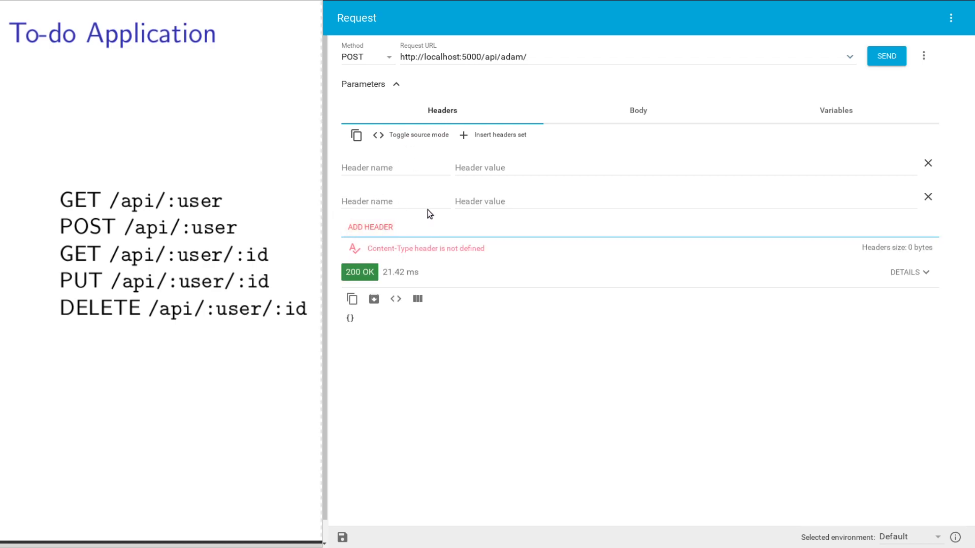
# Add a Content-Type header set to application/json from the suggestions.
pyautogui.click(396, 167)
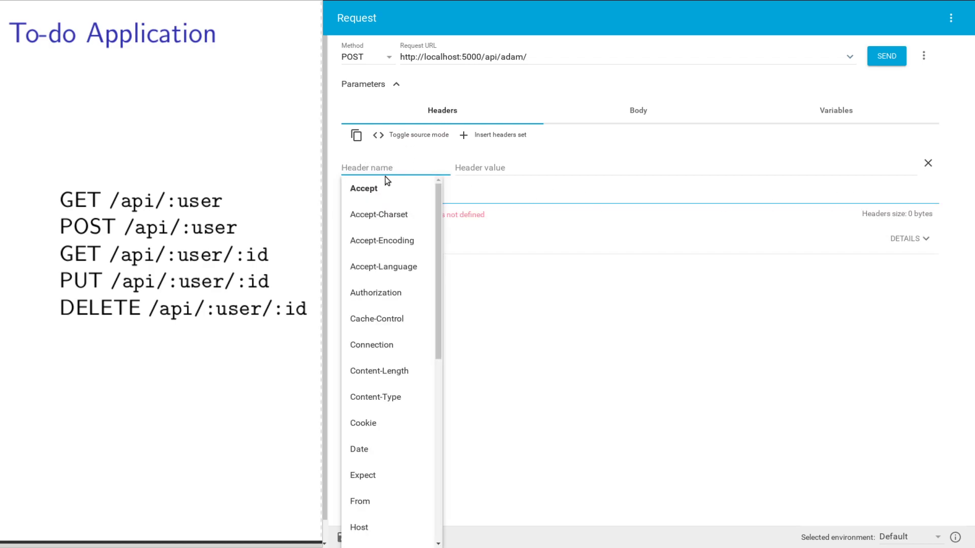
pyautogui.click(375, 396)
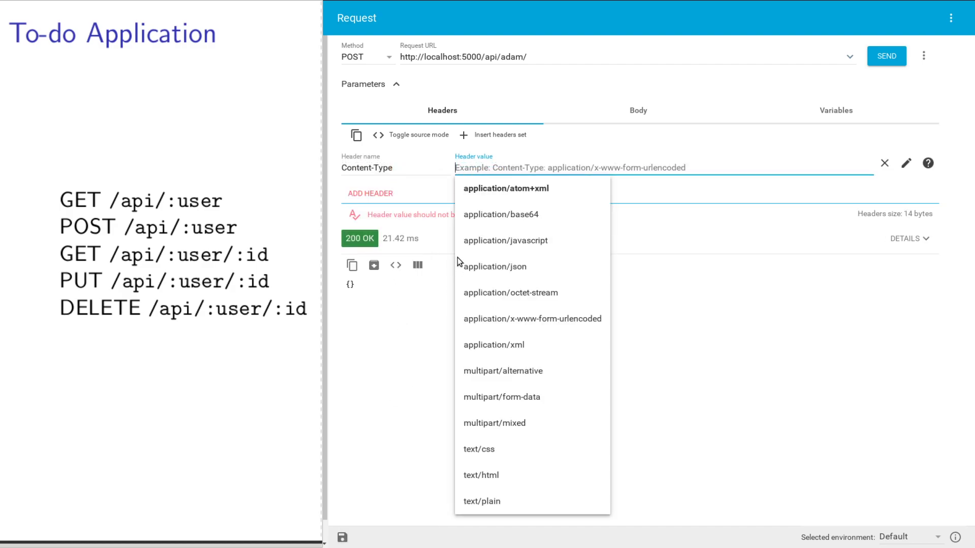
pyautogui.moveTo(530, 273)
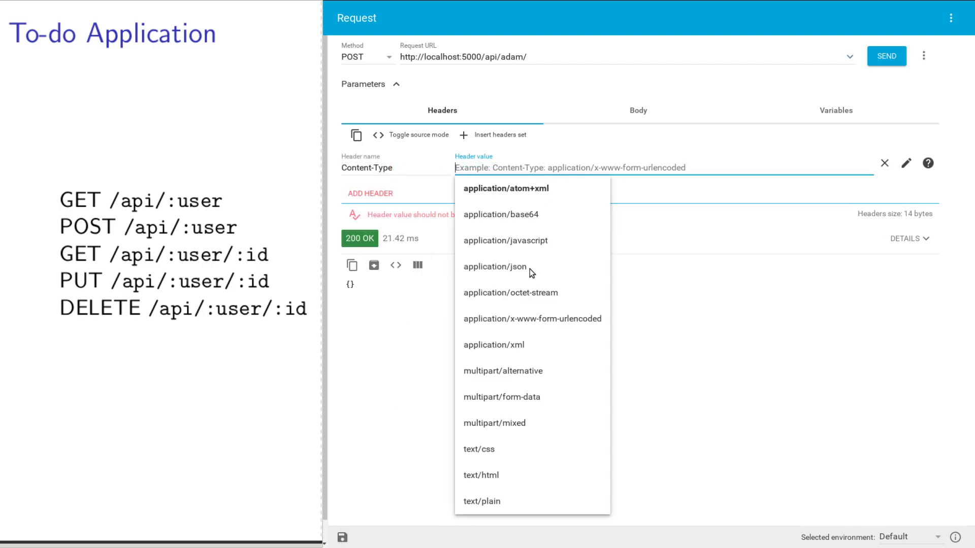
pyautogui.click(494, 266)
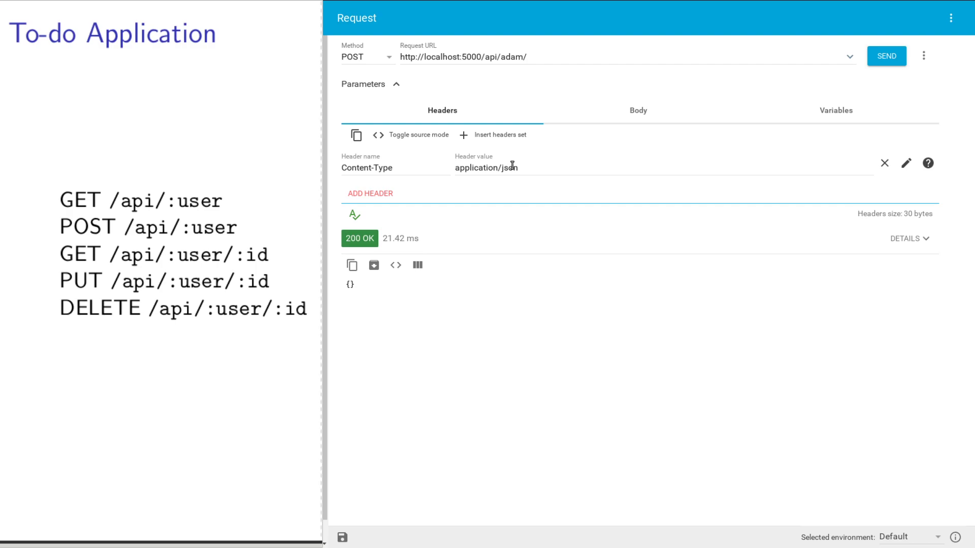
pyautogui.moveTo(633, 113)
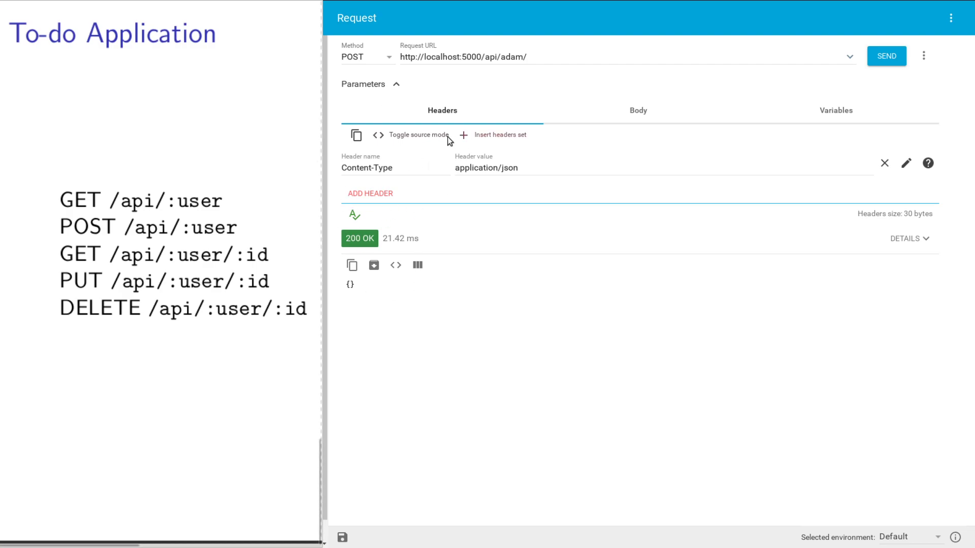
# Write the raw JSON body {"text": "think of an example name"} for the POST request.
pyautogui.click(637, 110)
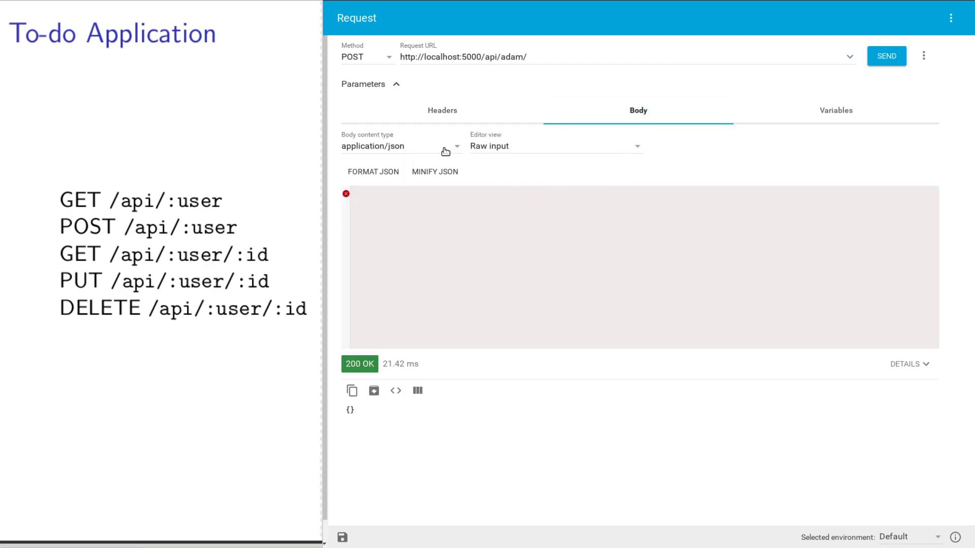
pyautogui.moveTo(379, 157)
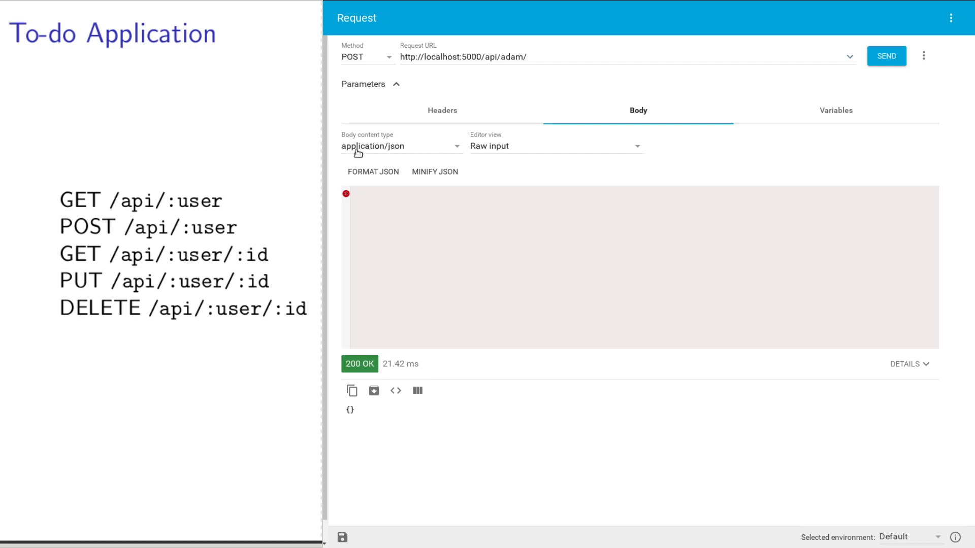
pyautogui.moveTo(390, 152)
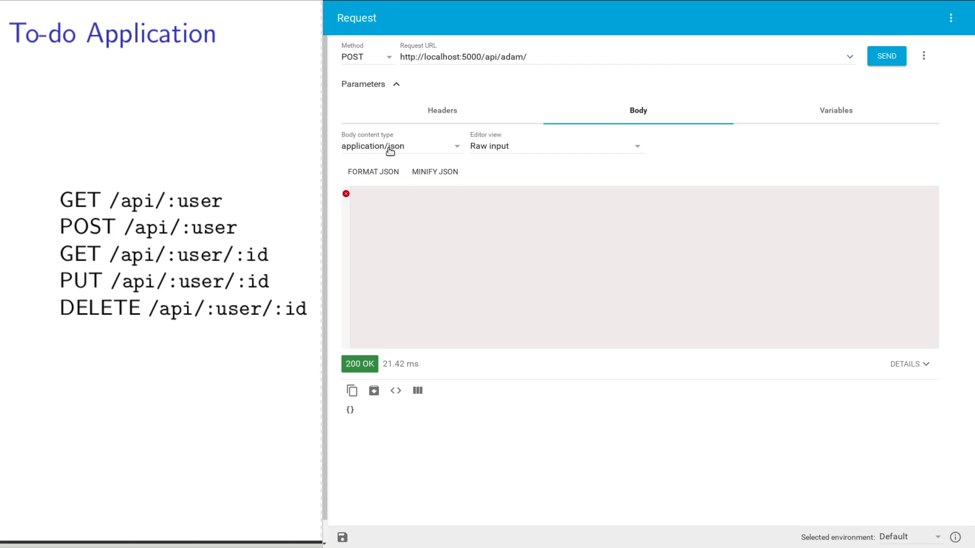
pyautogui.click(423, 222)
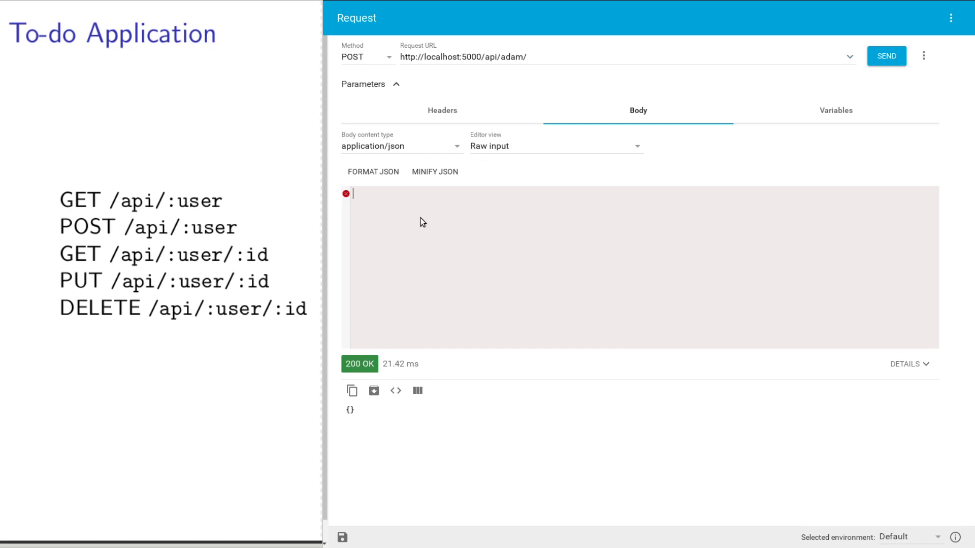
pyautogui.moveTo(426, 219)
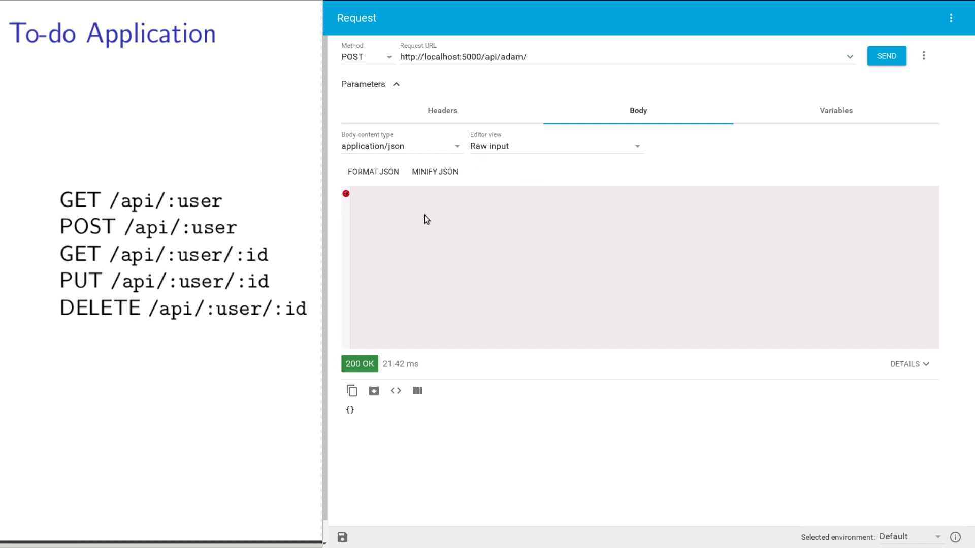
pyautogui.write('{"text"')
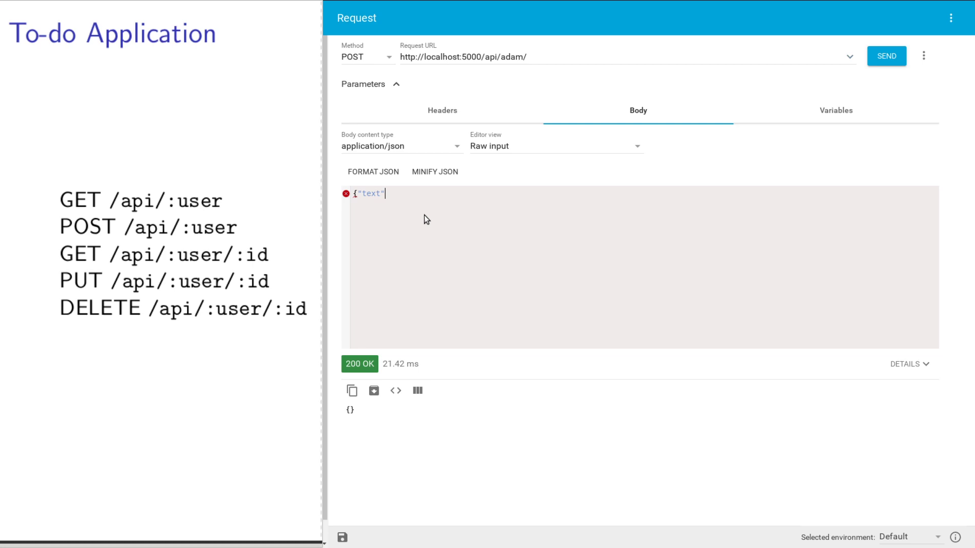
pyautogui.write(':')
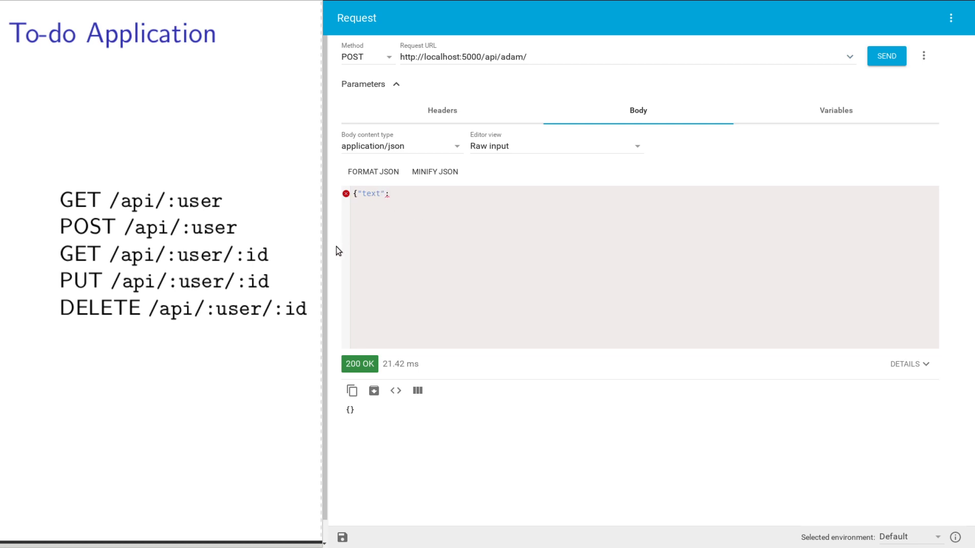
pyautogui.moveTo(349, 185)
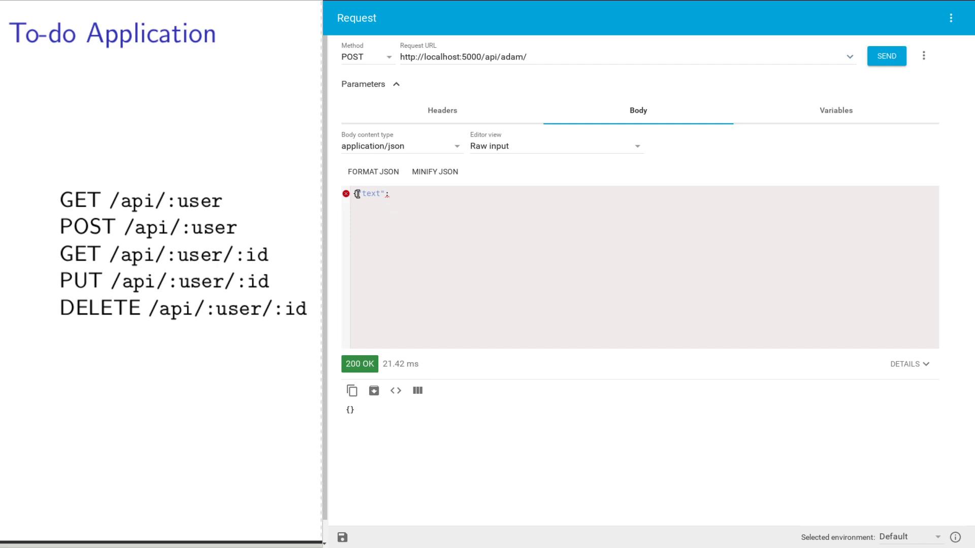
pyautogui.write('"')
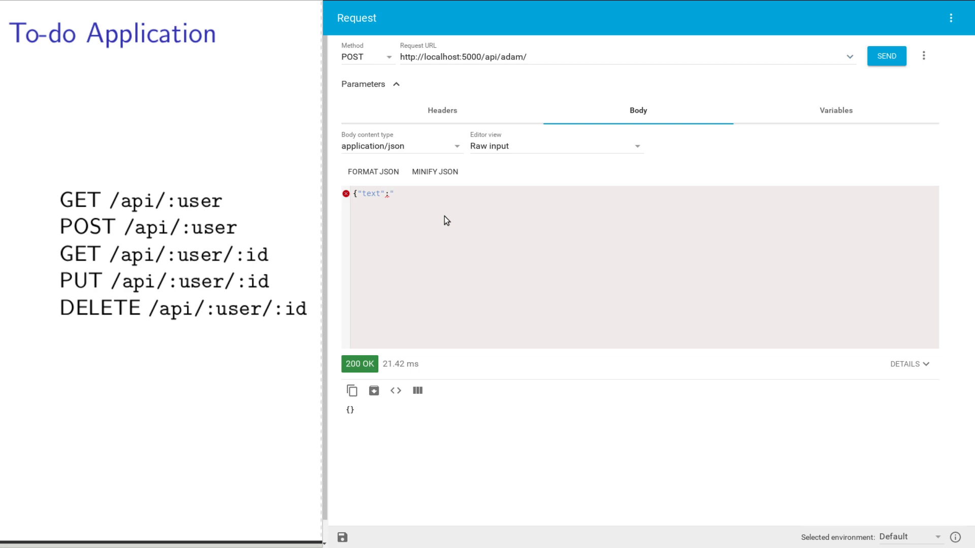
pyautogui.write('a s')
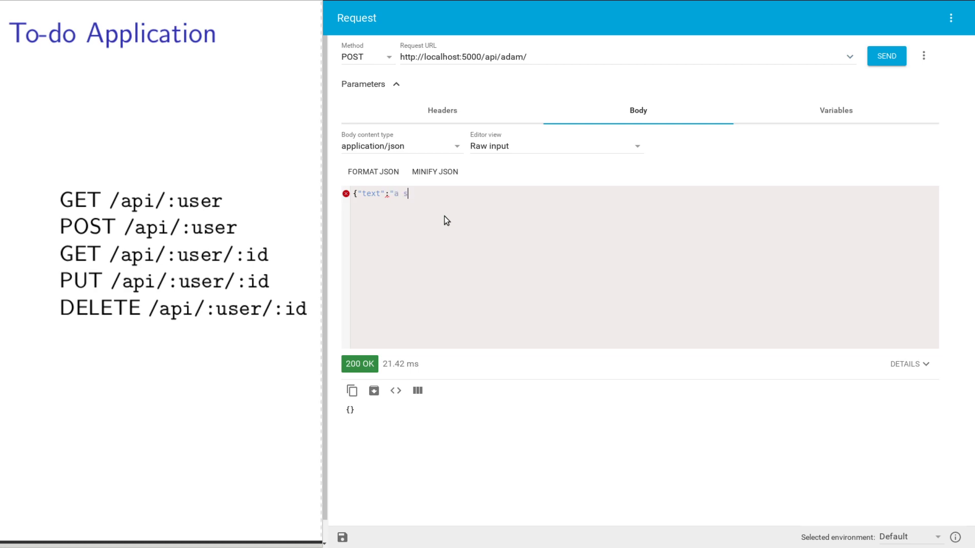
pyautogui.write('new')
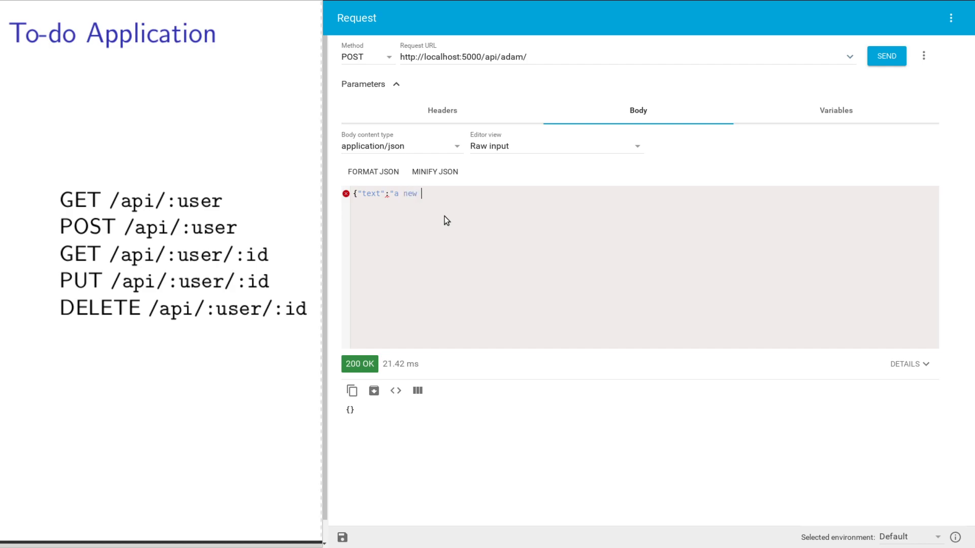
pyautogui.write('to-')
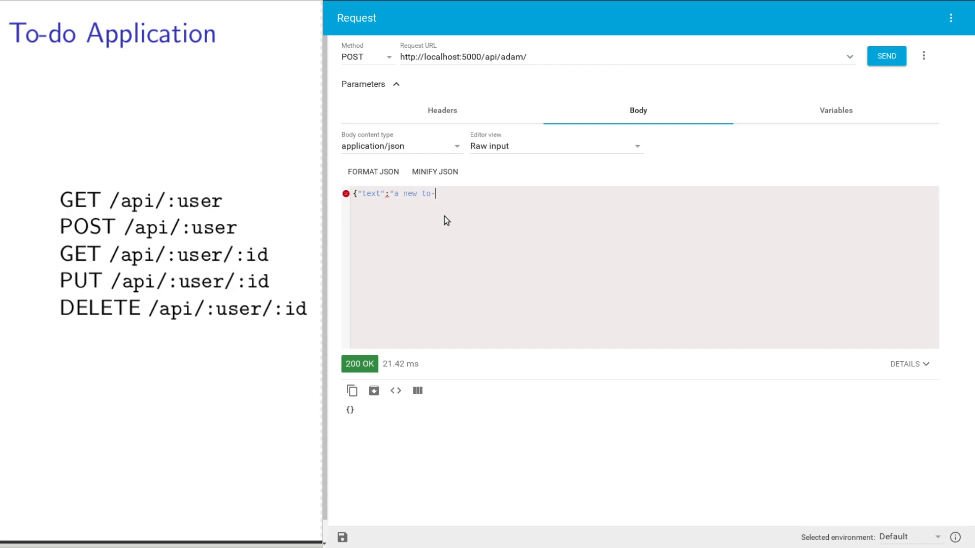
pyautogui.write('th')
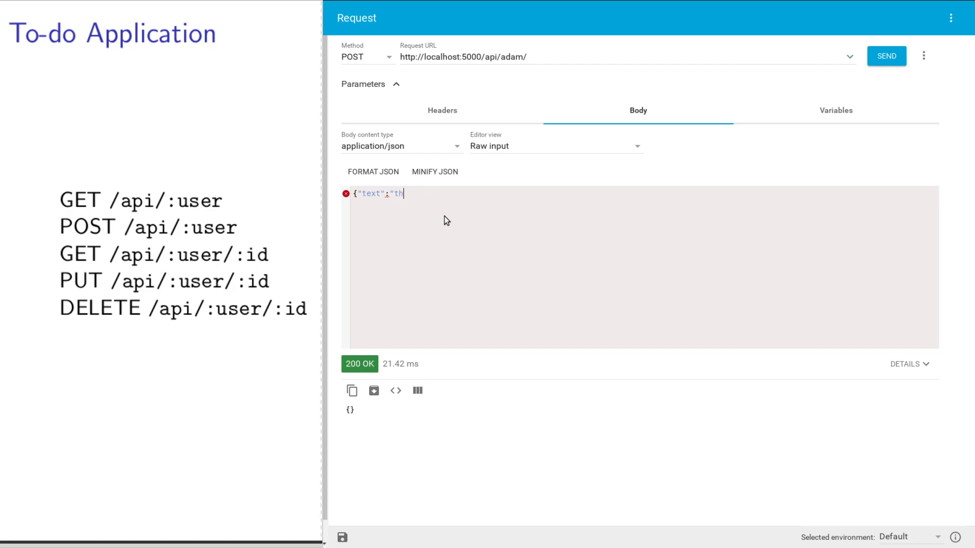
pyautogui.write('ink of an exam')
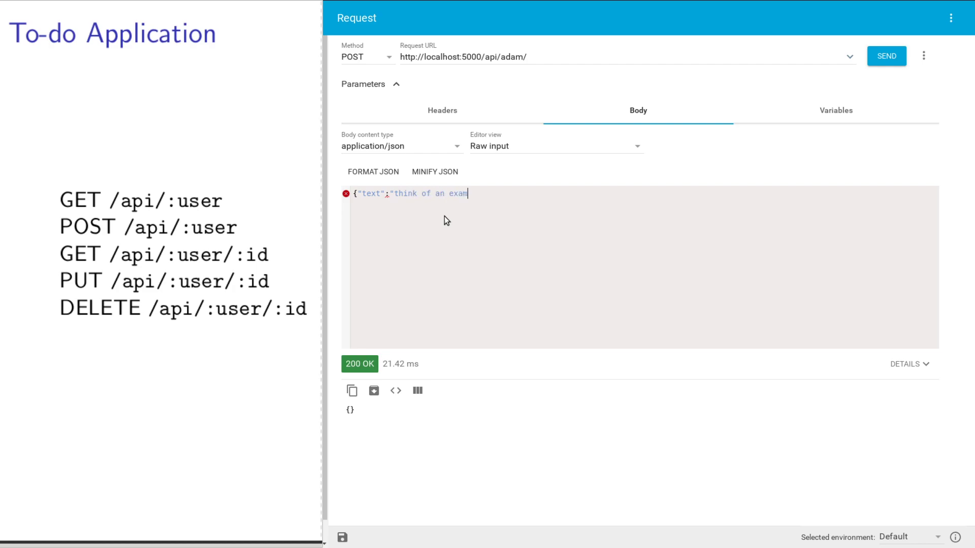
pyautogui.write('ple name"}')
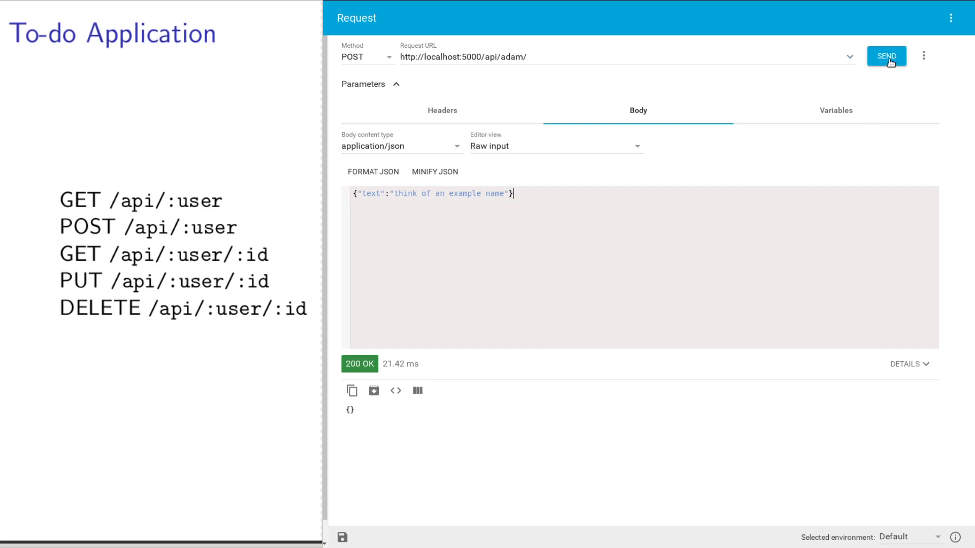
# Send the POST, get 405 Method Not Allowed, and remove the URL's trailing slash.
pyautogui.click(886, 56)
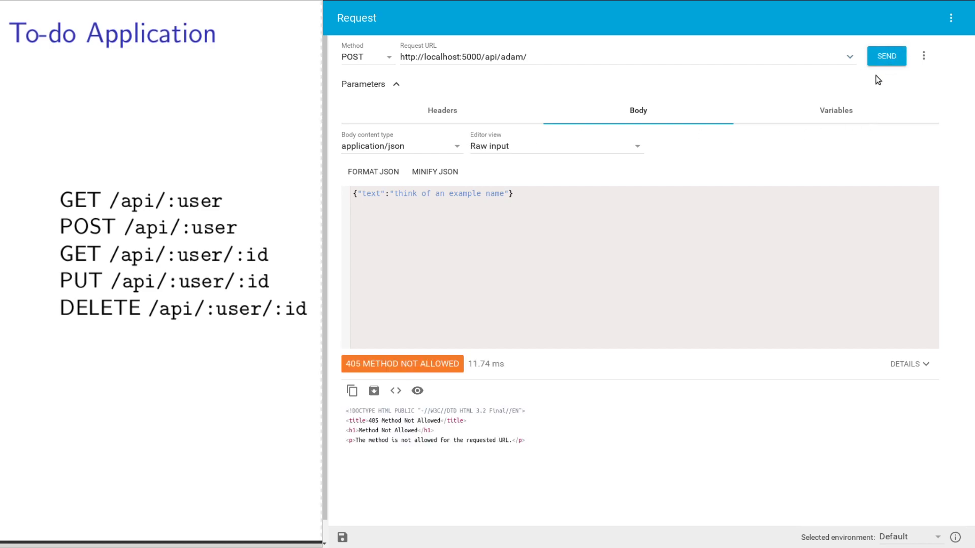
pyautogui.moveTo(537, 360)
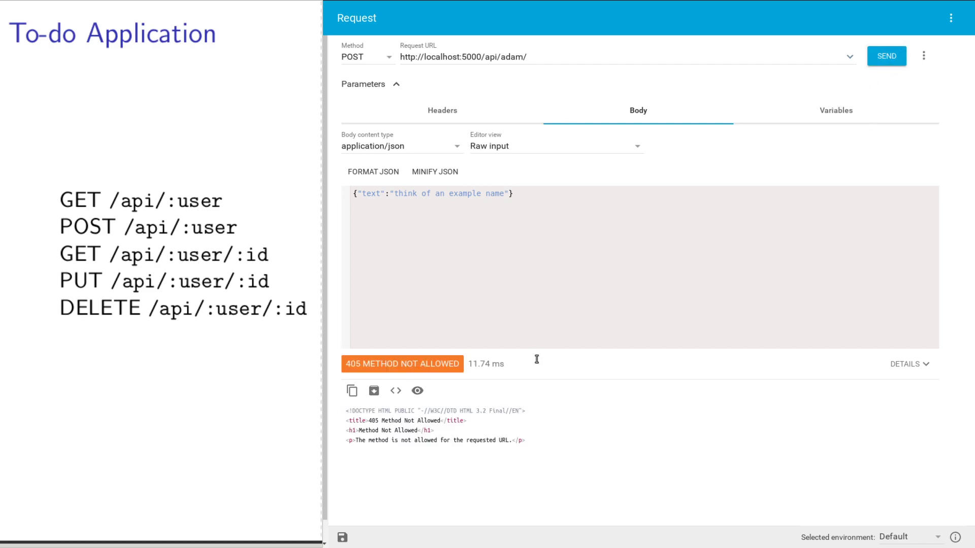
pyautogui.moveTo(480, 415)
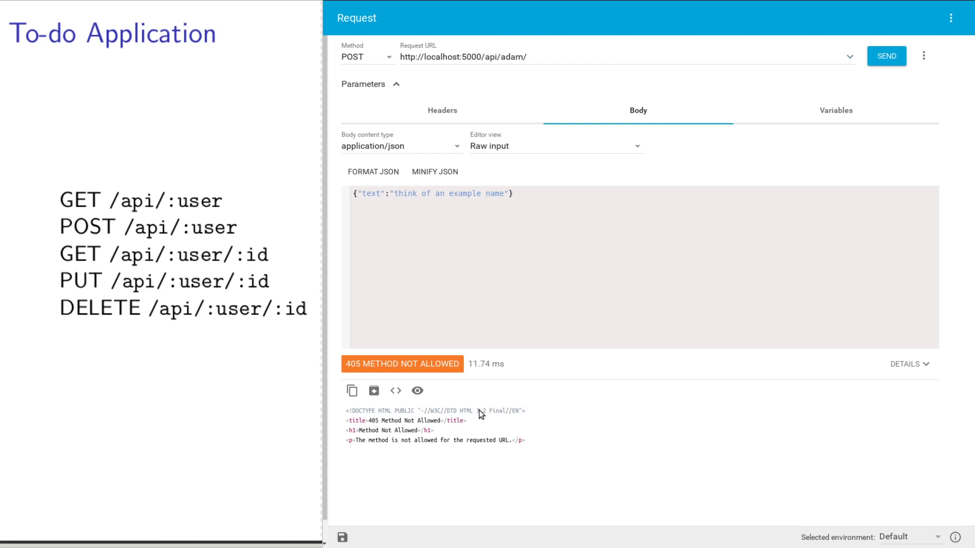
pyautogui.moveTo(540, 92)
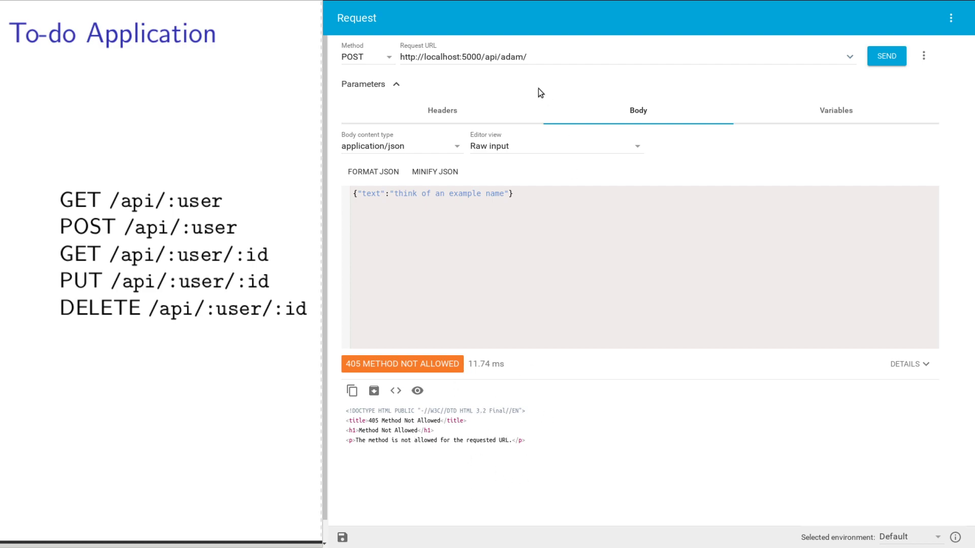
pyautogui.click(535, 57)
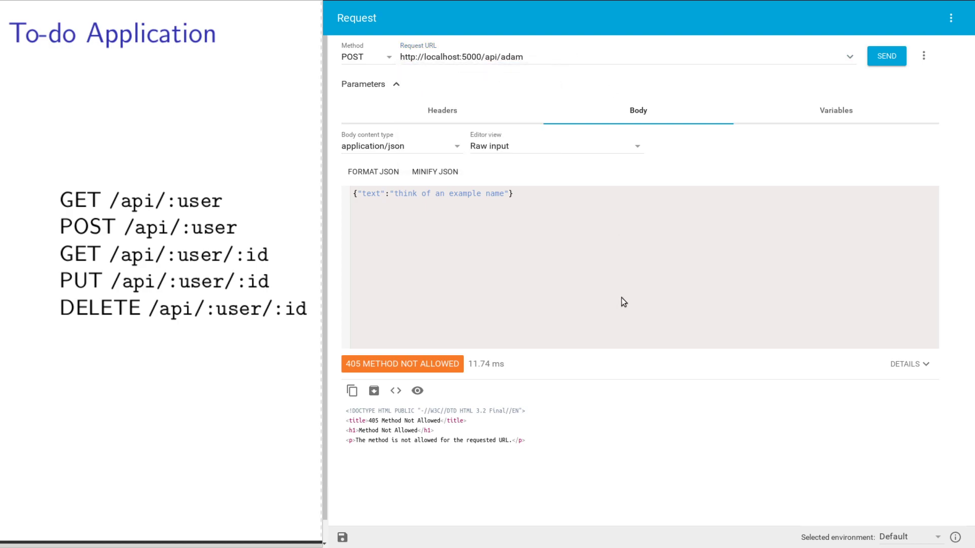
pyautogui.click(524, 56)
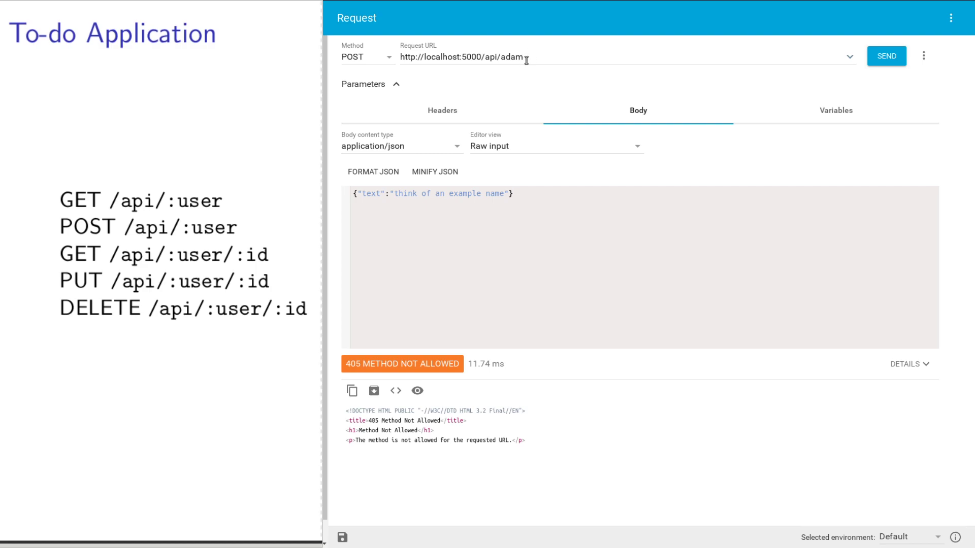
pyautogui.moveTo(418, 369)
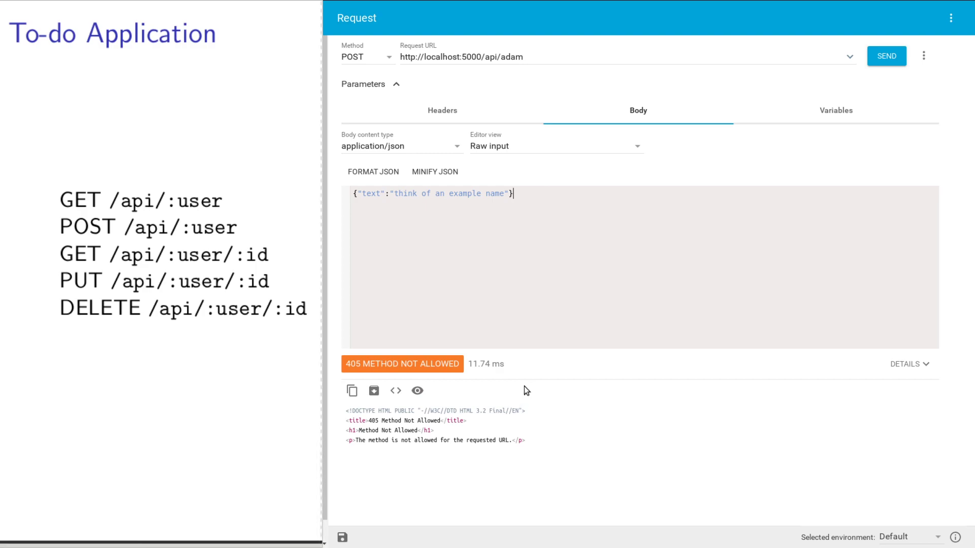
pyautogui.moveTo(549, 344)
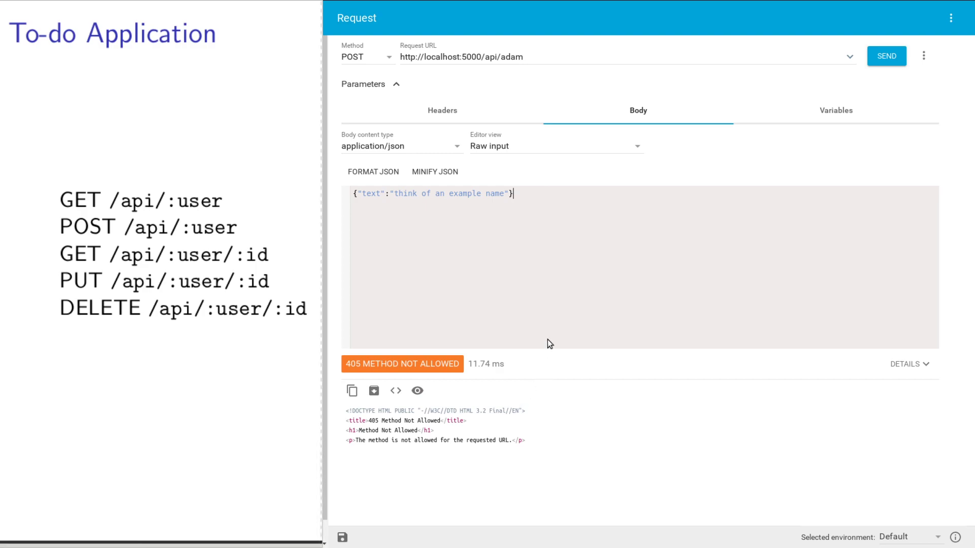
pyautogui.moveTo(404, 151)
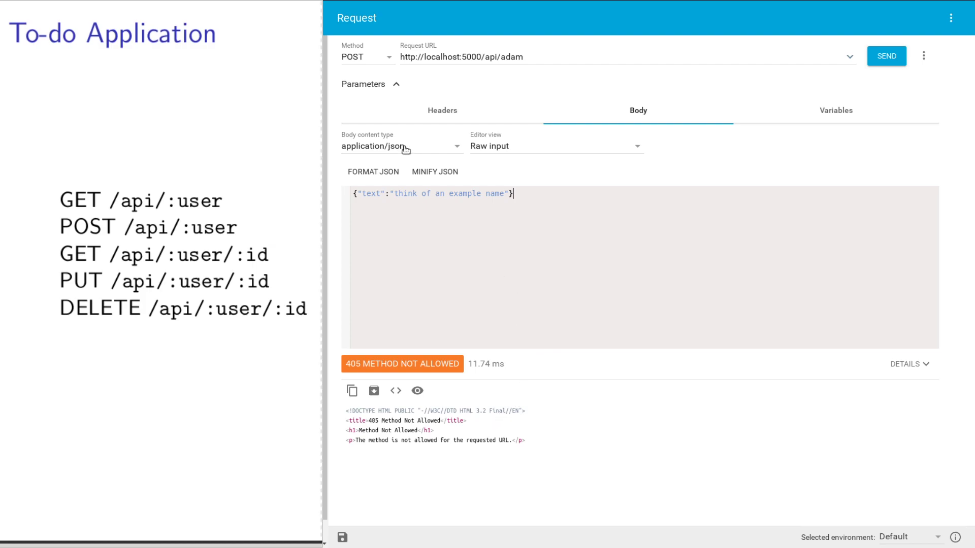
pyautogui.moveTo(528, 63)
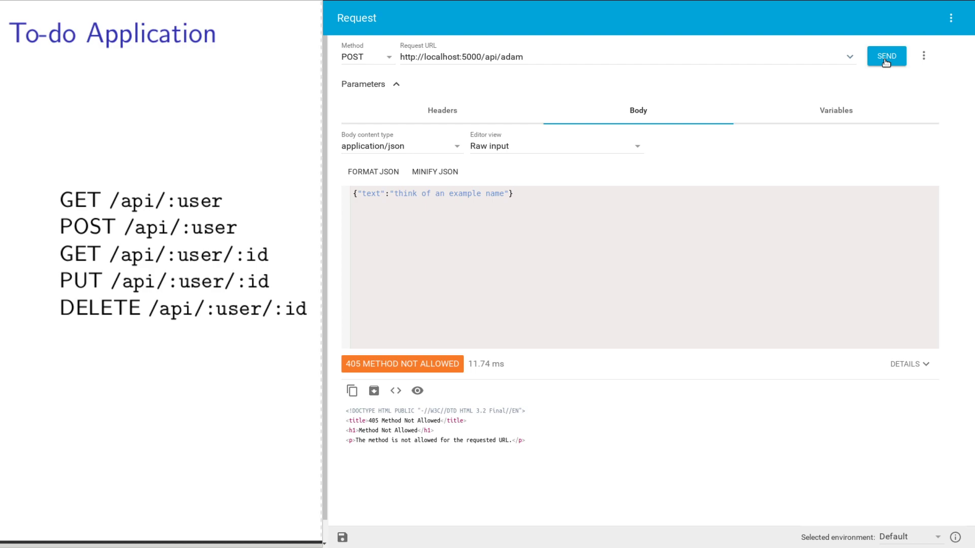
pyautogui.click(886, 56)
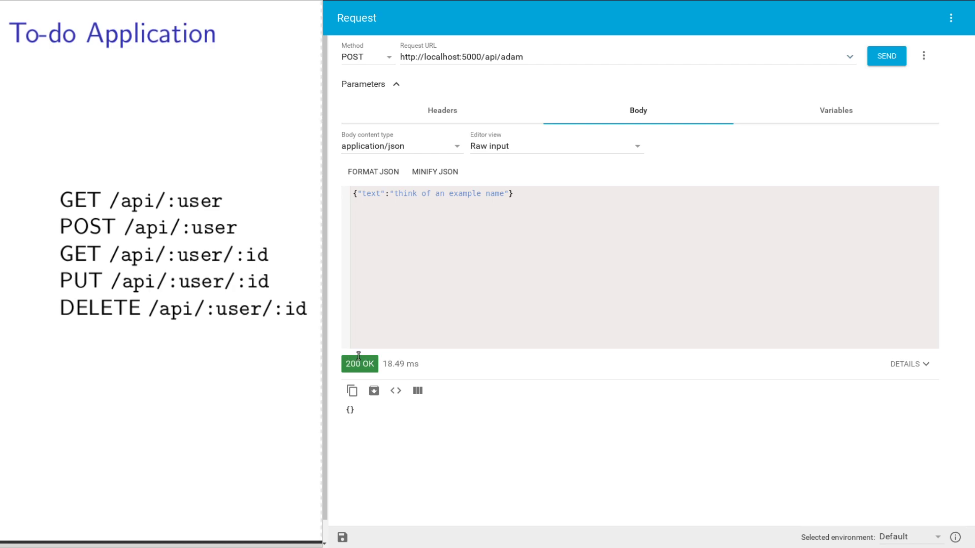
pyautogui.moveTo(367, 355)
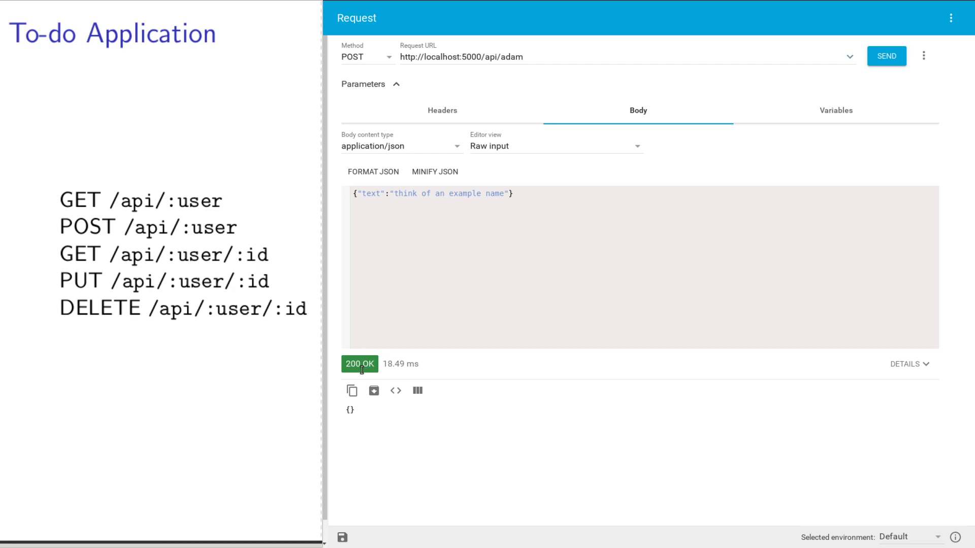
pyautogui.moveTo(458, 244)
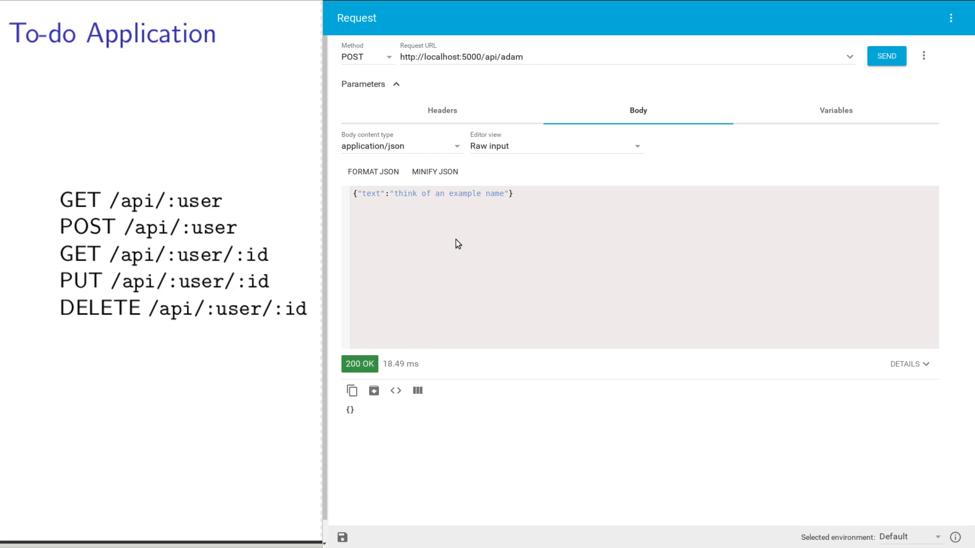
pyautogui.moveTo(367, 56)
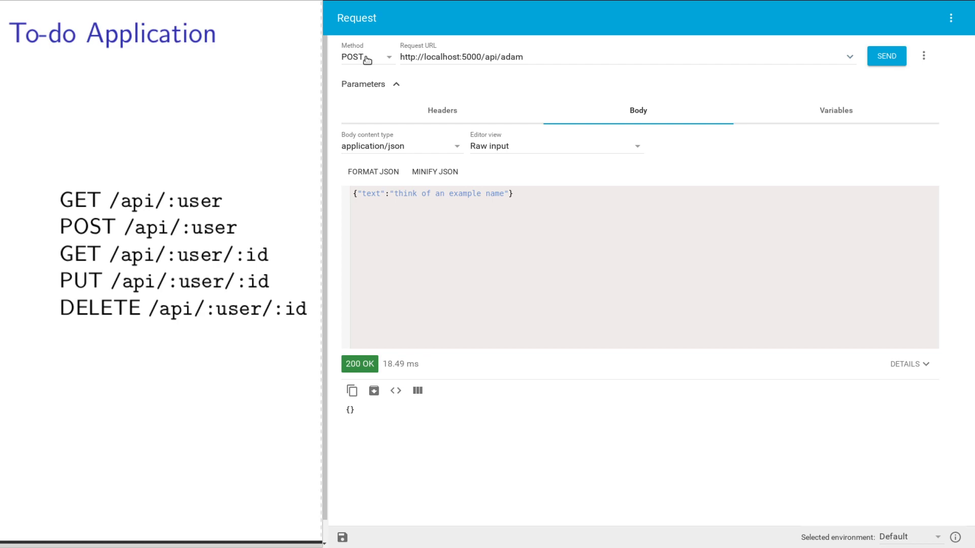
# Switch the adam request to GET, matching the GET /api/:user route on the slide.
pyautogui.click(366, 56)
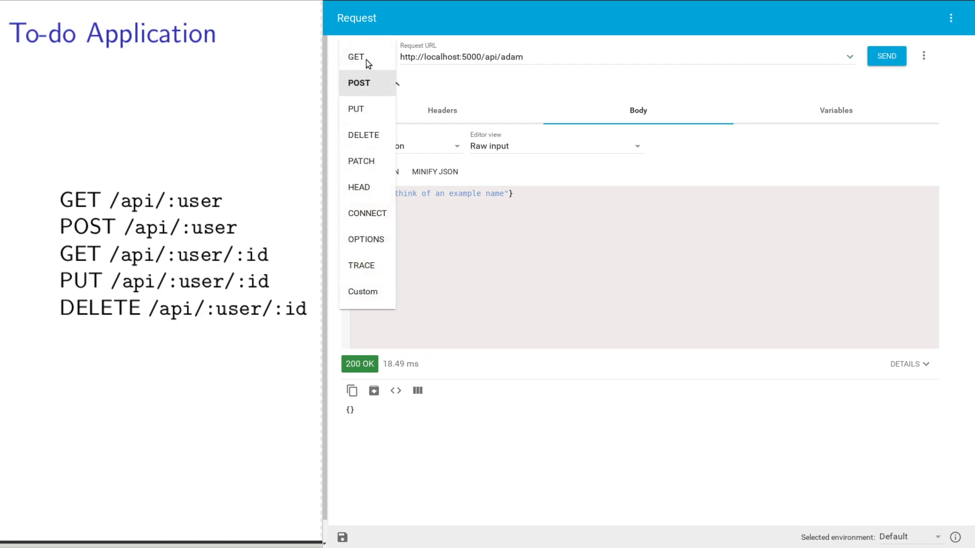
pyautogui.click(356, 56)
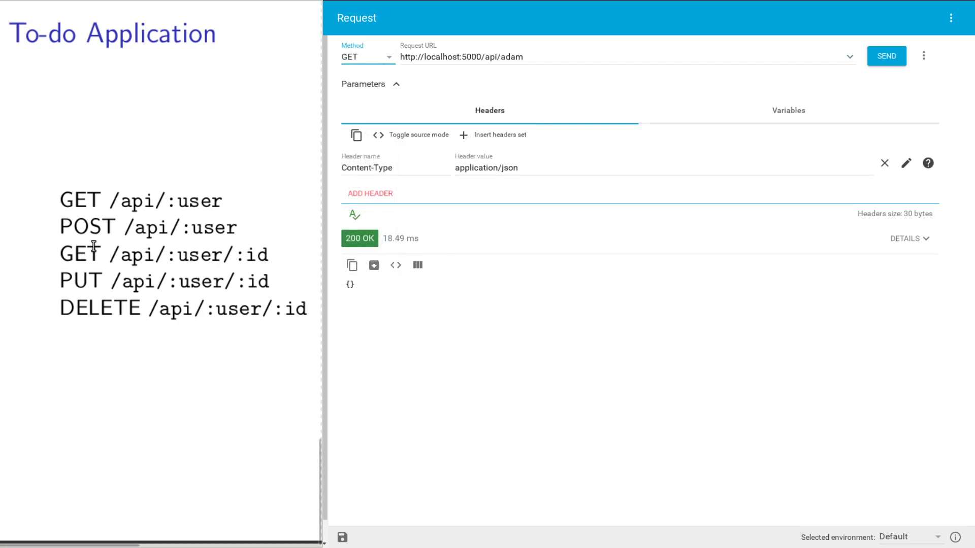
pyautogui.doubleClick(147, 227)
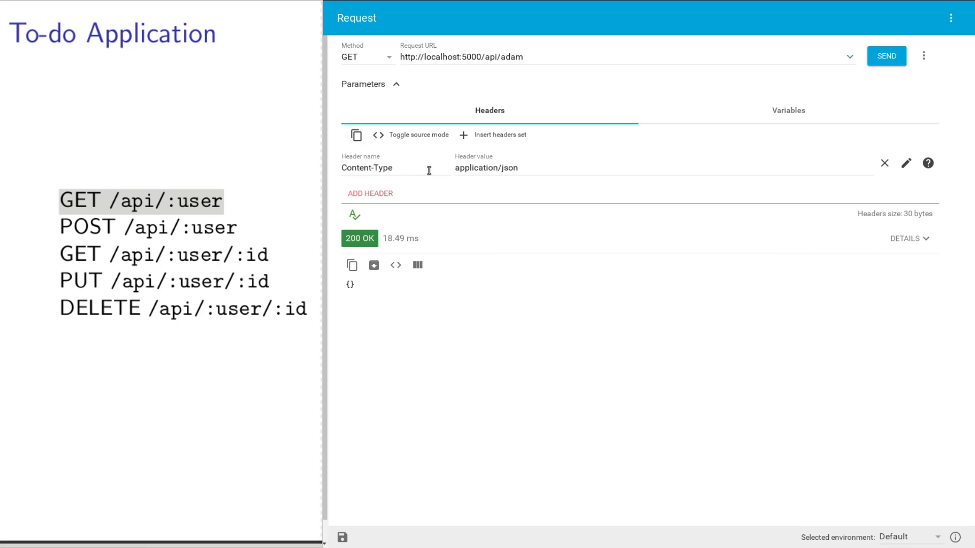
pyautogui.click(489, 110)
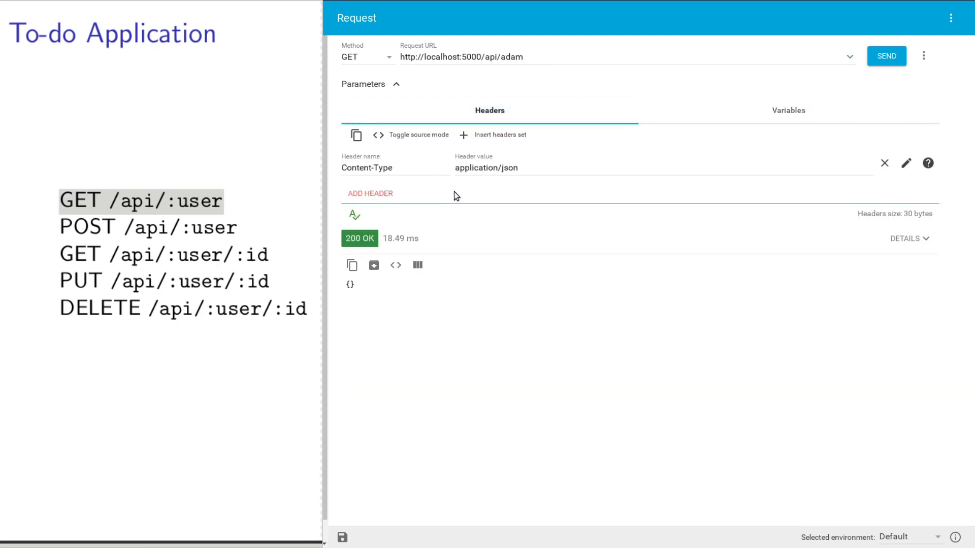
pyautogui.moveTo(644, 244)
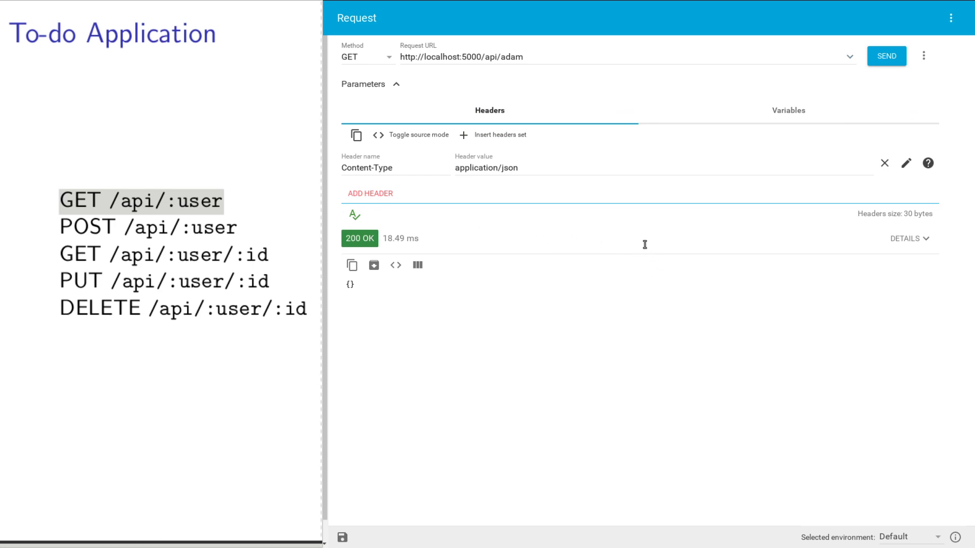
# Send the GET, view the JSON response, and point out item 17's id, created time and completed false.
pyautogui.click(886, 55)
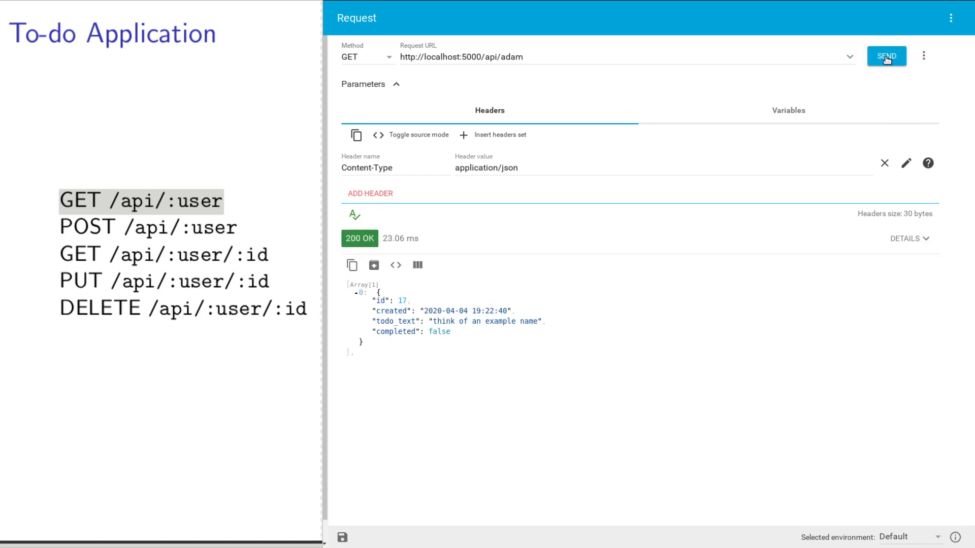
pyautogui.click(395, 265)
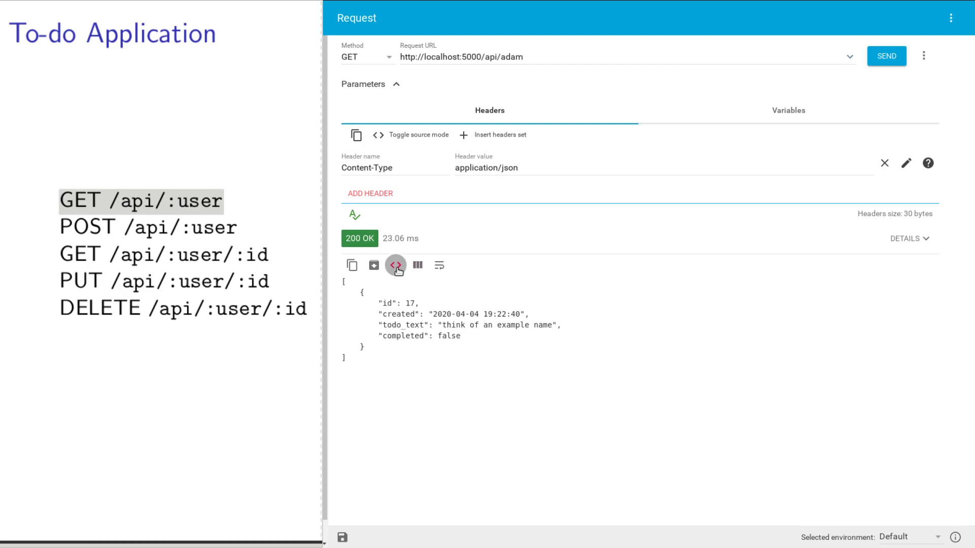
pyautogui.moveTo(395, 323)
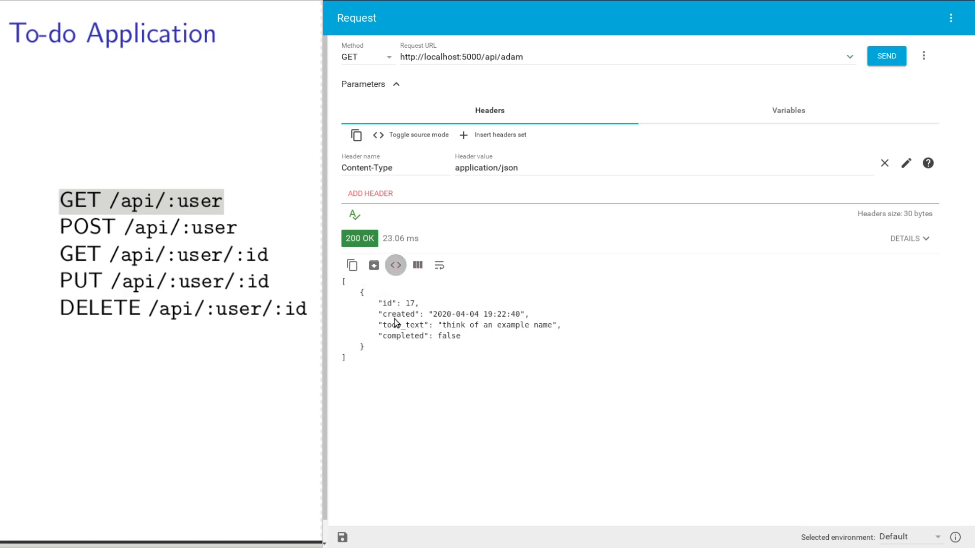
pyautogui.moveTo(400, 327)
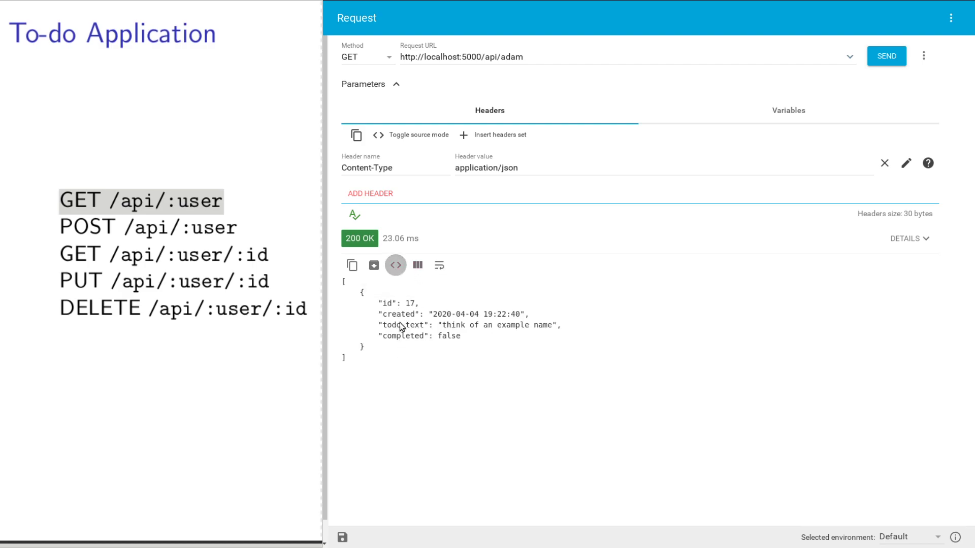
pyautogui.moveTo(387, 334)
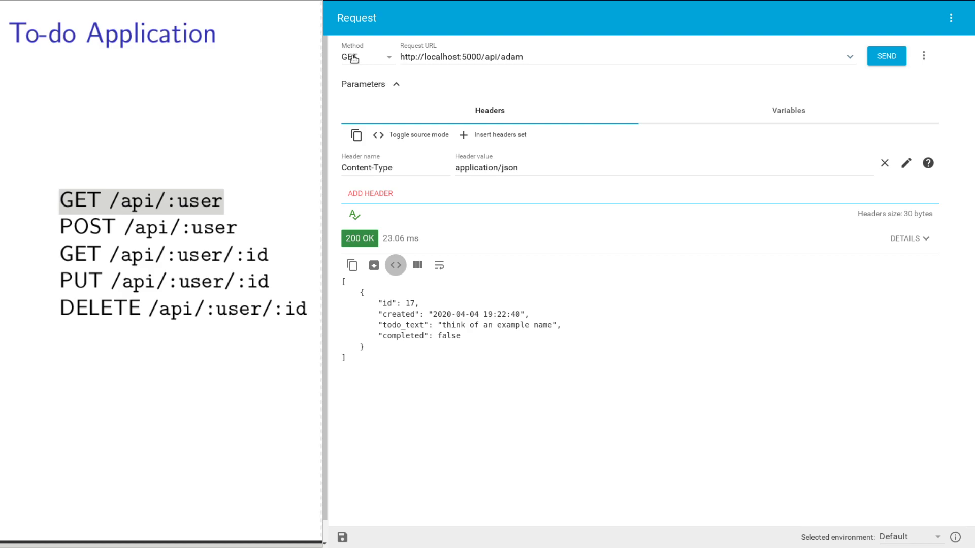
pyautogui.moveTo(83, 232)
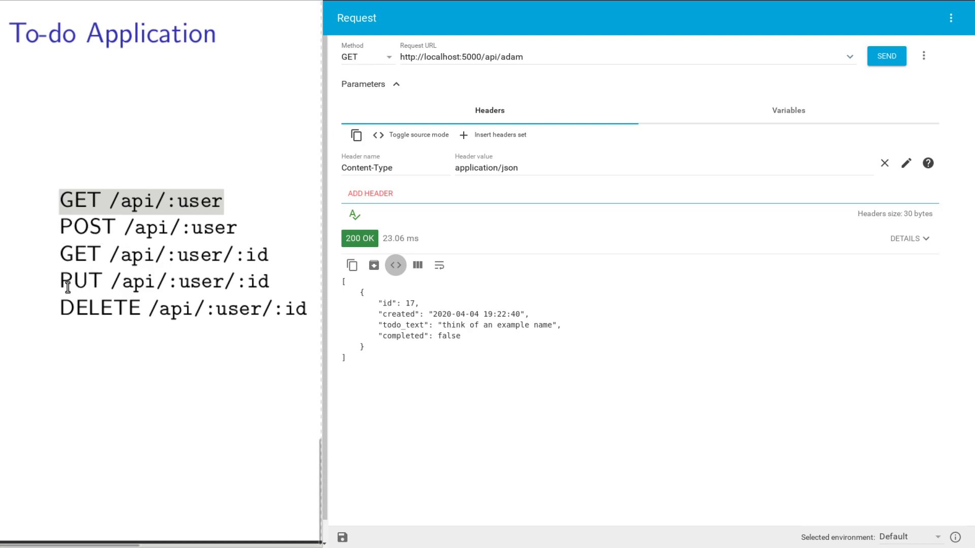
pyautogui.moveTo(355, 310)
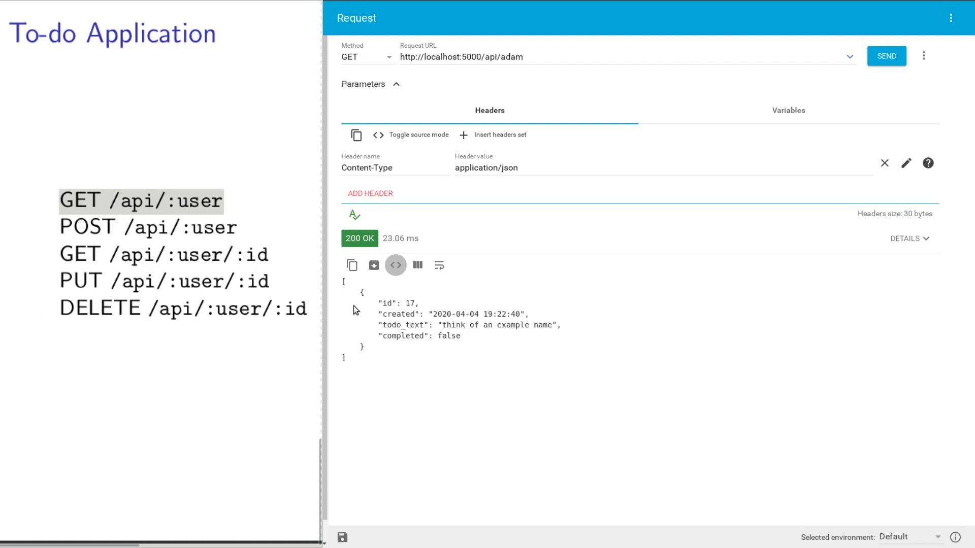
pyautogui.moveTo(449, 70)
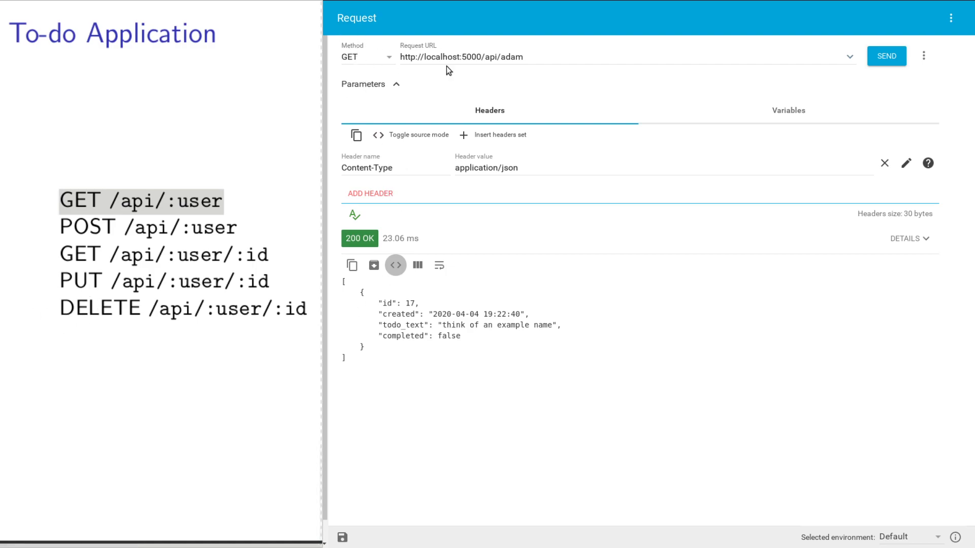
pyautogui.moveTo(534, 59)
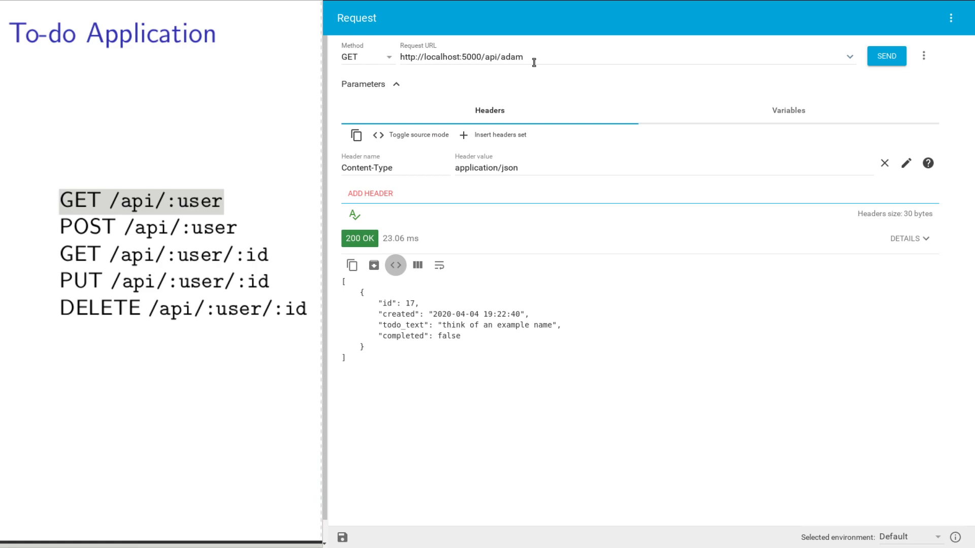
pyautogui.moveTo(346, 287)
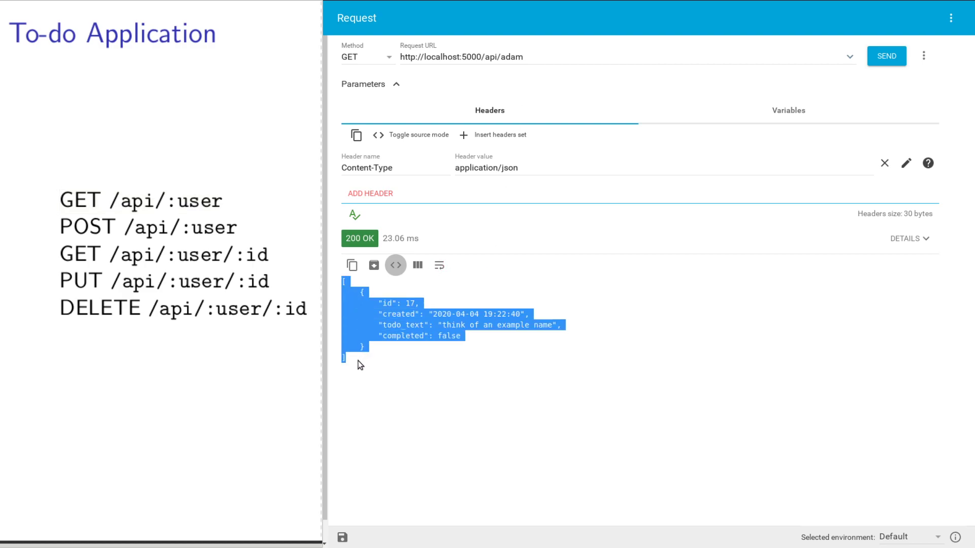
pyautogui.click(342, 286)
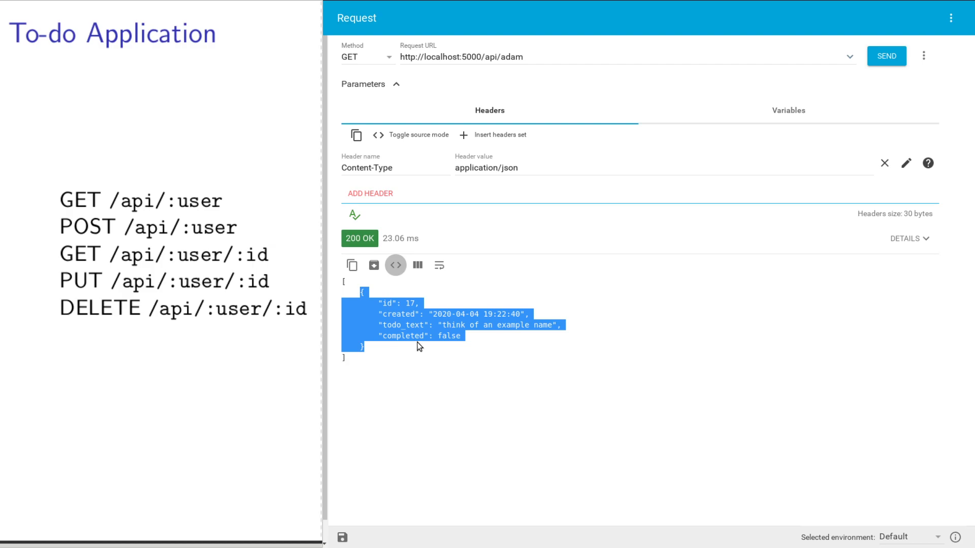
pyautogui.moveTo(418, 340)
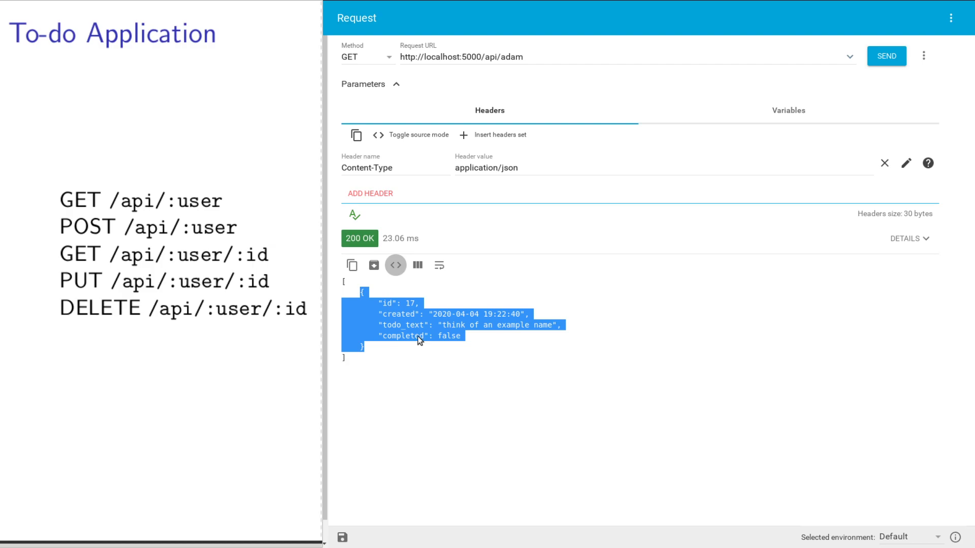
pyautogui.moveTo(432, 330)
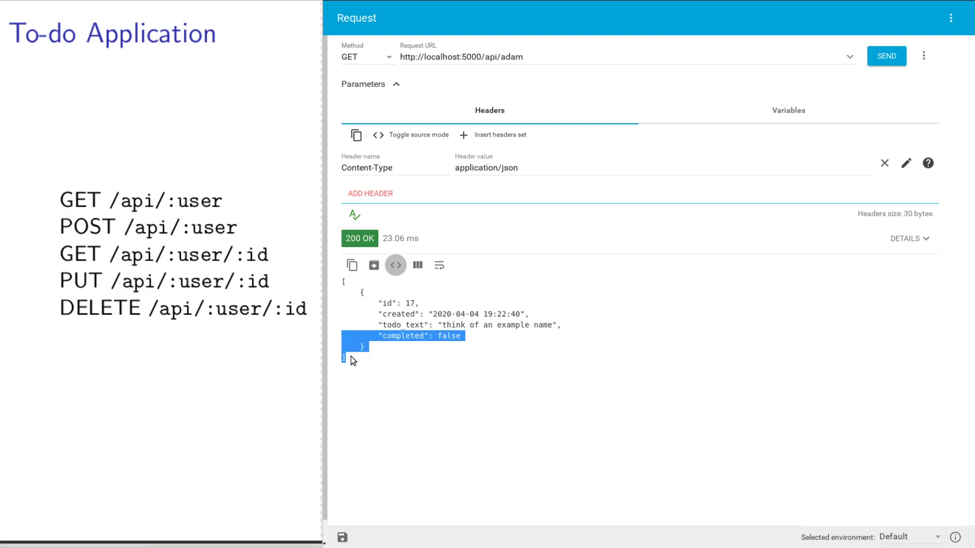
pyautogui.click(363, 295)
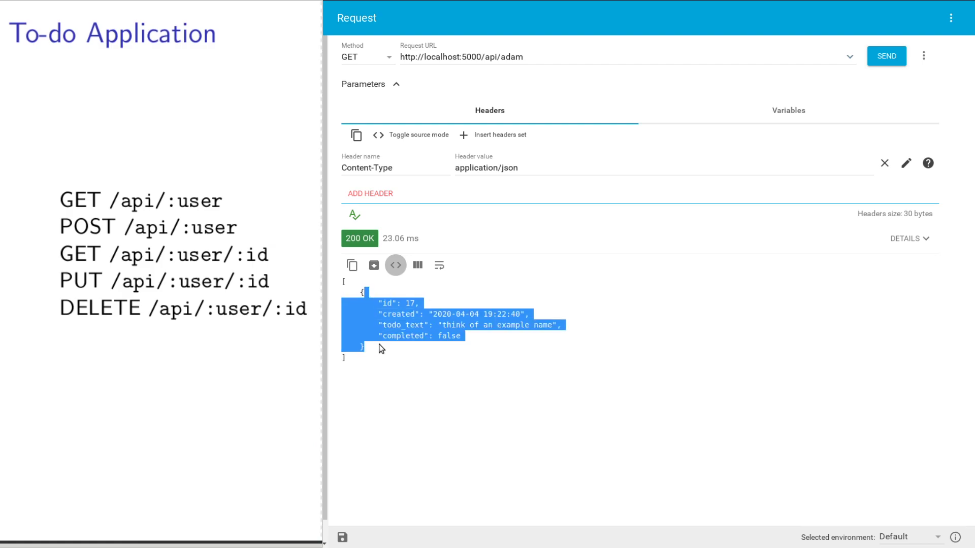
pyautogui.click(410, 304)
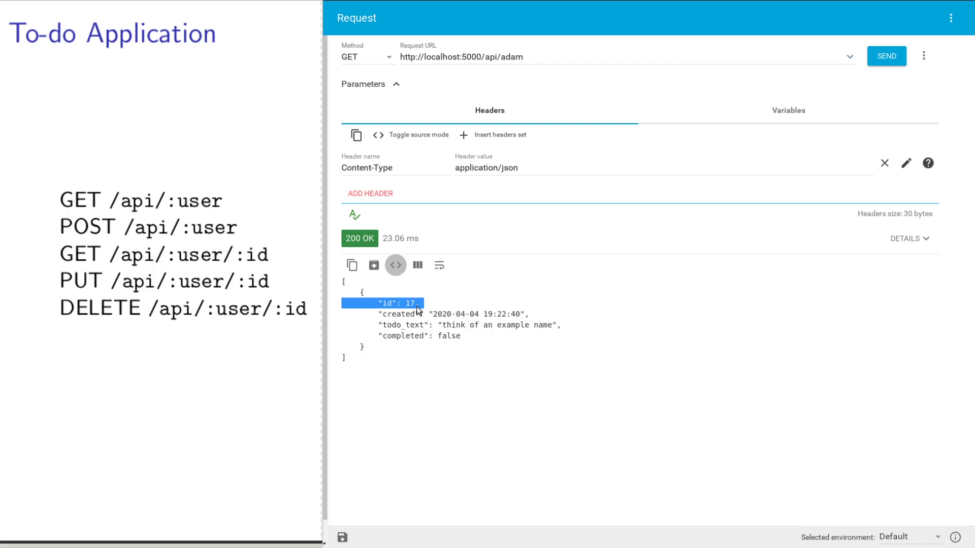
pyautogui.click(435, 314)
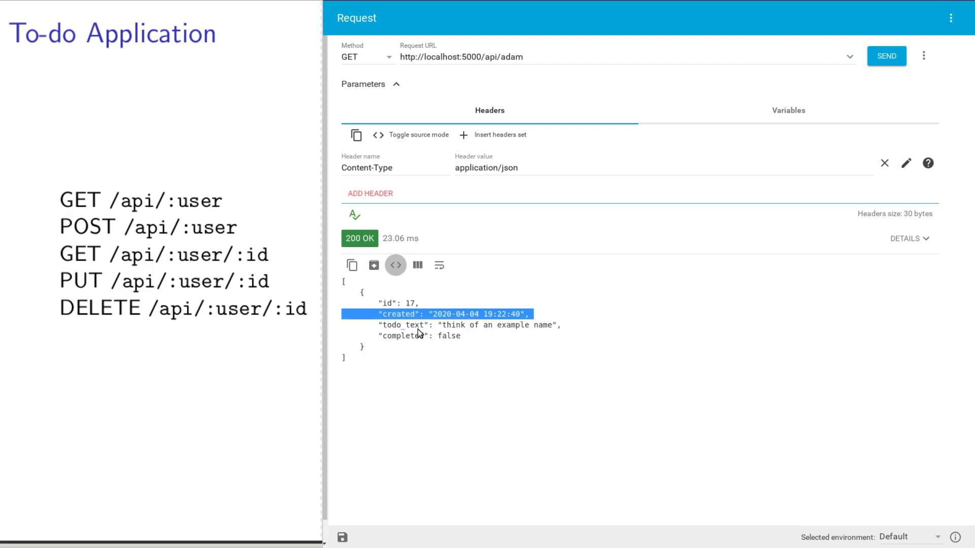
pyautogui.click(429, 324)
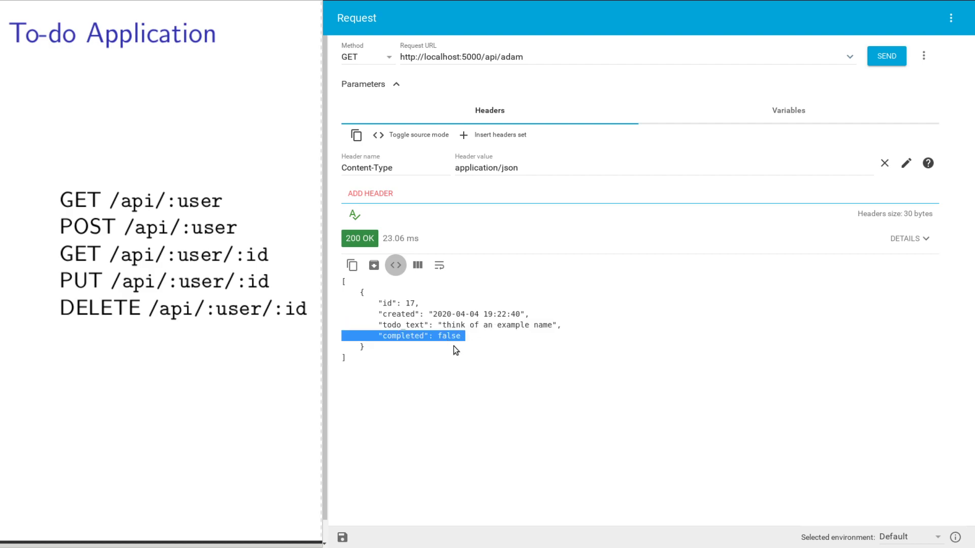
pyautogui.moveTo(531, 292)
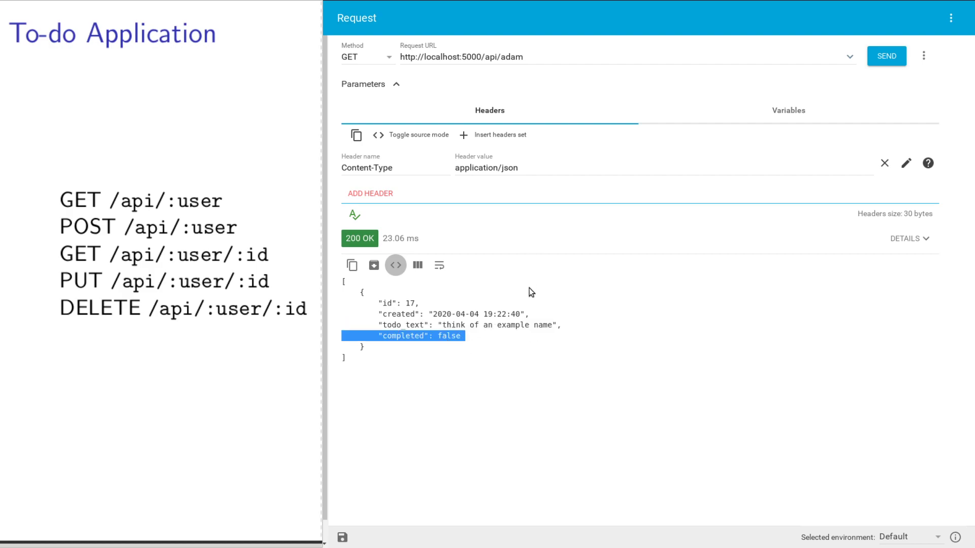
pyautogui.moveTo(383, 349)
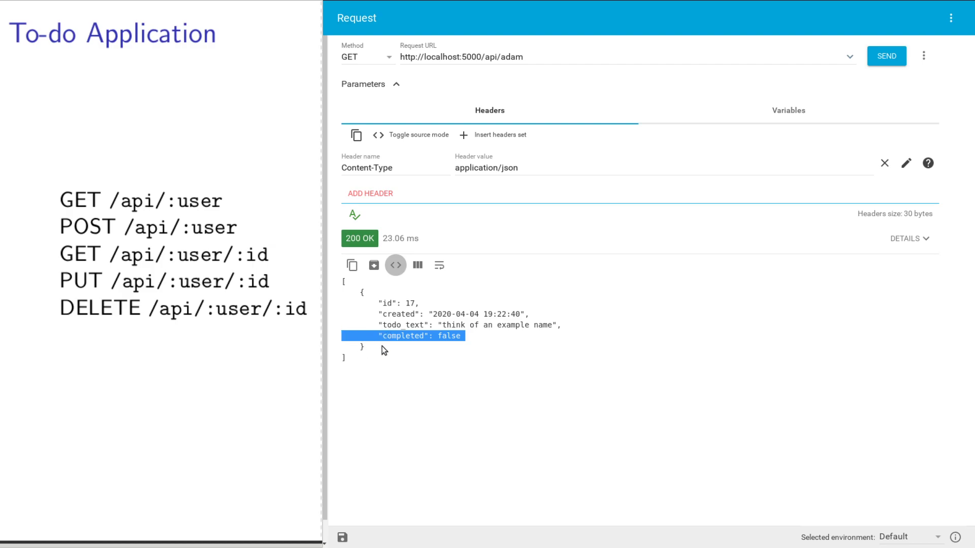
pyautogui.moveTo(536, 56)
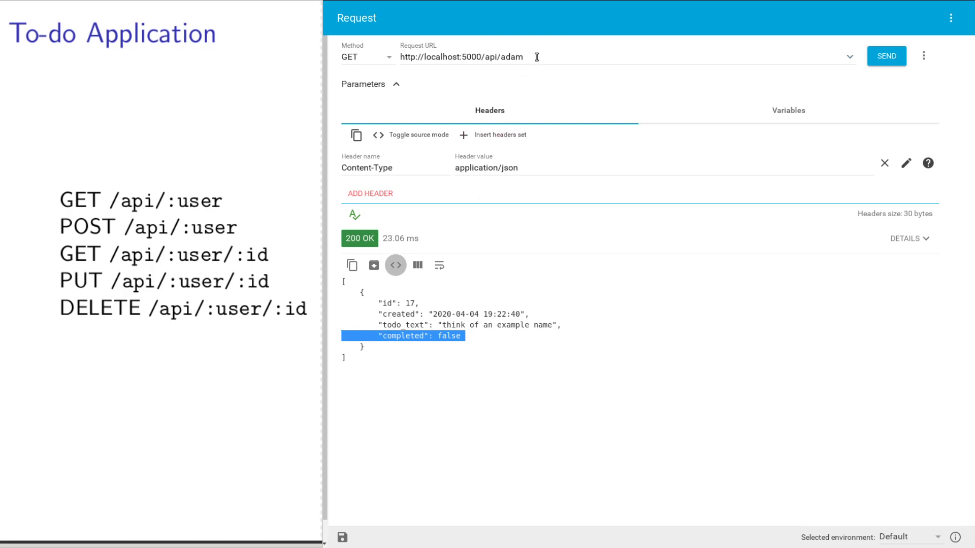
# POST a second item with text "do an update example" to adam's URL, returning 200 OK.
pyautogui.click(366, 56)
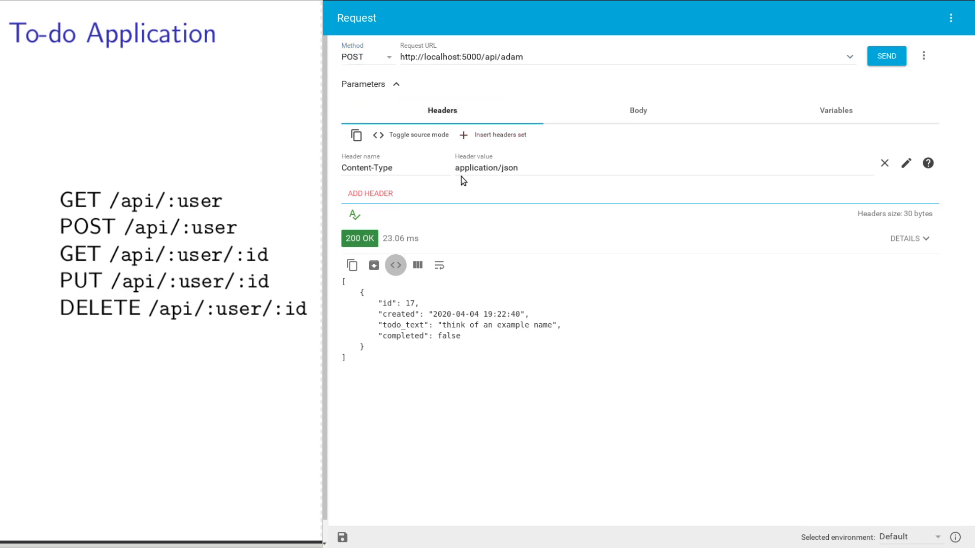
pyautogui.click(637, 110)
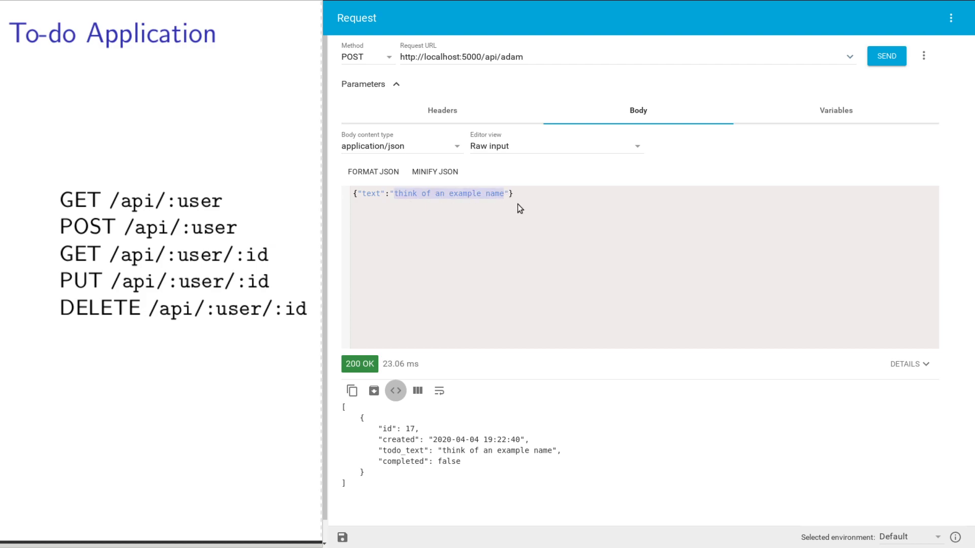
pyautogui.write('do')
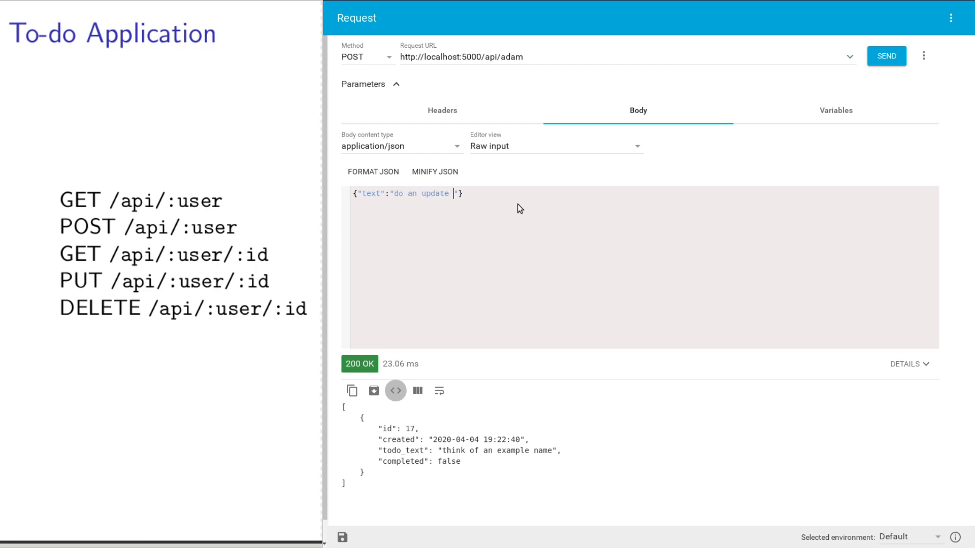
pyautogui.write('example')
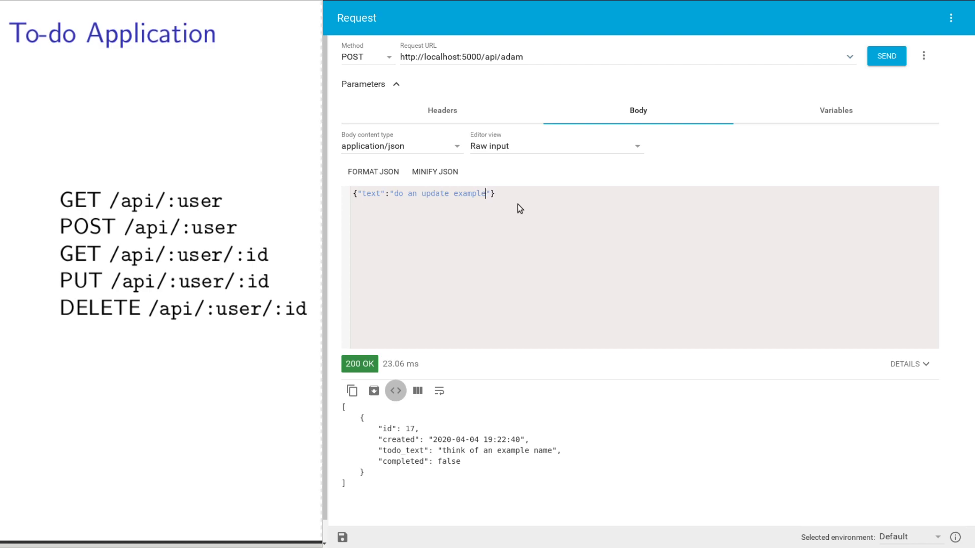
pyautogui.moveTo(819, 119)
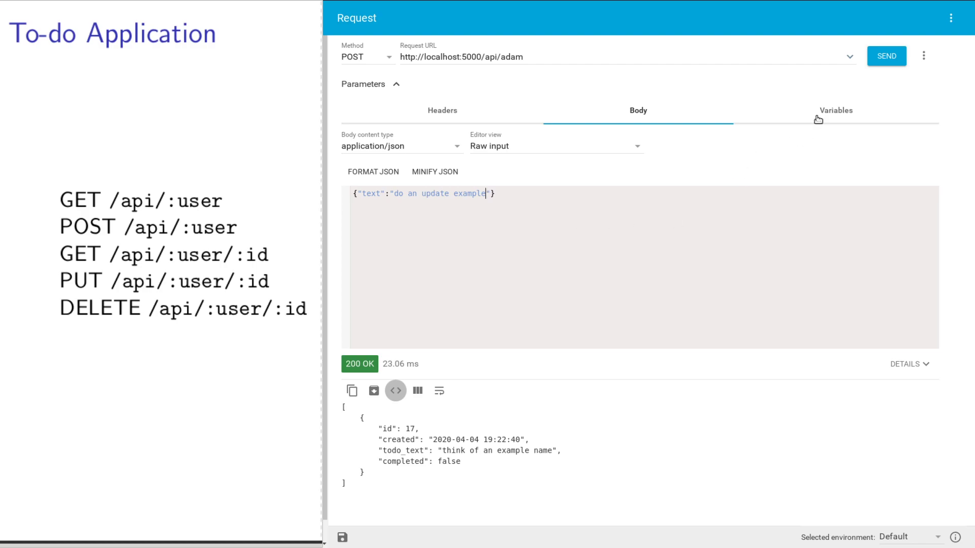
pyautogui.click(885, 56)
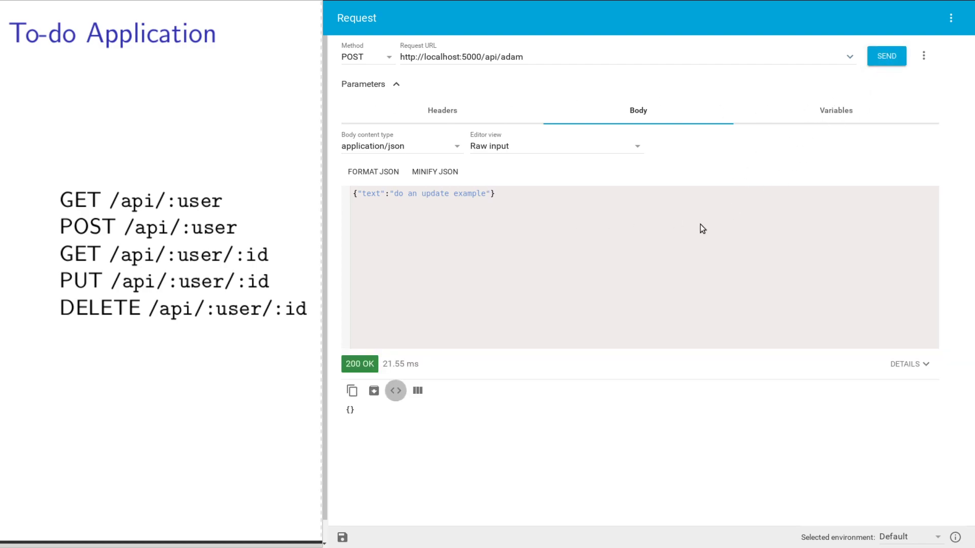
pyautogui.click(363, 57)
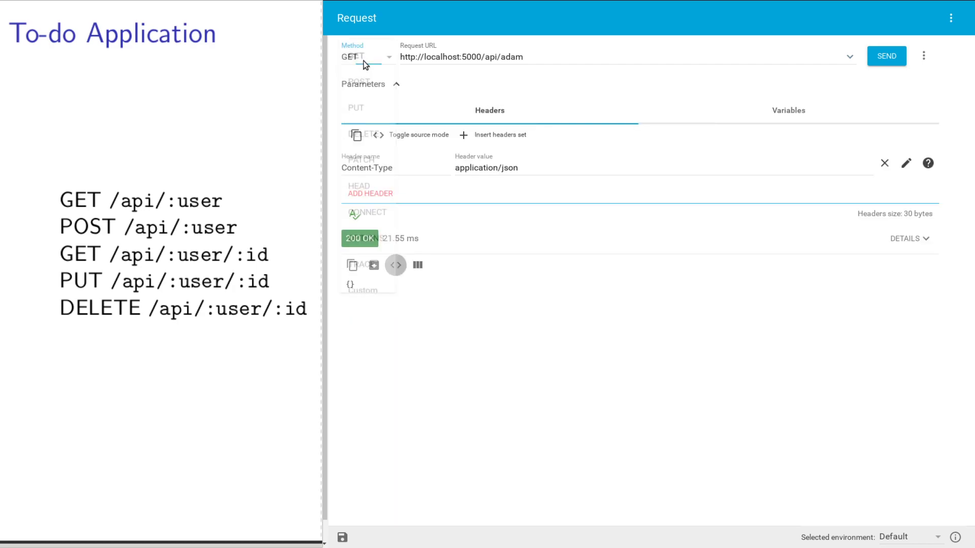
# GET adam's list again, now showing items 17 and 18.
pyautogui.click(885, 56)
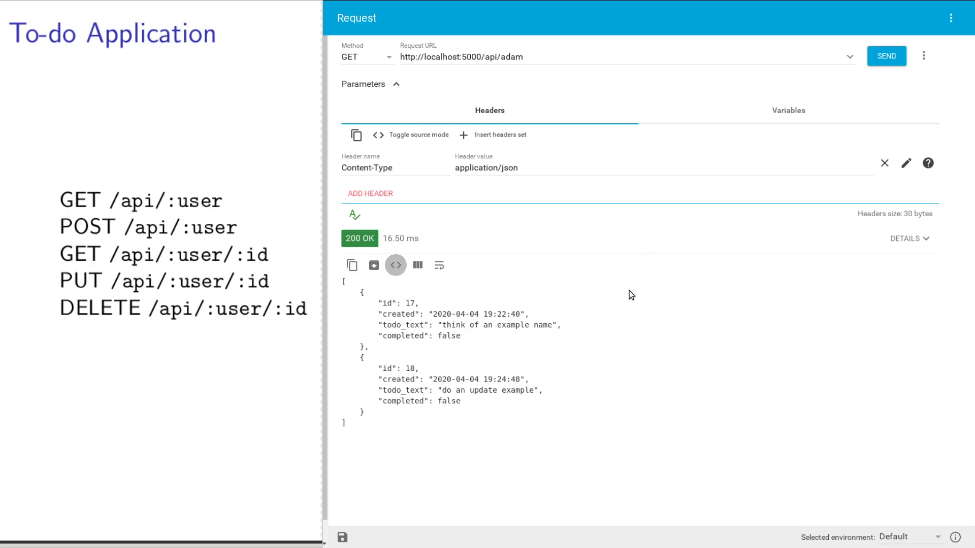
pyautogui.moveTo(614, 326)
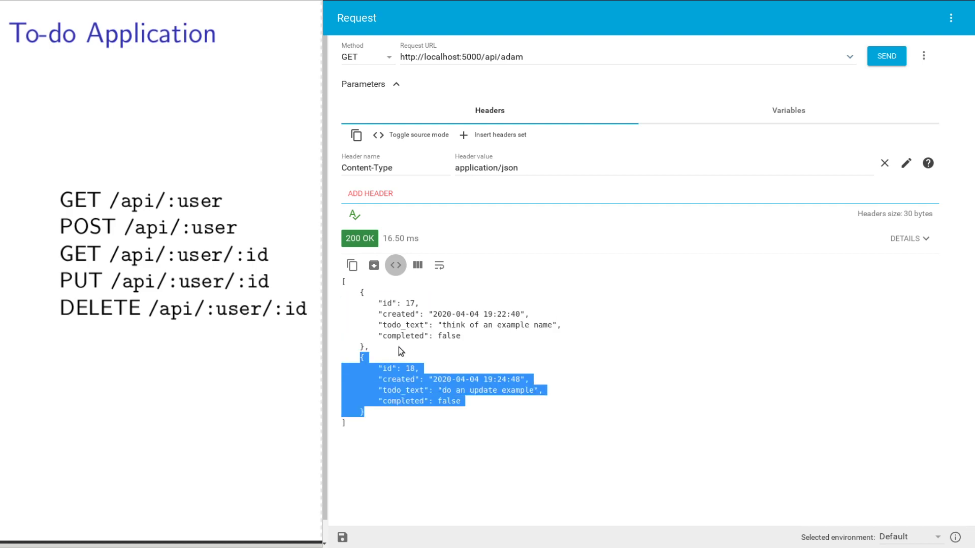
pyautogui.moveTo(491, 387)
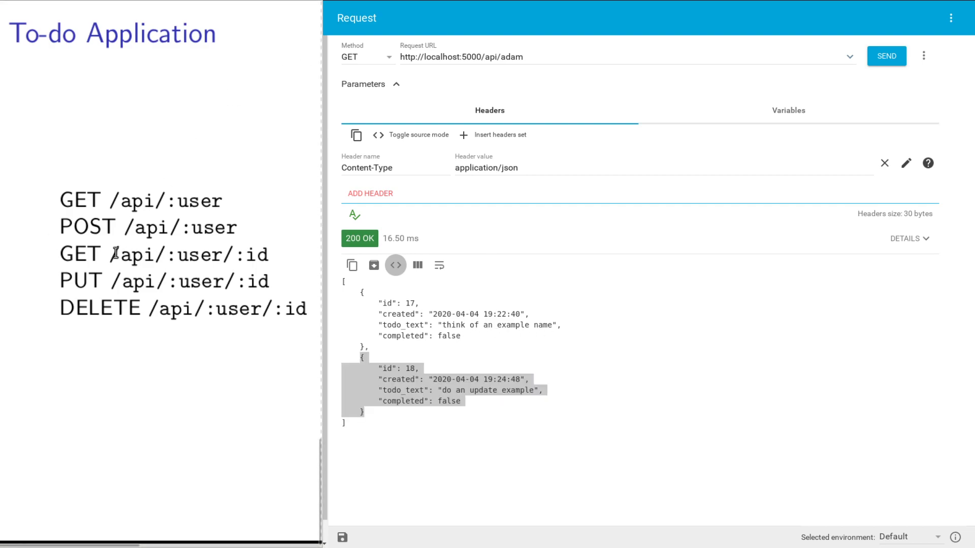
# Highlight the /api/:user/:id single-item route on the slide.
pyautogui.doubleClick(163, 255)
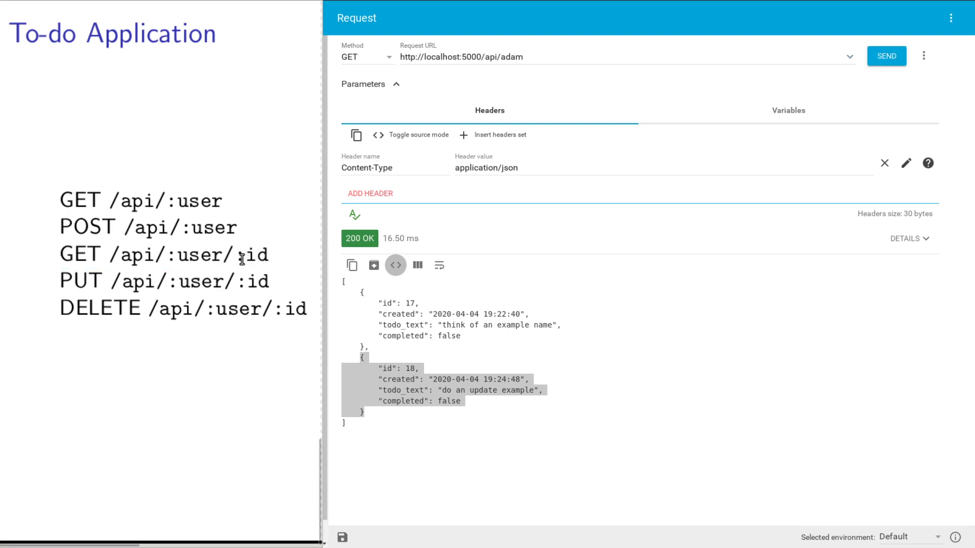
pyautogui.doubleClick(251, 255)
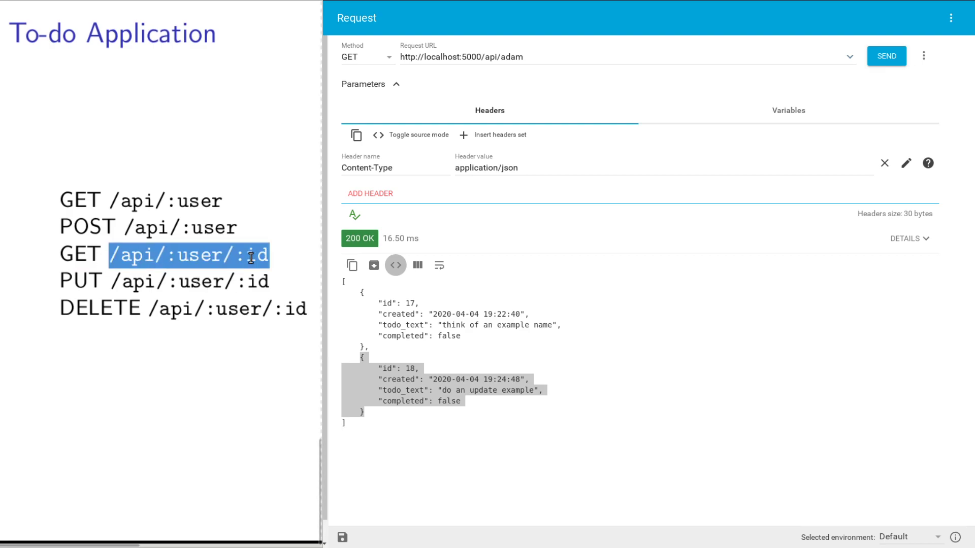
pyautogui.moveTo(189, 258)
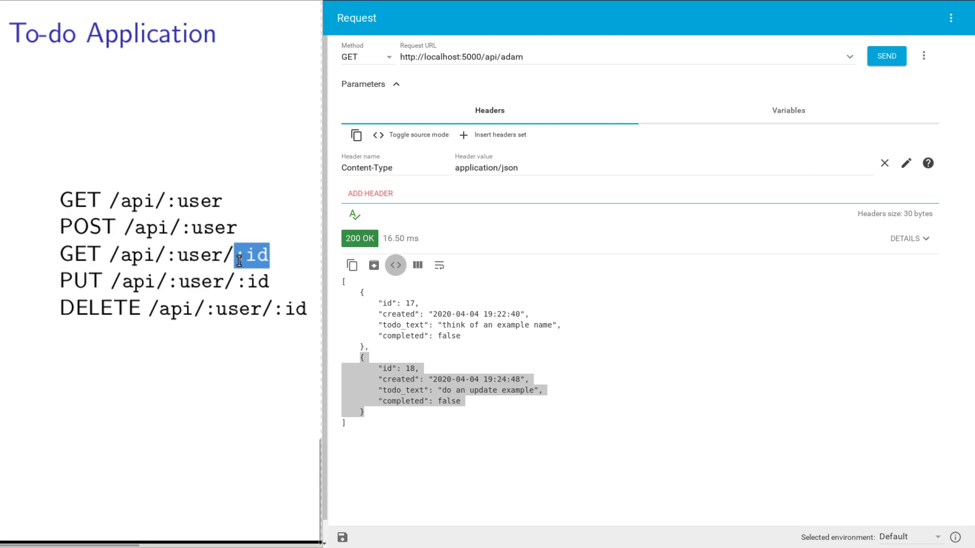
pyautogui.moveTo(260, 261)
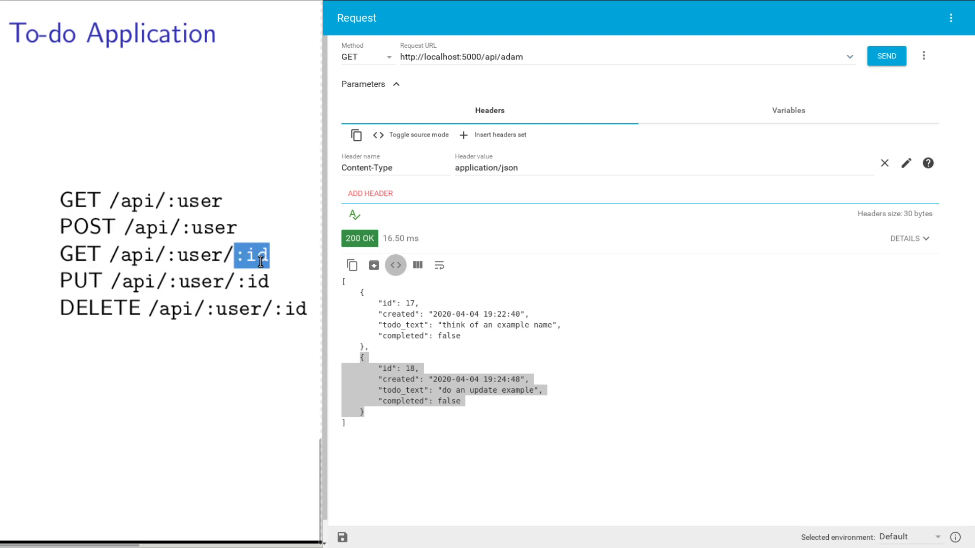
pyautogui.moveTo(300, 242)
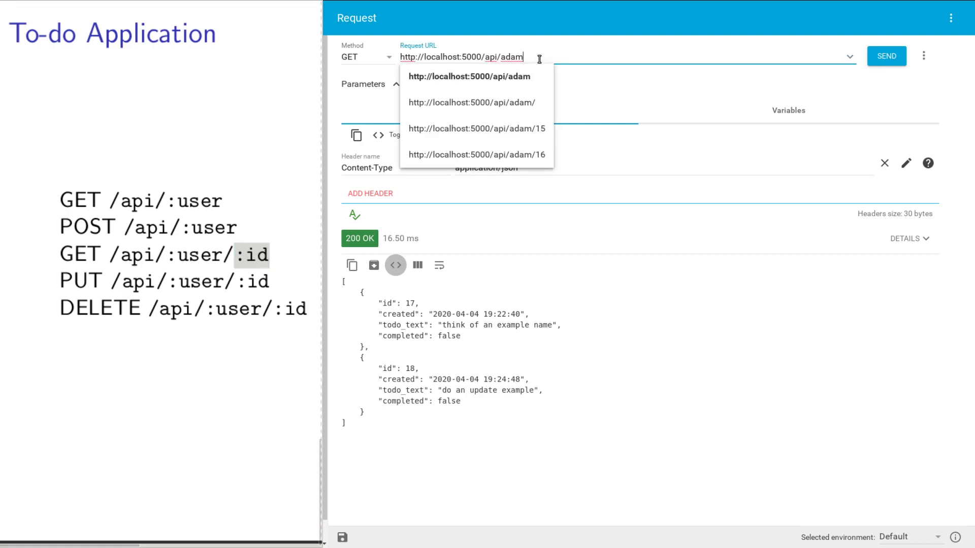
pyautogui.moveTo(410, 59)
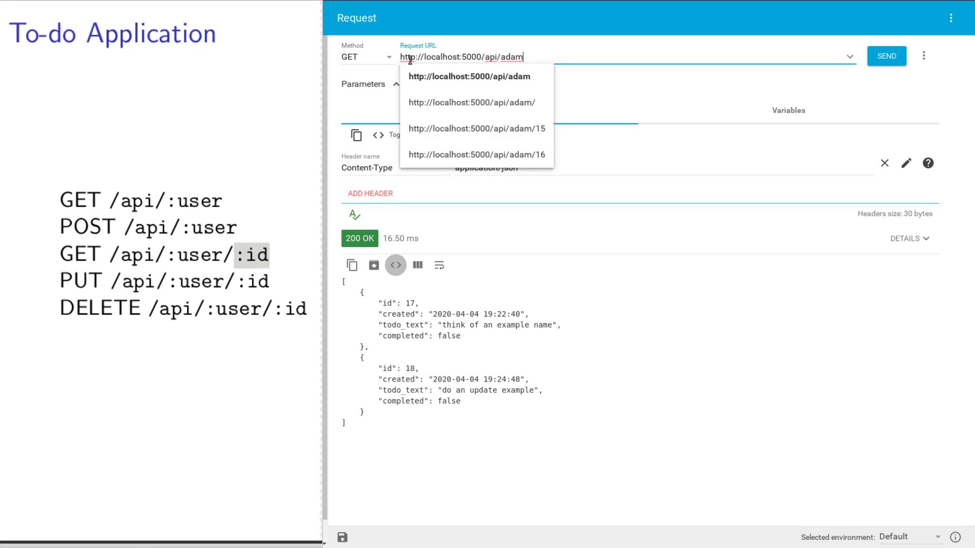
pyautogui.moveTo(550, 266)
pyautogui.write('/')
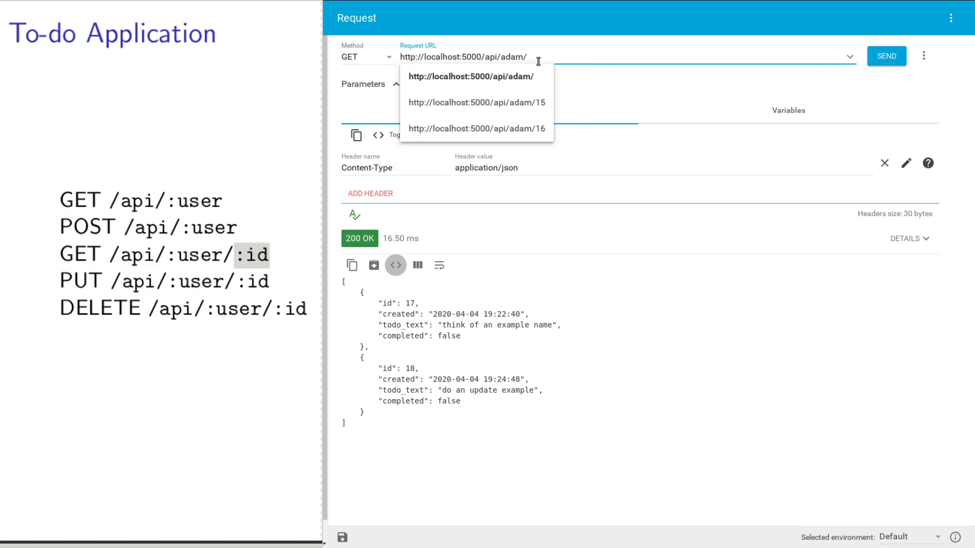
# Append /18 to the URL and GET item 18 alone, returning 200 OK.
pyautogui.write('18')
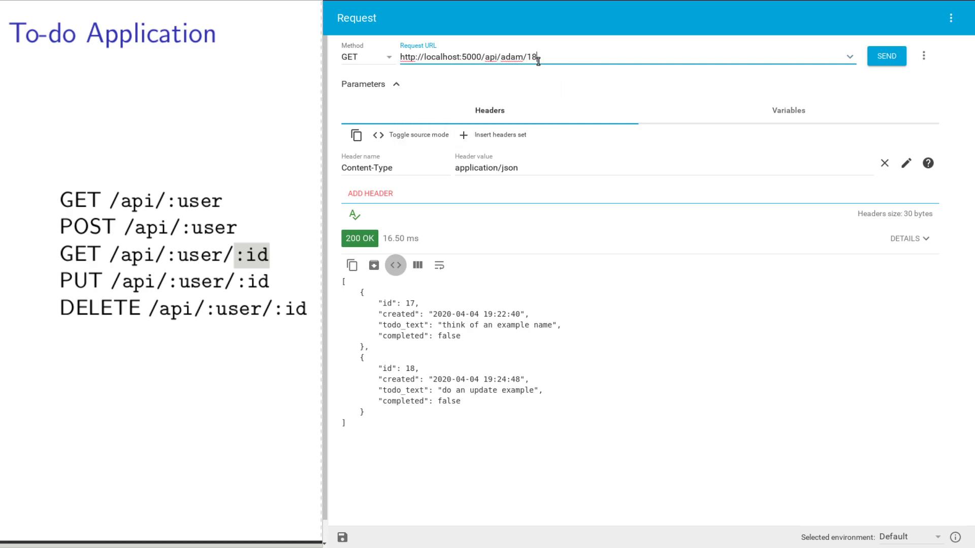
pyautogui.moveTo(231, 258)
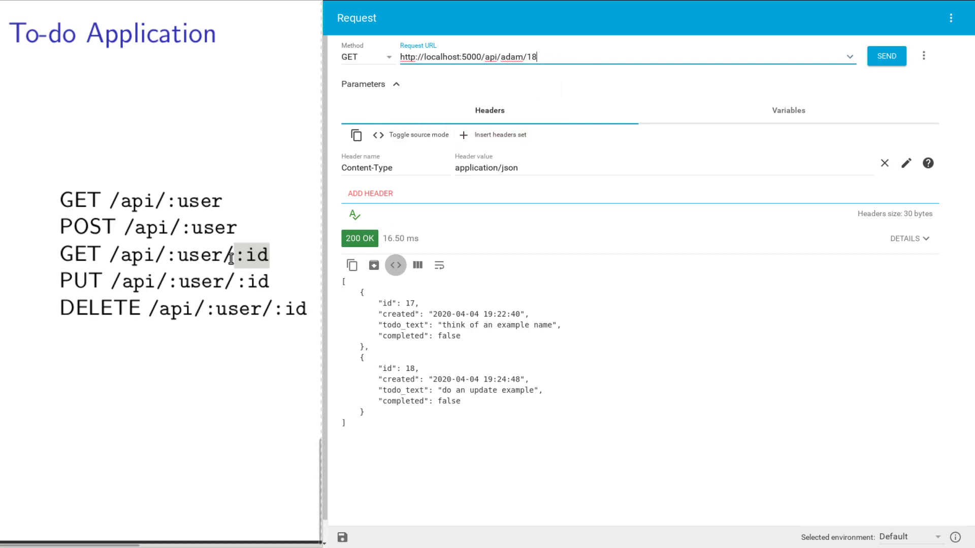
pyautogui.click(886, 56)
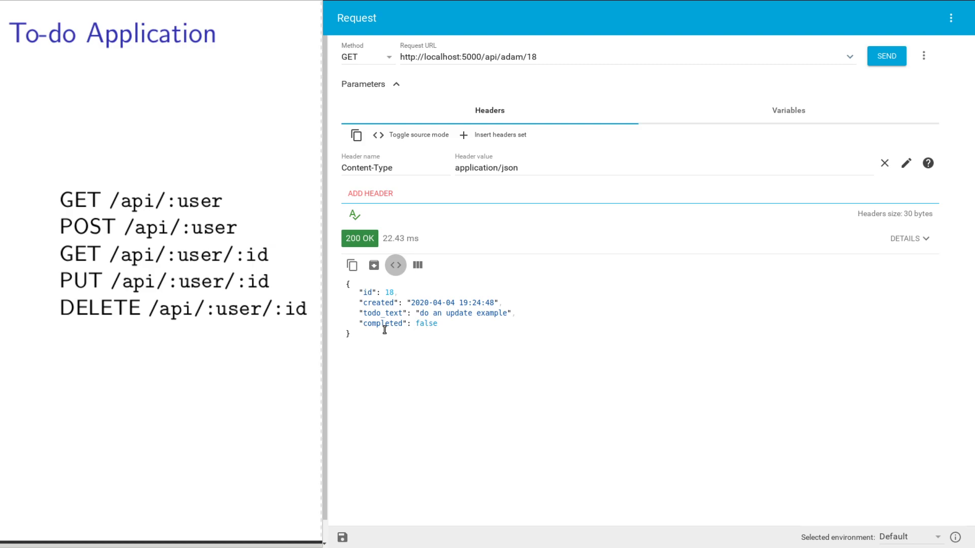
pyautogui.moveTo(432, 373)
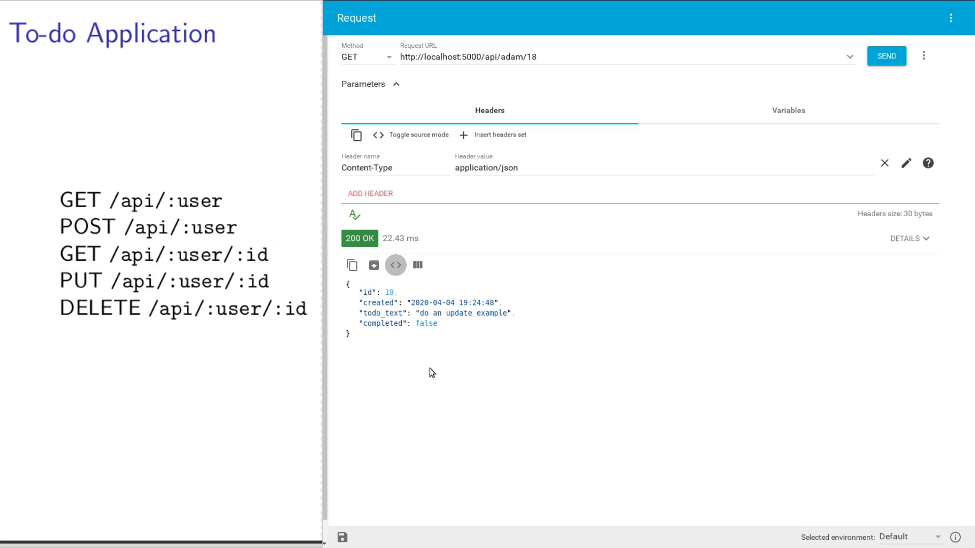
pyautogui.moveTo(161, 208)
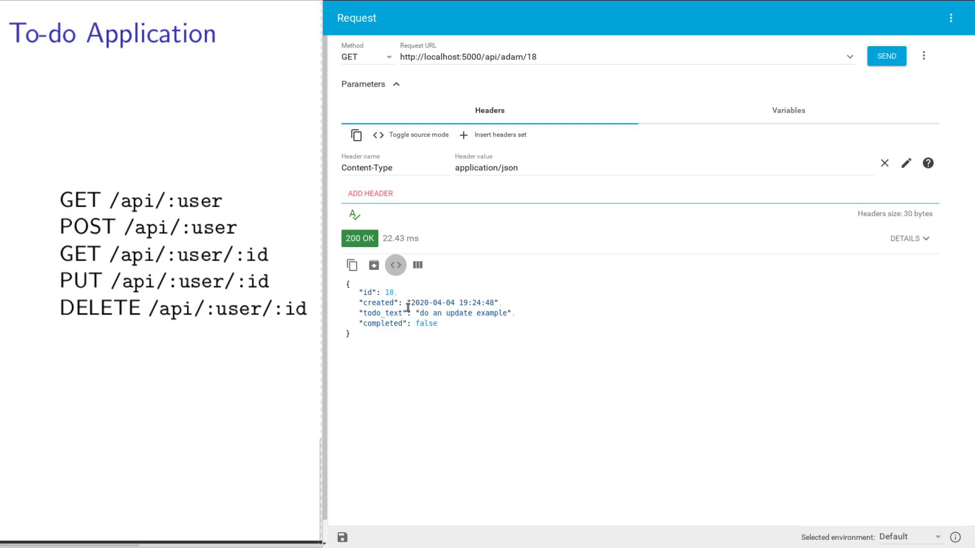
pyautogui.moveTo(366, 309)
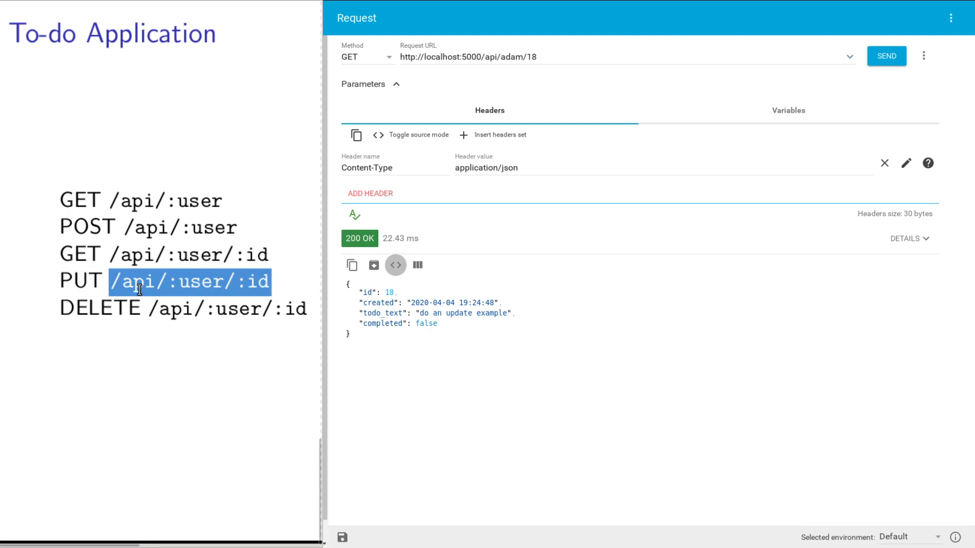
pyautogui.moveTo(132, 280)
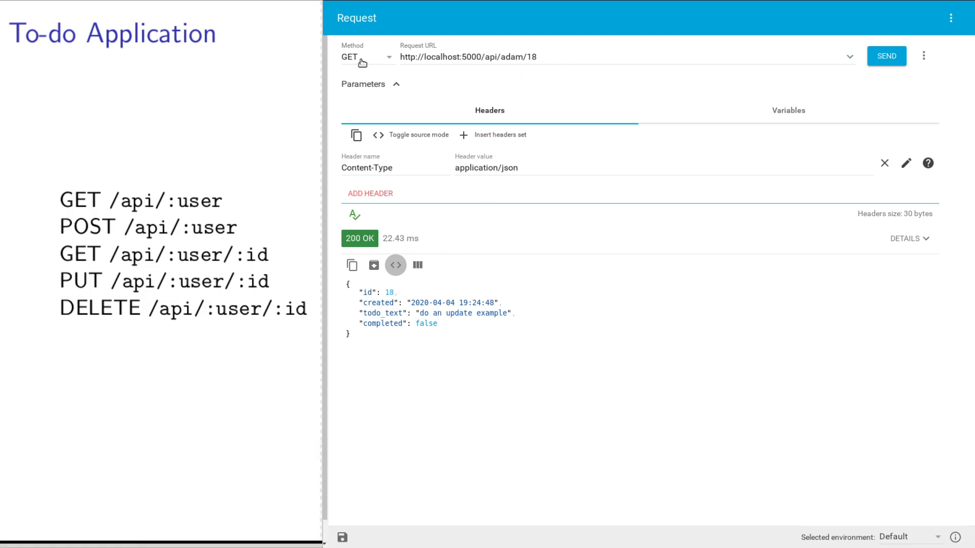
pyautogui.click(366, 56)
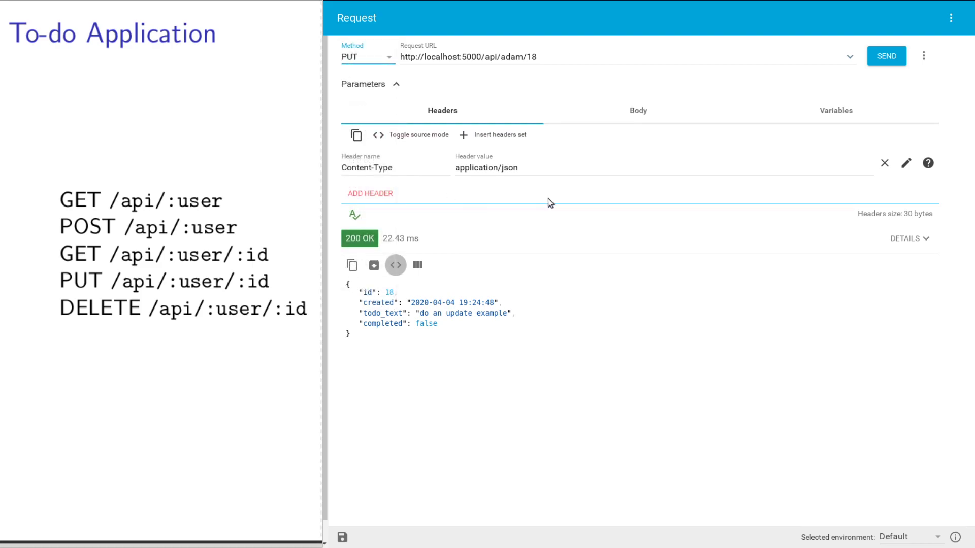
pyautogui.moveTo(640, 277)
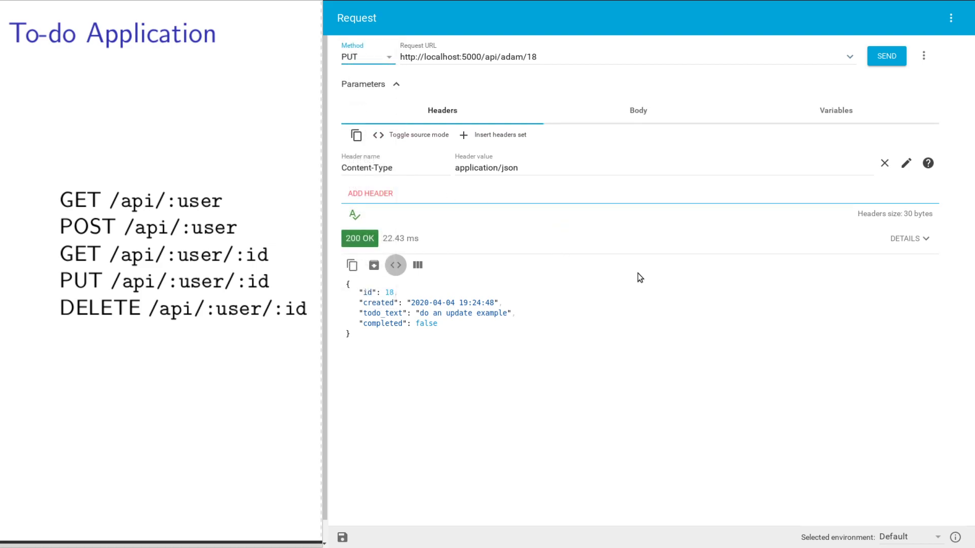
pyautogui.moveTo(651, 259)
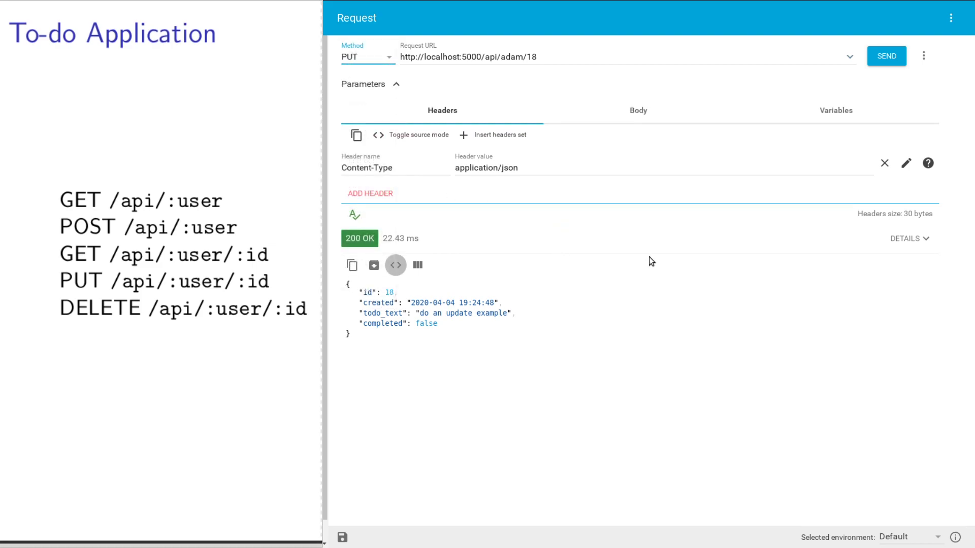
pyautogui.moveTo(429, 51)
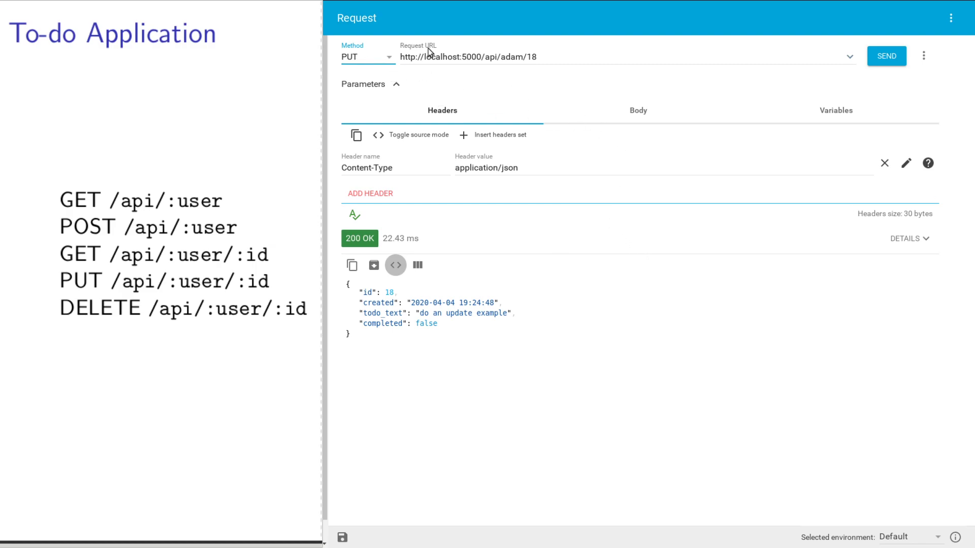
pyautogui.moveTo(371, 66)
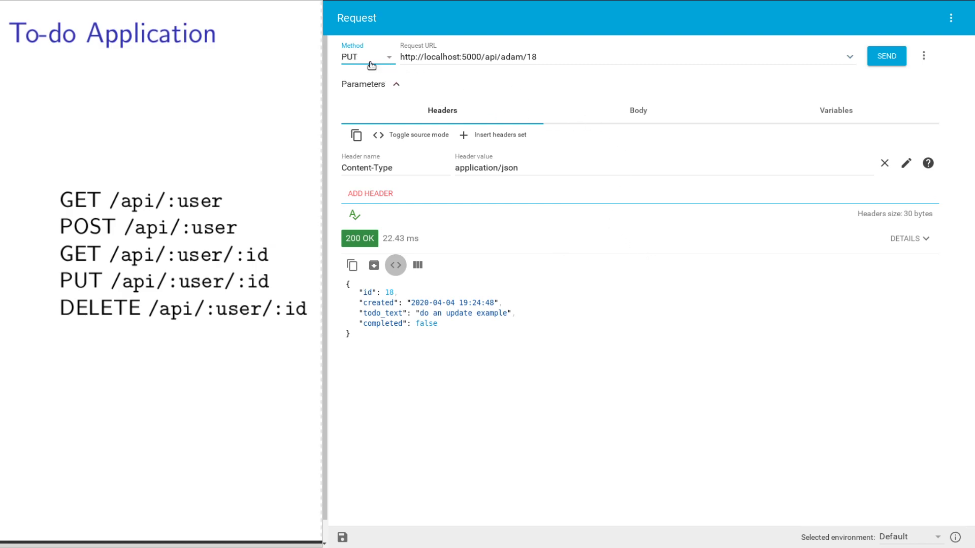
pyautogui.moveTo(560, 56)
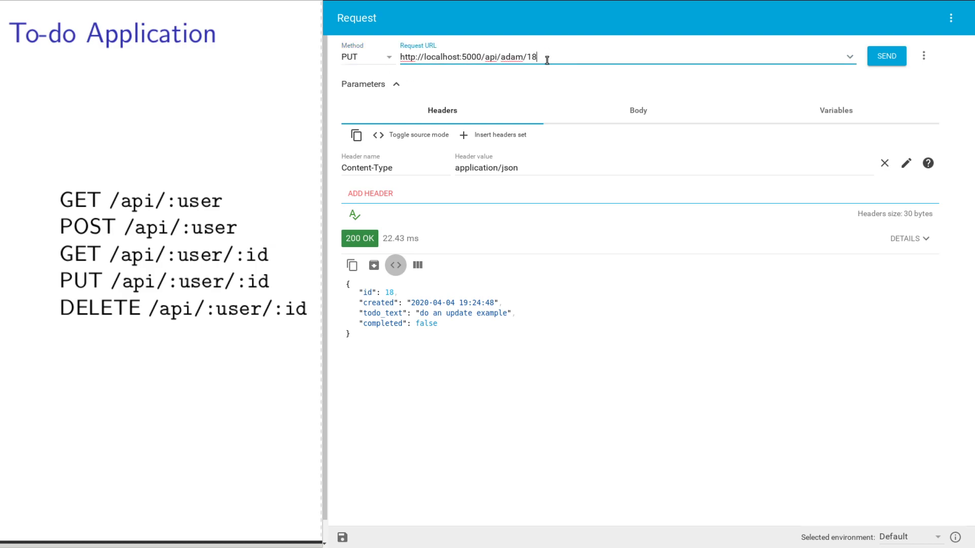
pyautogui.write('?')
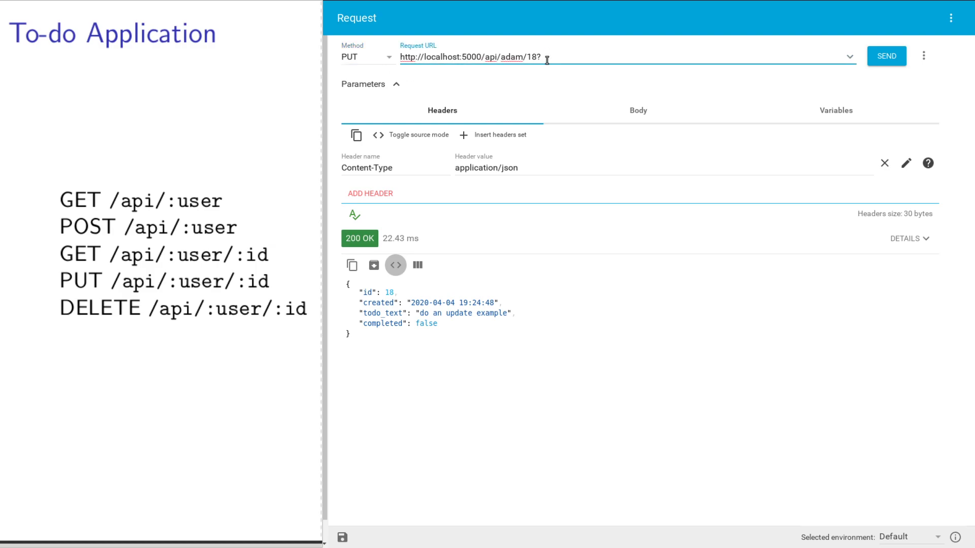
pyautogui.write('foo=bar')
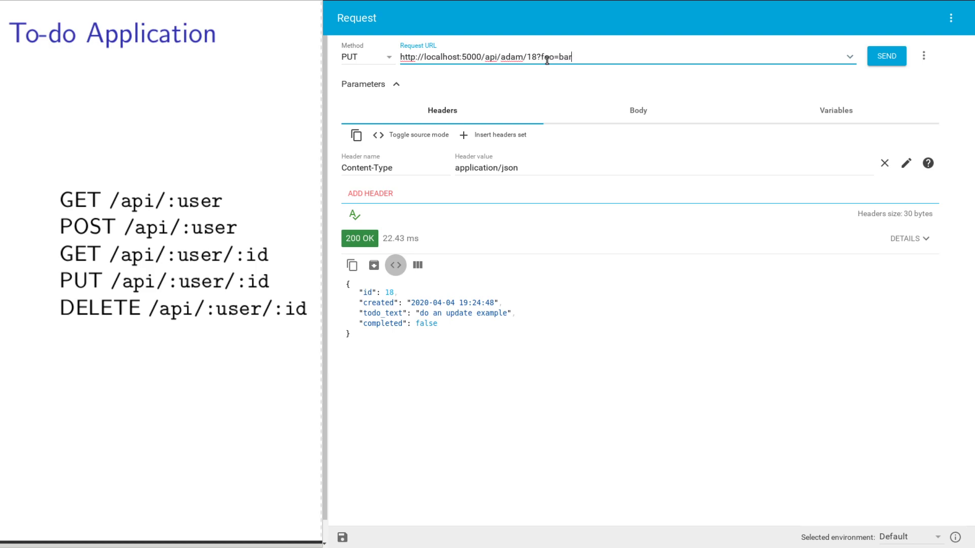
pyautogui.press('Backspace')
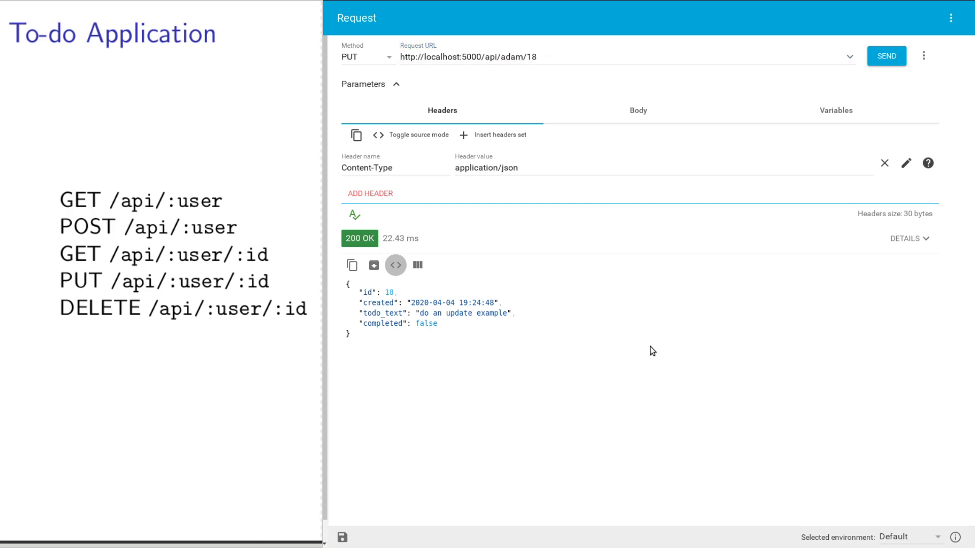
pyautogui.moveTo(651, 126)
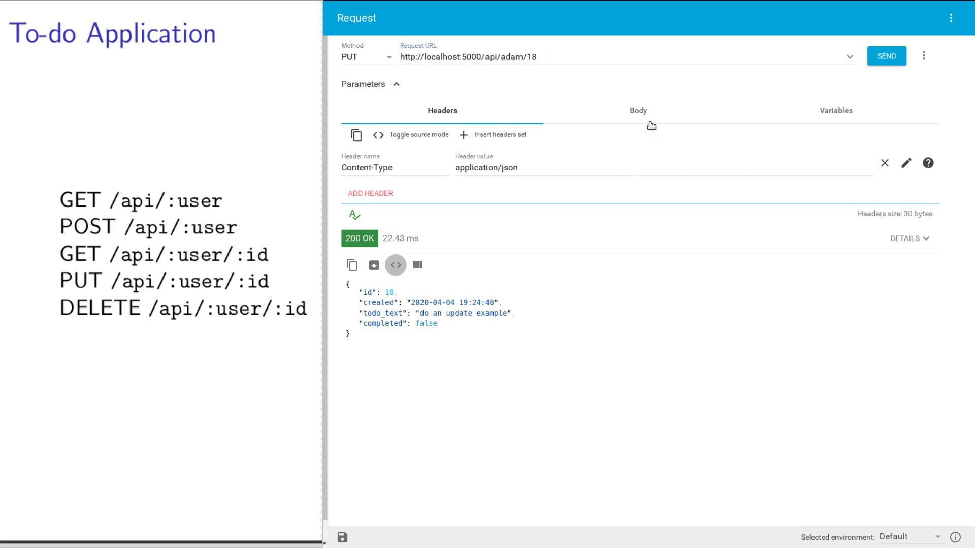
# Send the PUT with raw JSON body {"completed":"True"}, get 200 OK, then switch back to GET.
pyautogui.click(637, 111)
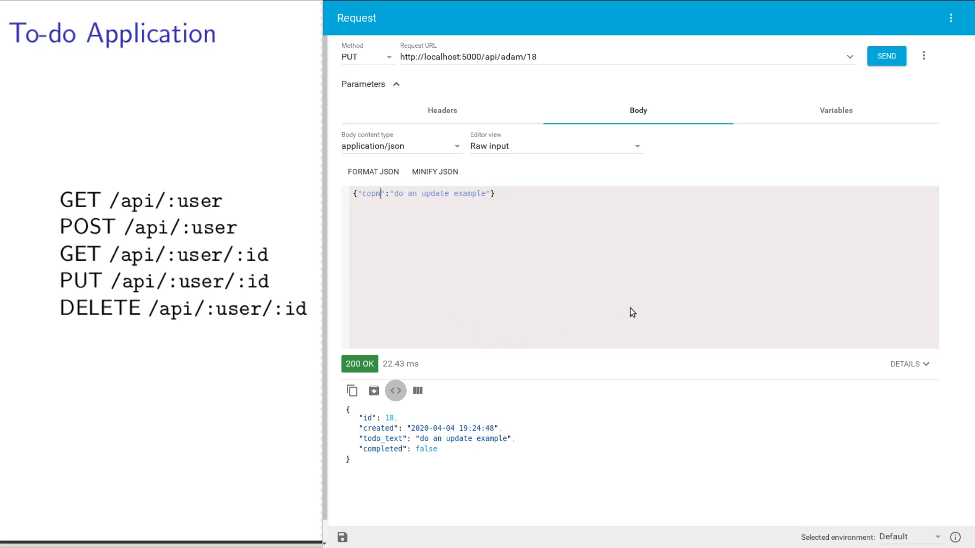
pyautogui.write('leted":"tr"}')
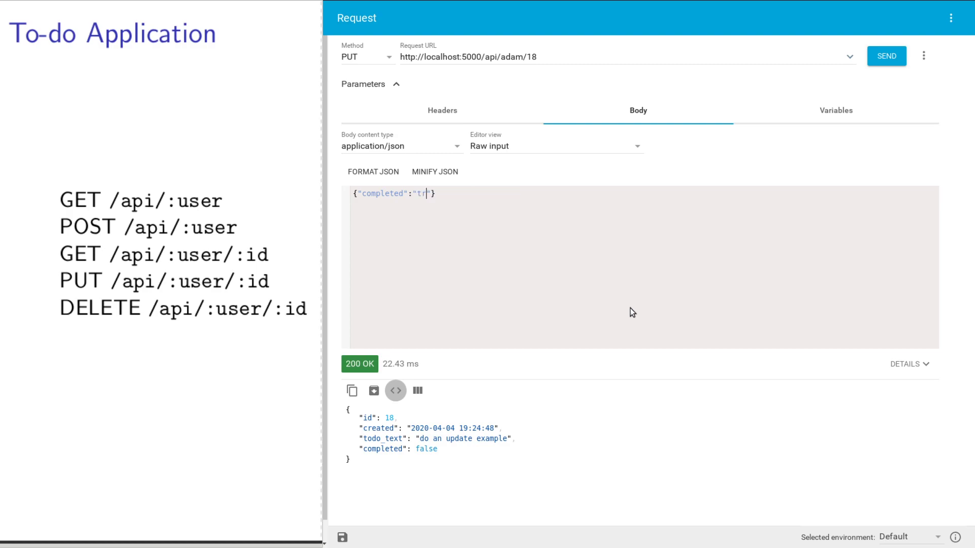
pyautogui.write('ue')
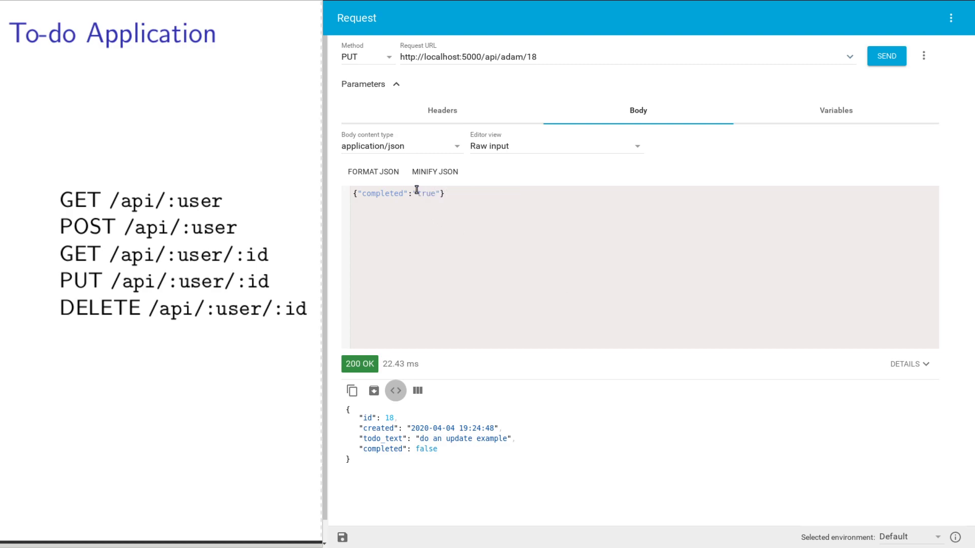
pyautogui.write('True')
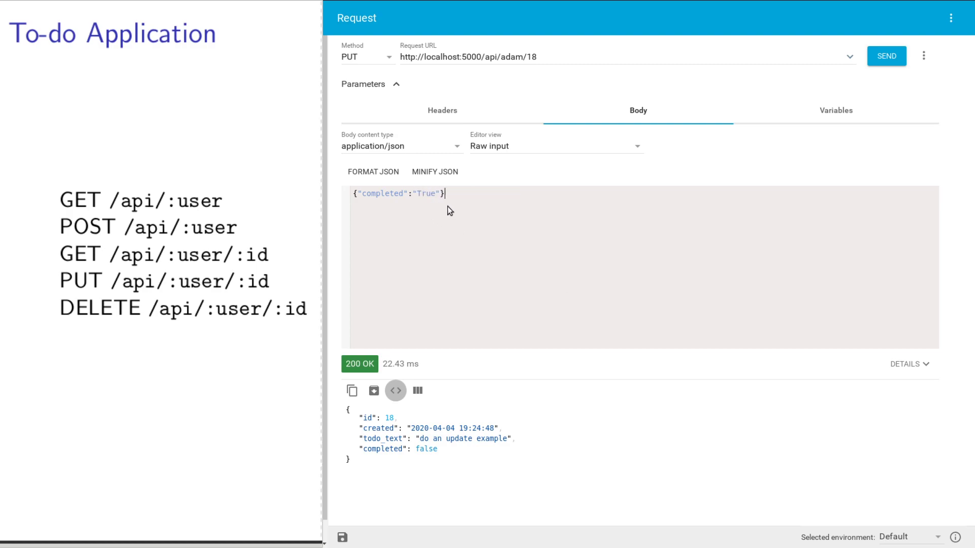
pyautogui.click(885, 56)
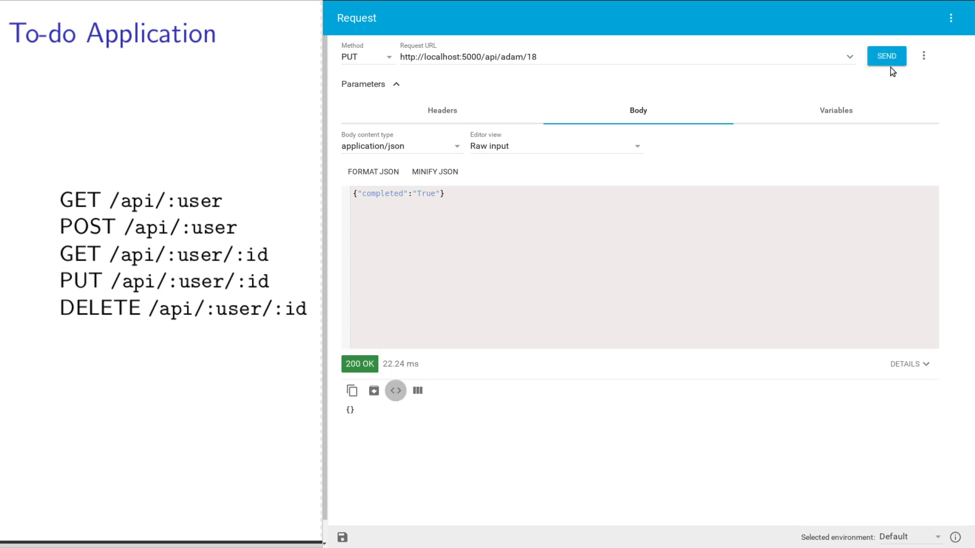
pyautogui.moveTo(360, 365)
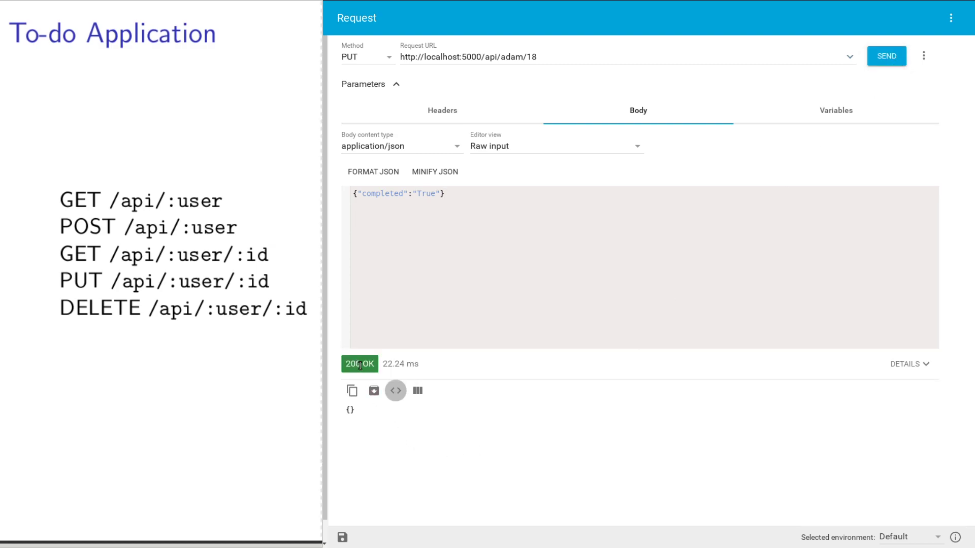
pyautogui.moveTo(538, 89)
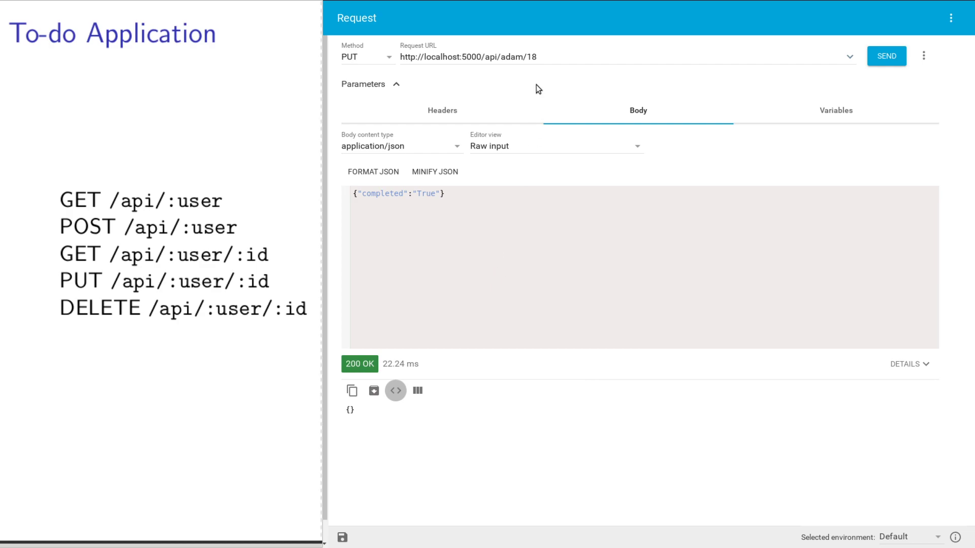
pyautogui.click(366, 56)
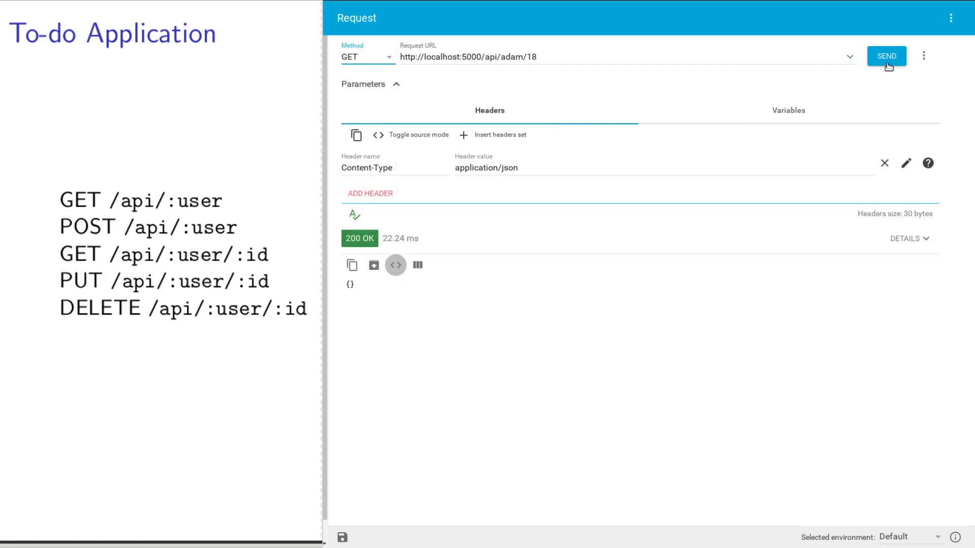
# Re-fetch /api/adam/18 with GET and see completed now true.
pyautogui.click(886, 56)
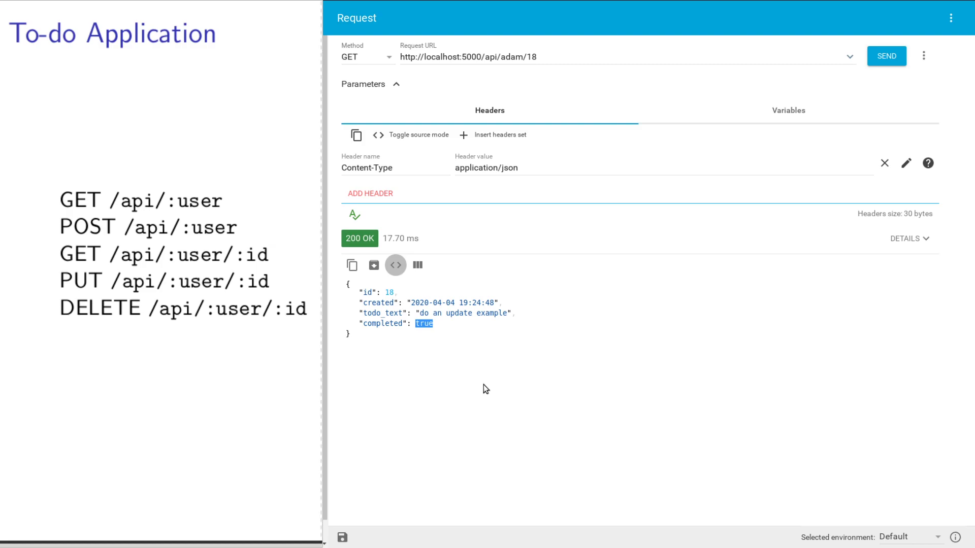
pyautogui.moveTo(524, 42)
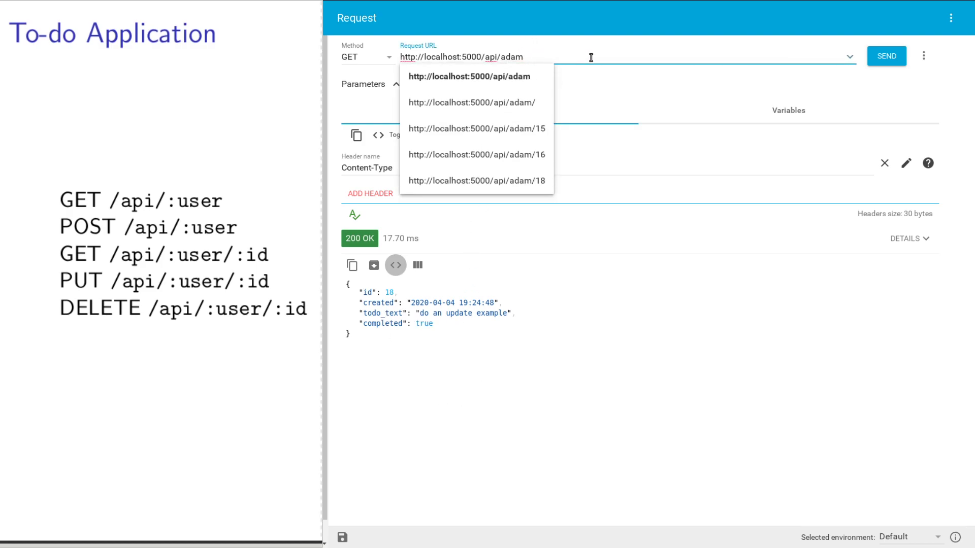
# List /api/adam as raw JSON, showing item 17 incomplete and item 18 completed.
pyautogui.click(885, 56)
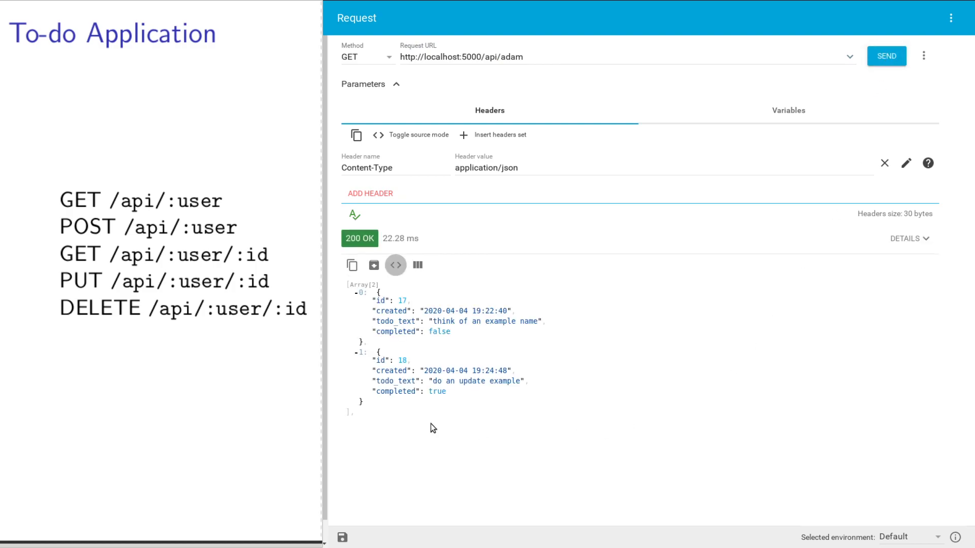
pyautogui.click(417, 265)
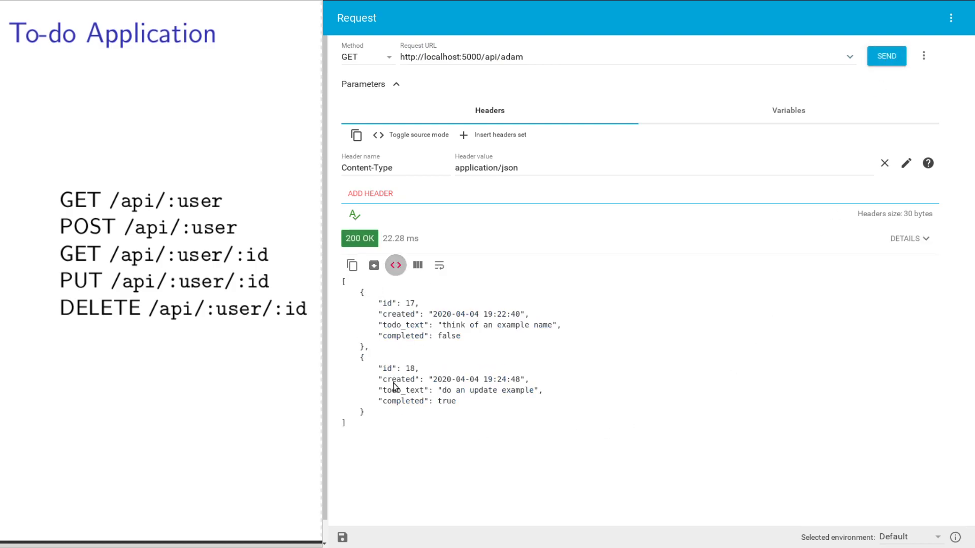
pyautogui.moveTo(441, 345)
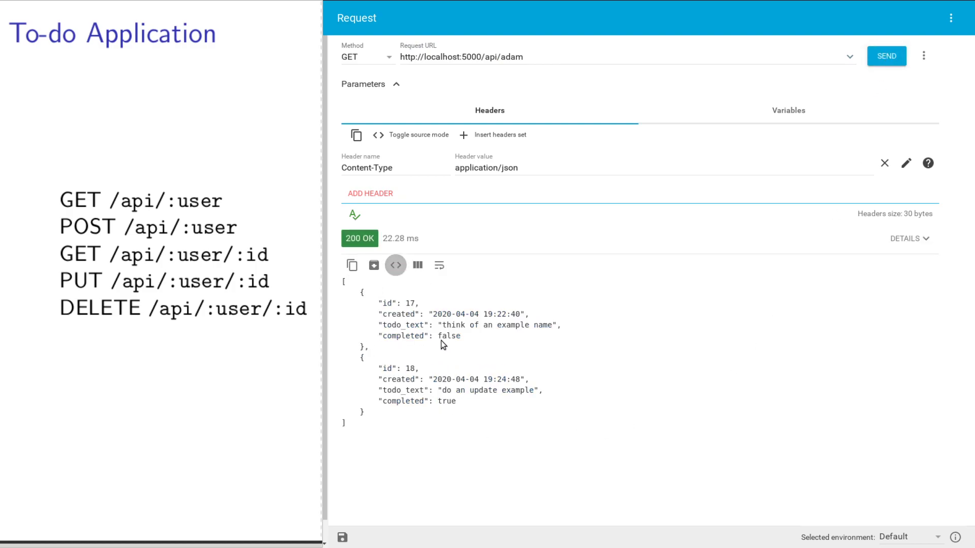
pyautogui.doubleClick(448, 336)
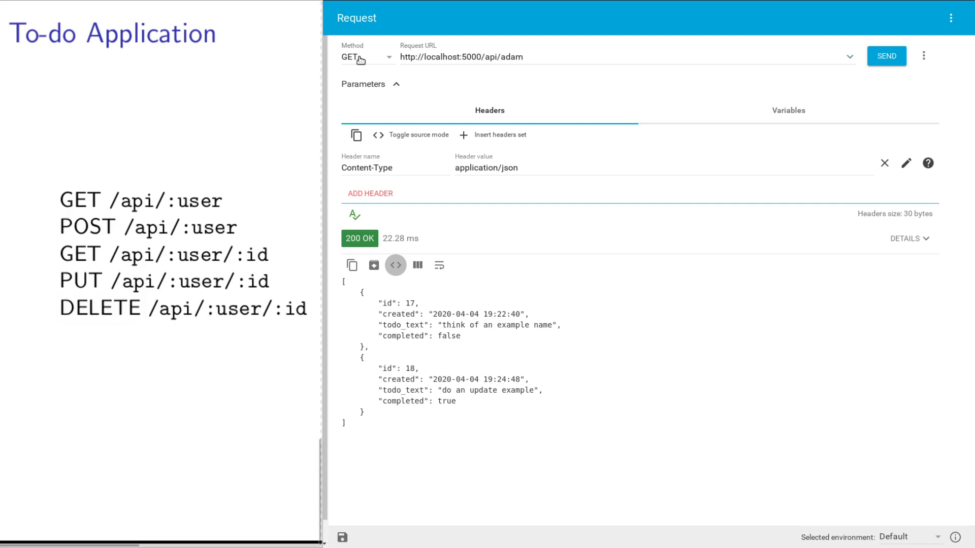
# Send a DELETE to /api/adam/18 and receive 200 OK with an empty body.
pyautogui.click(366, 56)
pyautogui.write('/')
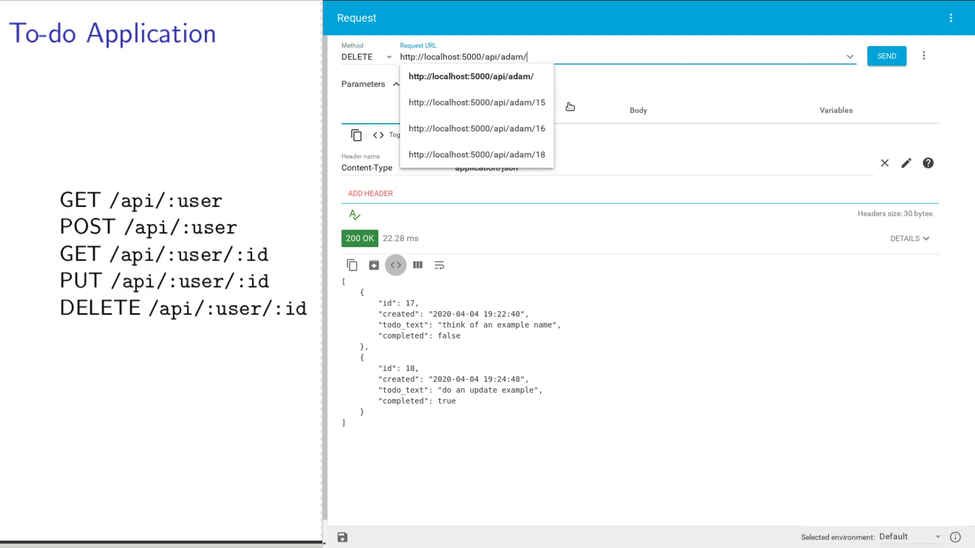
pyautogui.click(476, 155)
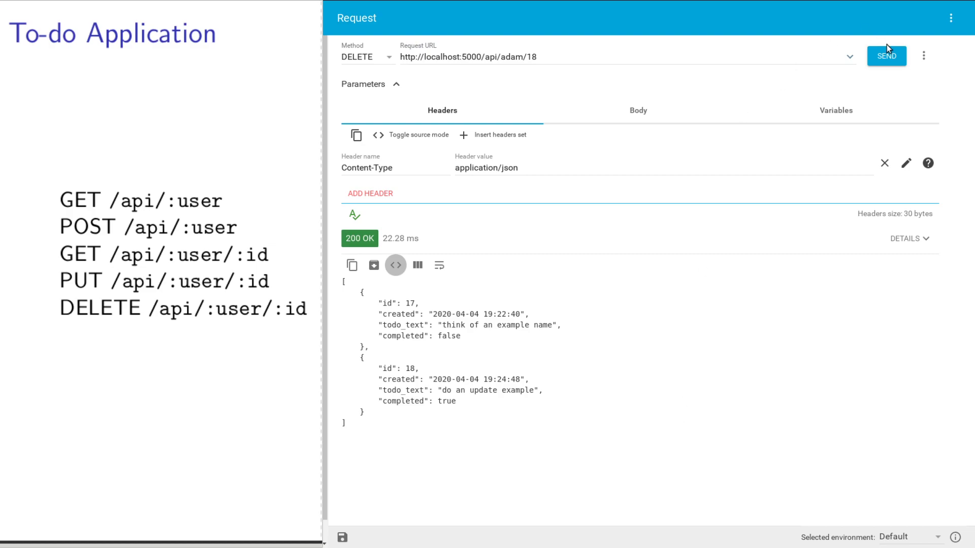
pyautogui.click(886, 56)
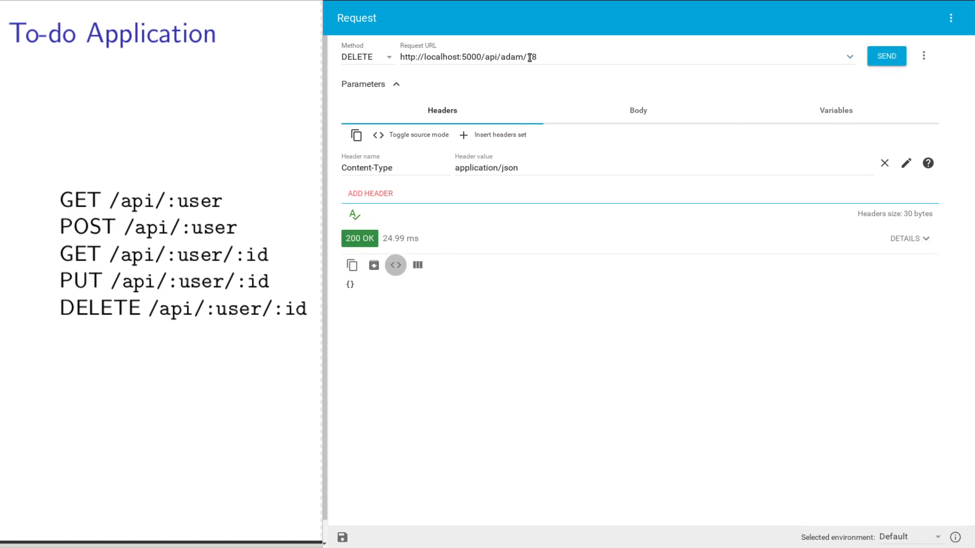
# GET /api/adam/18 again and receive 400 BAD REQUEST, confirming deletion.
pyautogui.click(366, 56)
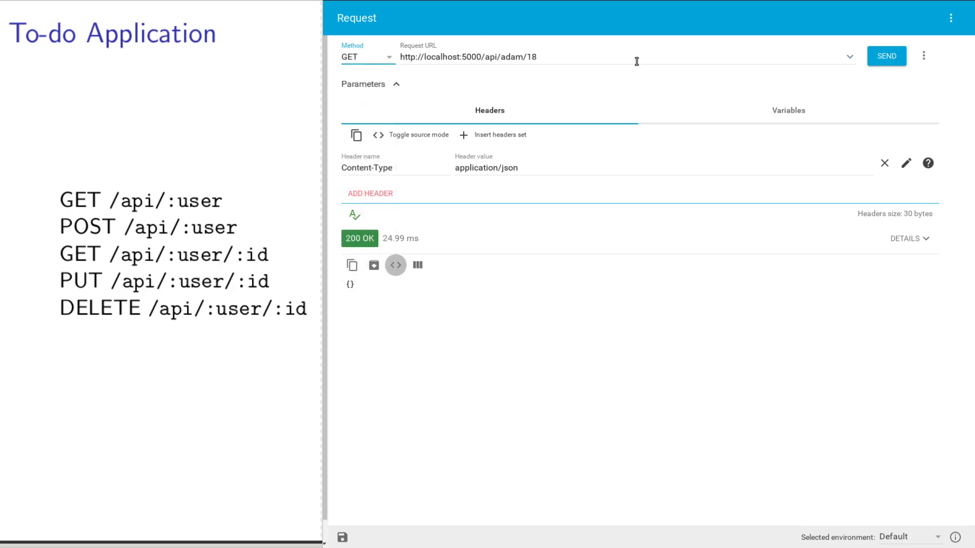
pyautogui.click(886, 56)
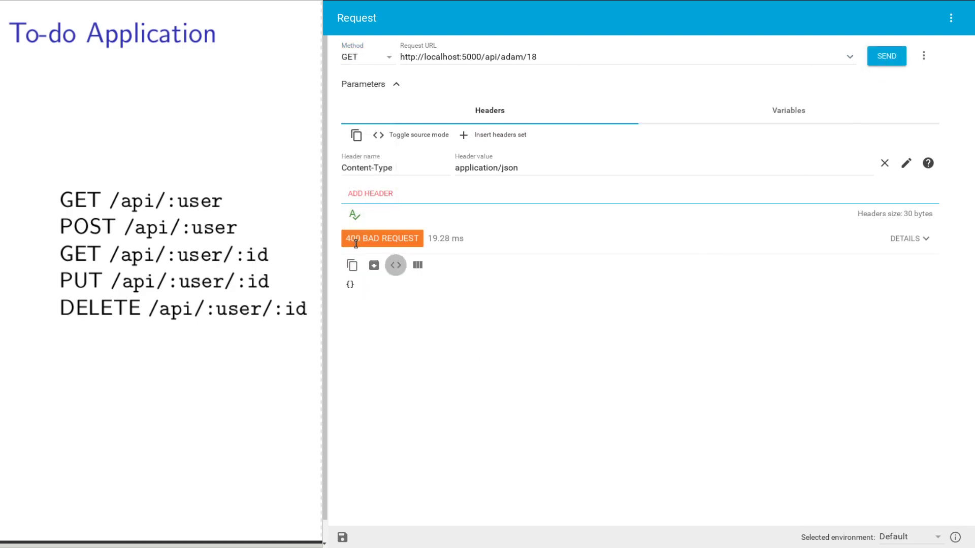
pyautogui.moveTo(451, 259)
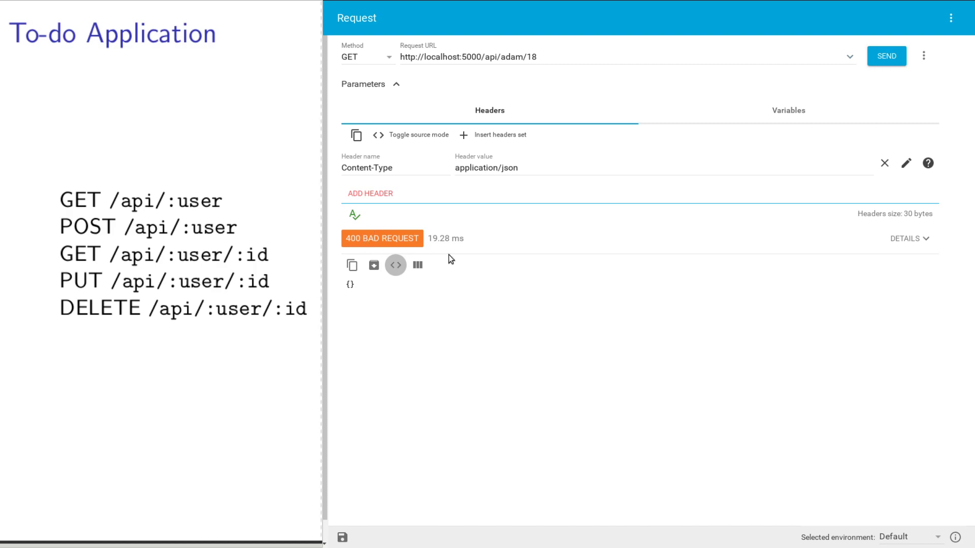
pyautogui.moveTo(444, 271)
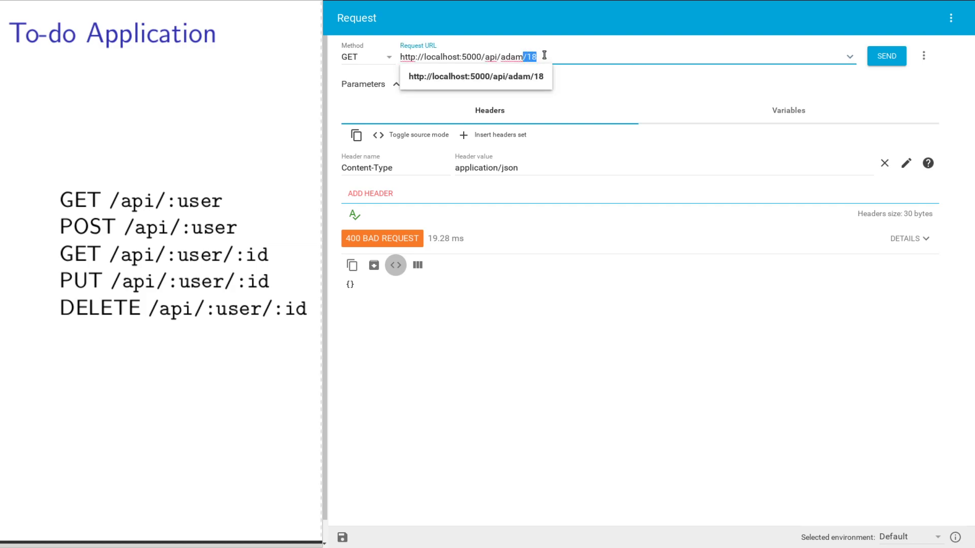
# List /api/adam again, returning 200 OK with only item 17 remaining.
pyautogui.press('Backspace')
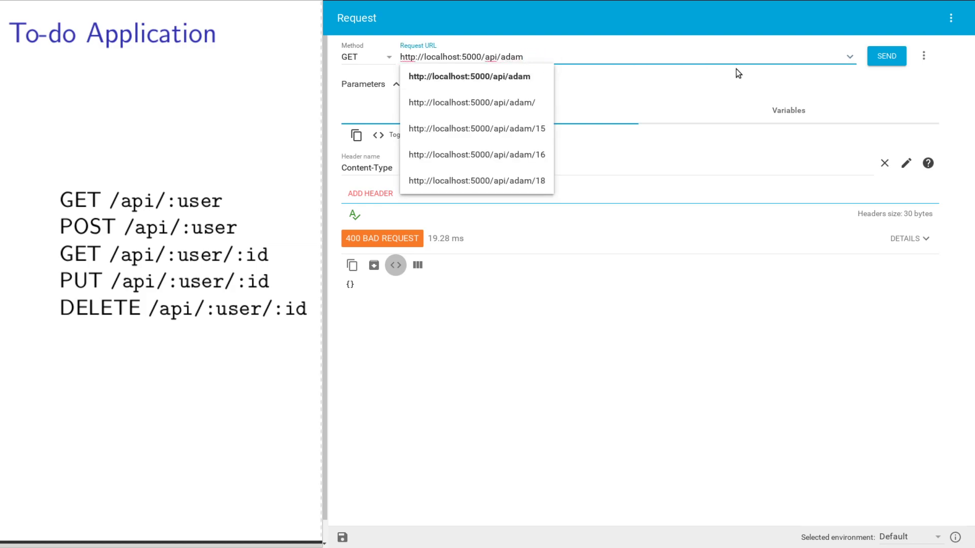
pyautogui.click(886, 56)
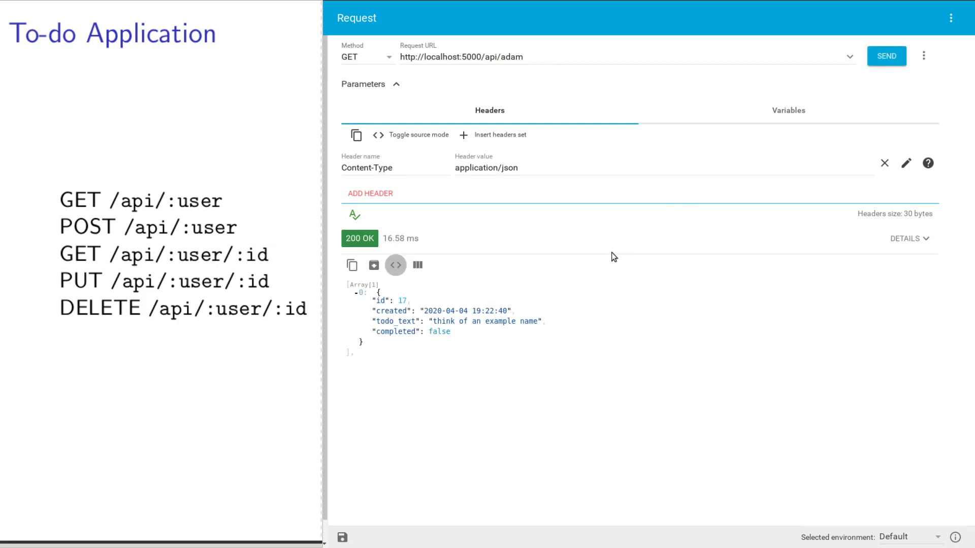
pyautogui.moveTo(407, 423)
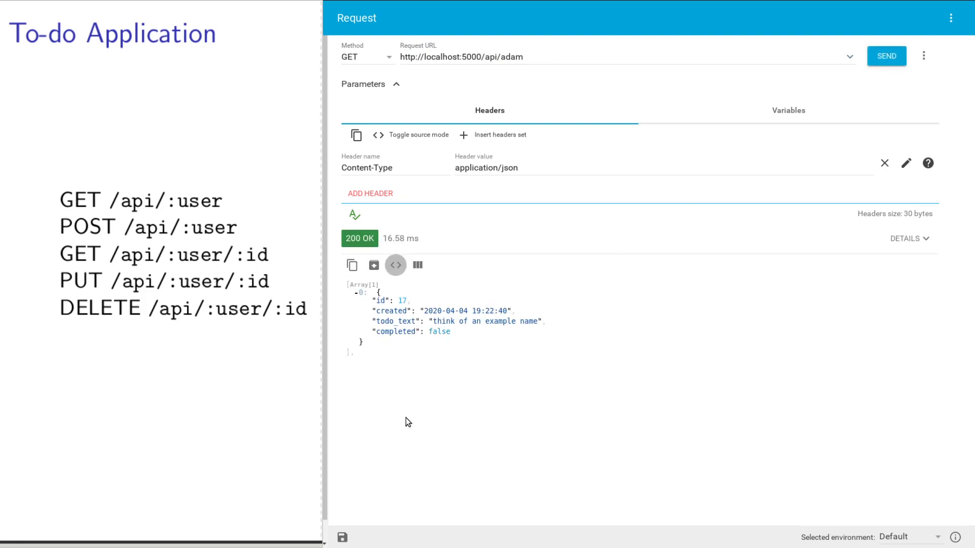
pyautogui.moveTo(365, 307)
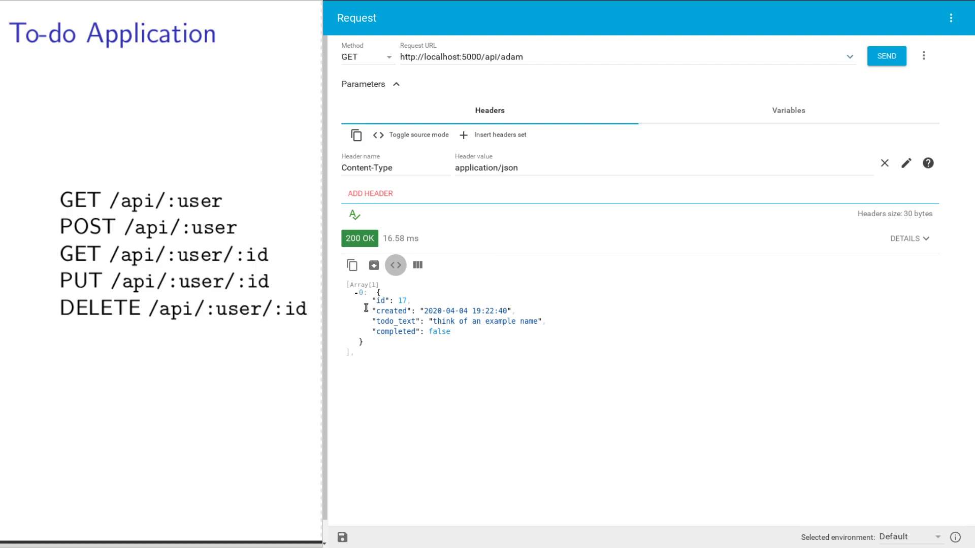
pyautogui.moveTo(407, 319)
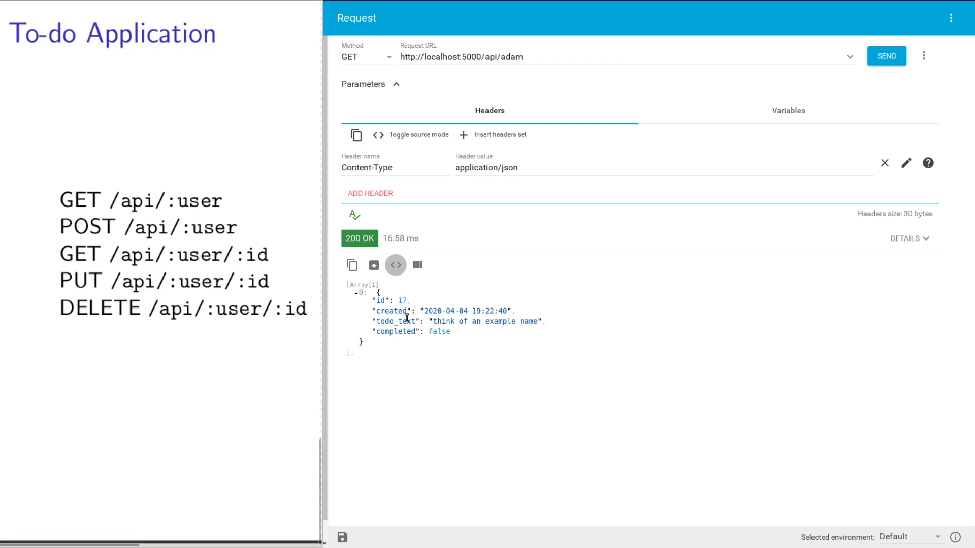